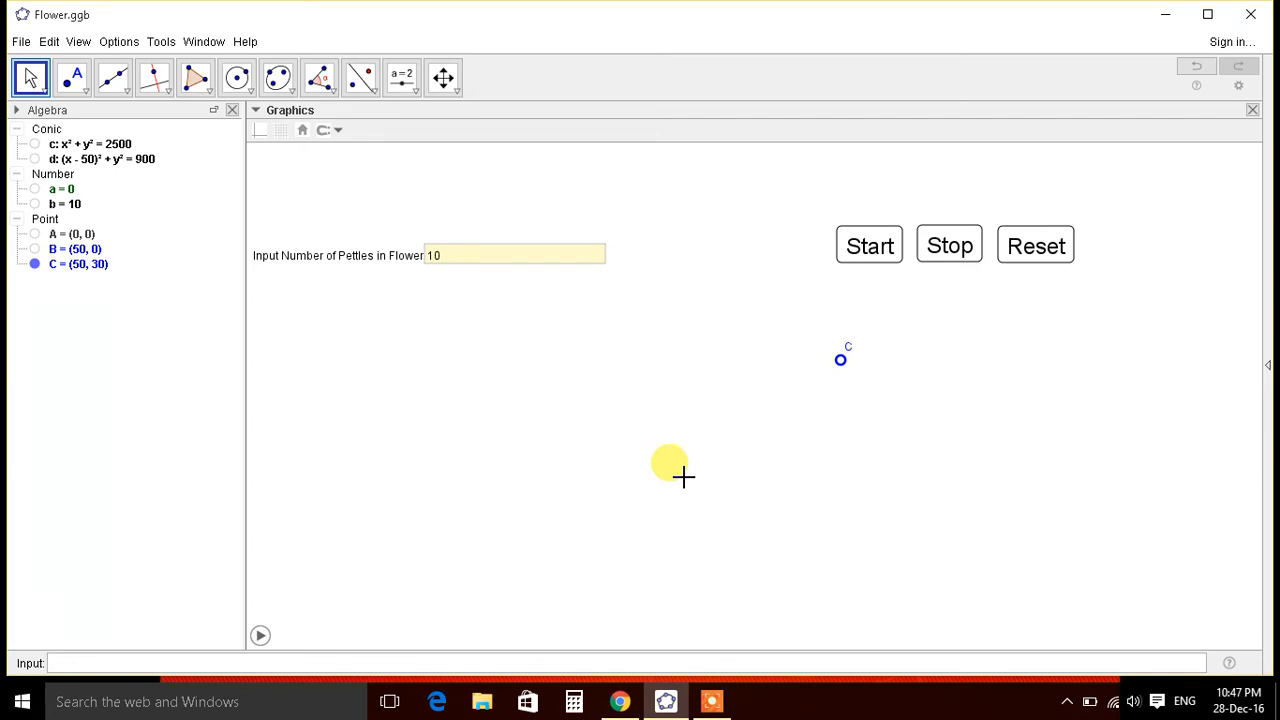
# Step: Start the Flower animation and let it trace the full ten-petal rainbow flower, then pause
pyautogui.moveTo(670, 463); pyautogui.dragTo(768, 377)
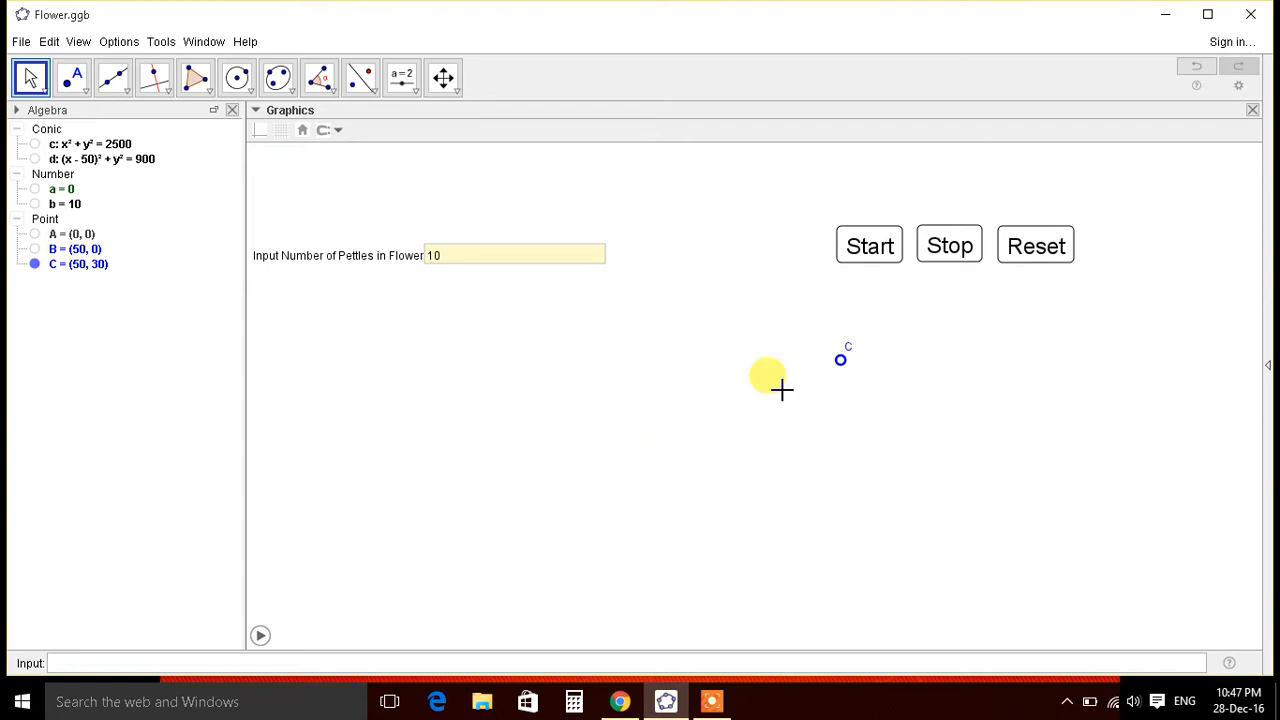
pyautogui.click(868, 246)
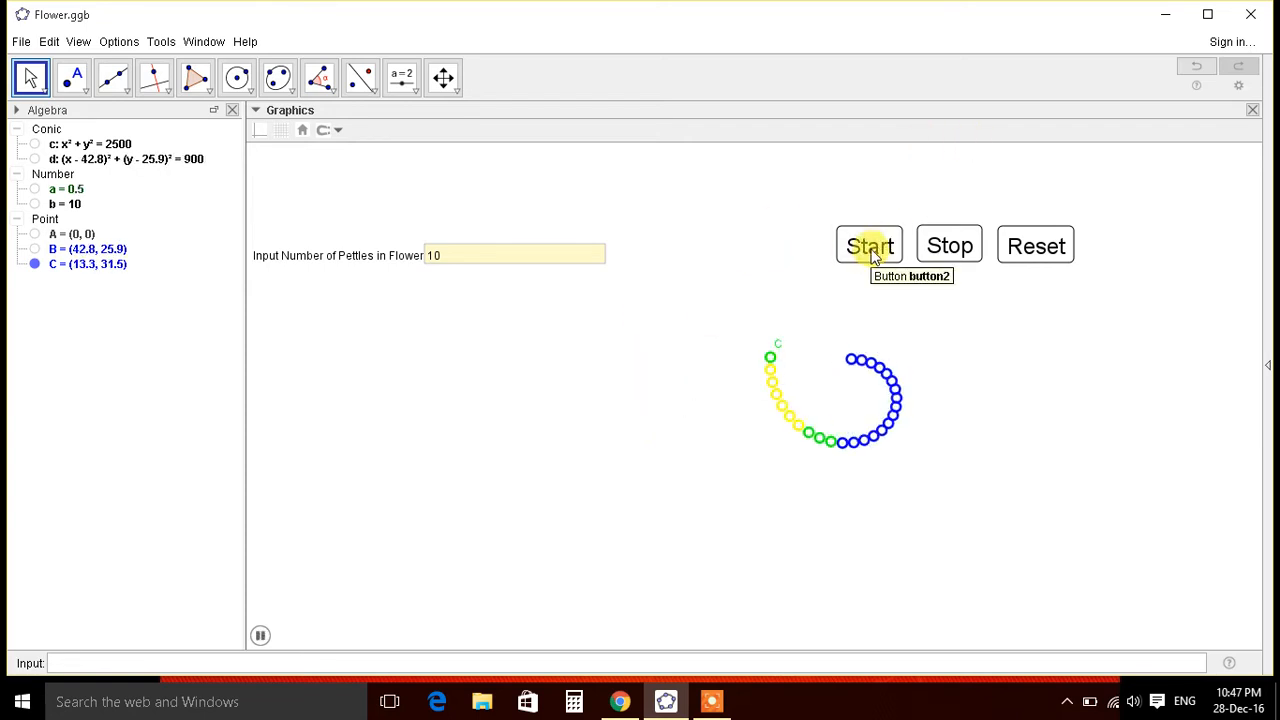
pyautogui.click(868, 245)
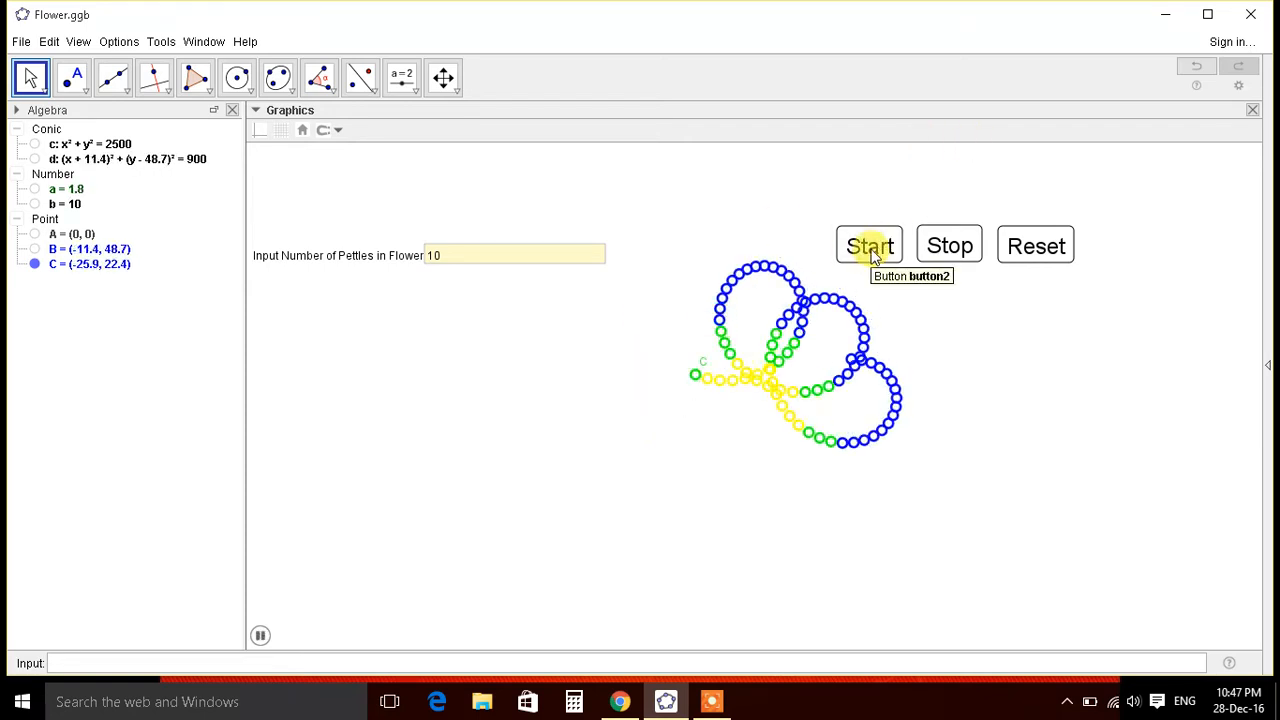
pyautogui.click(868, 245)
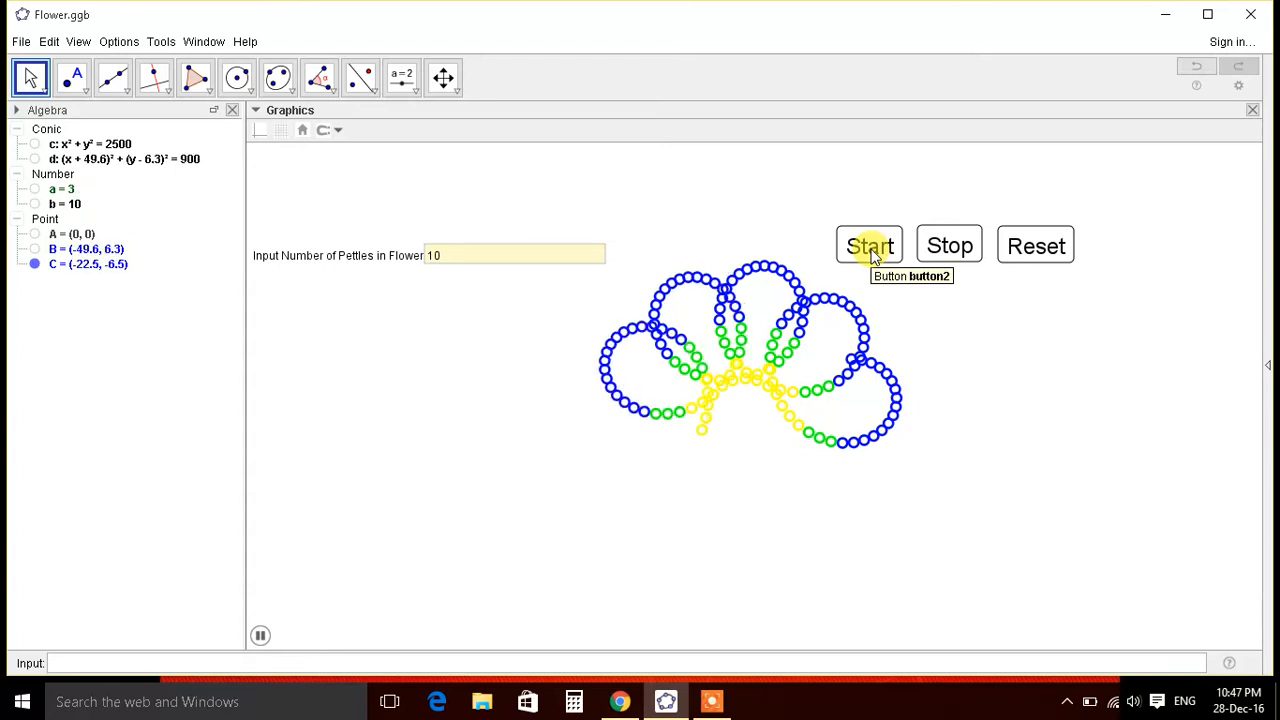
pyautogui.click(868, 245)
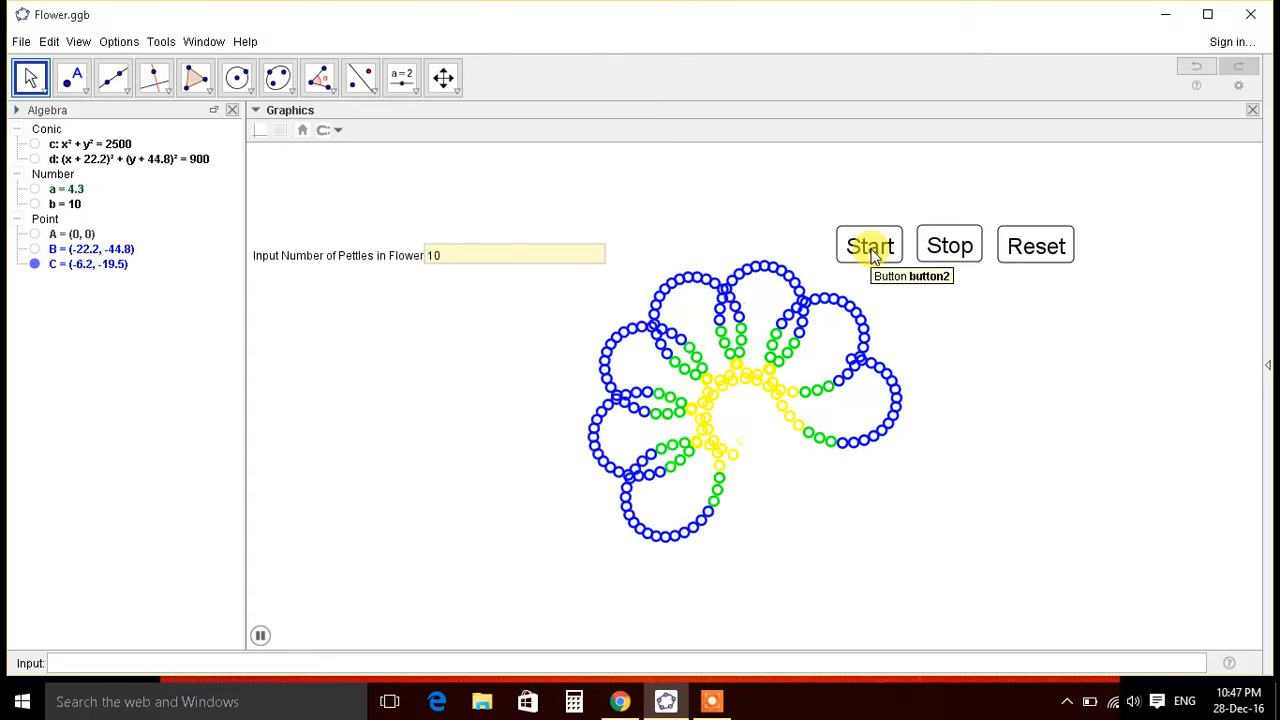
pyautogui.click(868, 246)
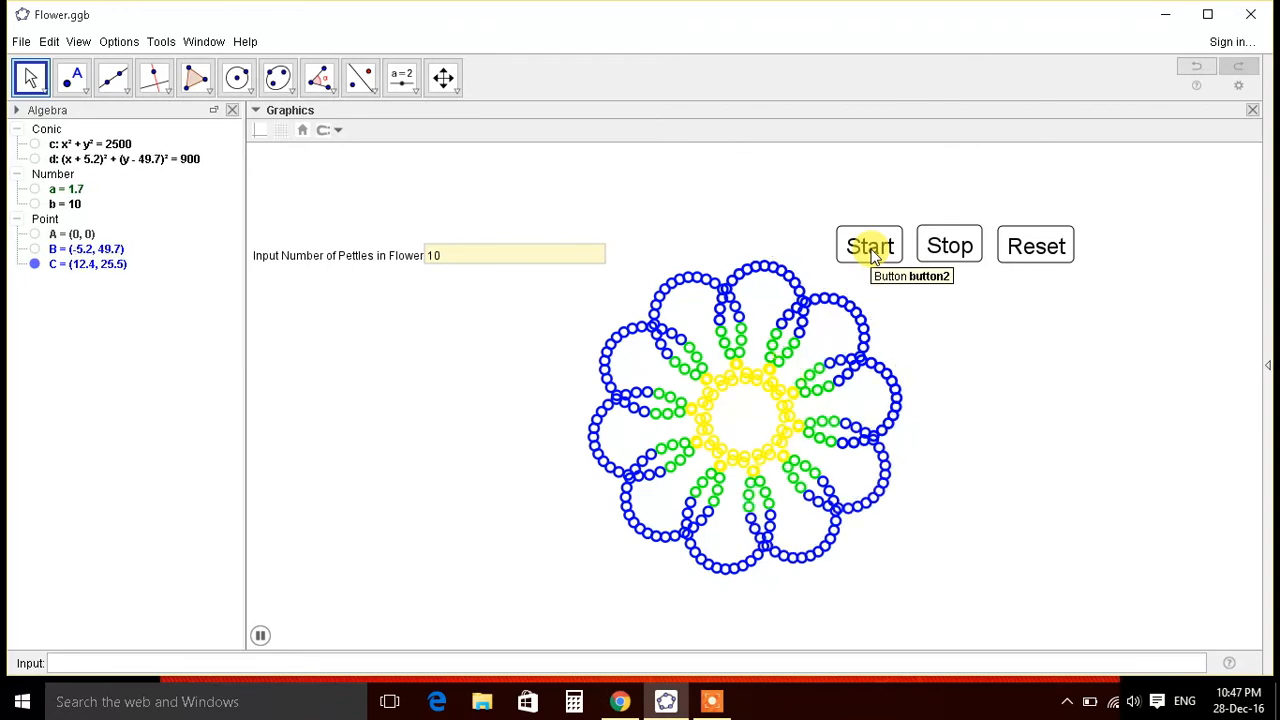
pyautogui.click(868, 245)
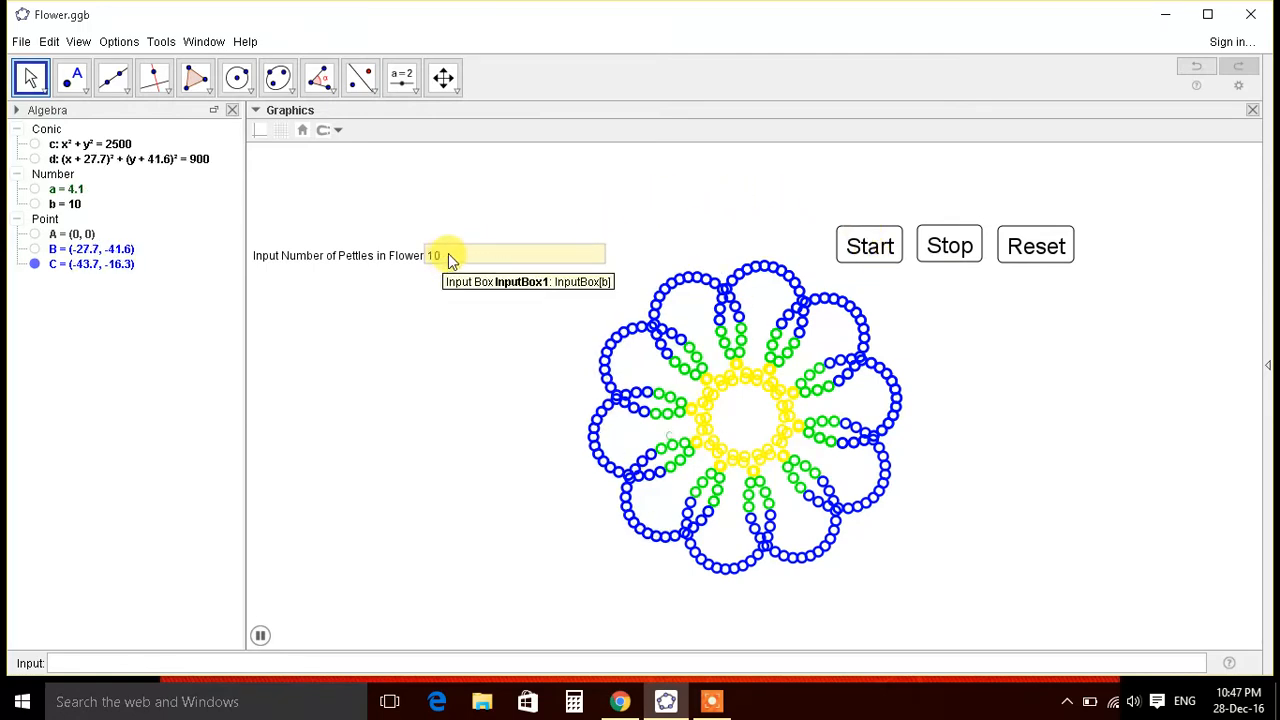
pyautogui.click(515, 255)
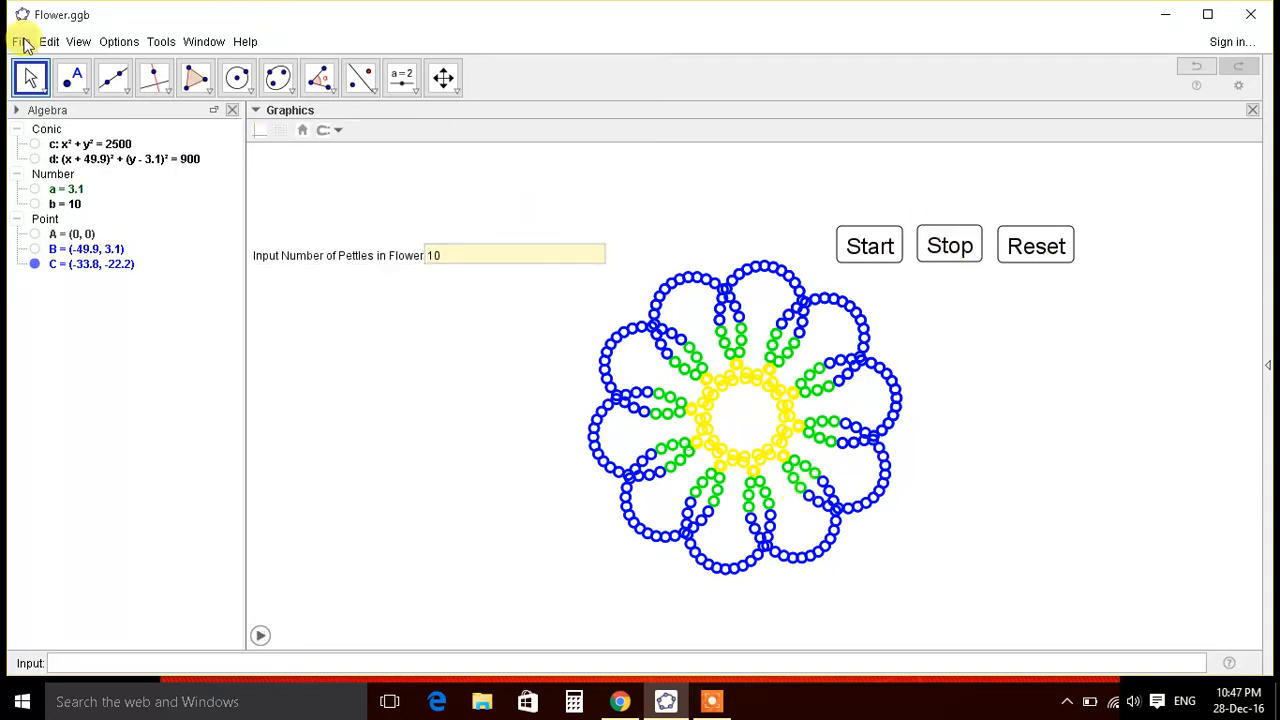
# Step: Open a new GeoGebra window via File > New Window and maximize it
pyautogui.click(20, 41)
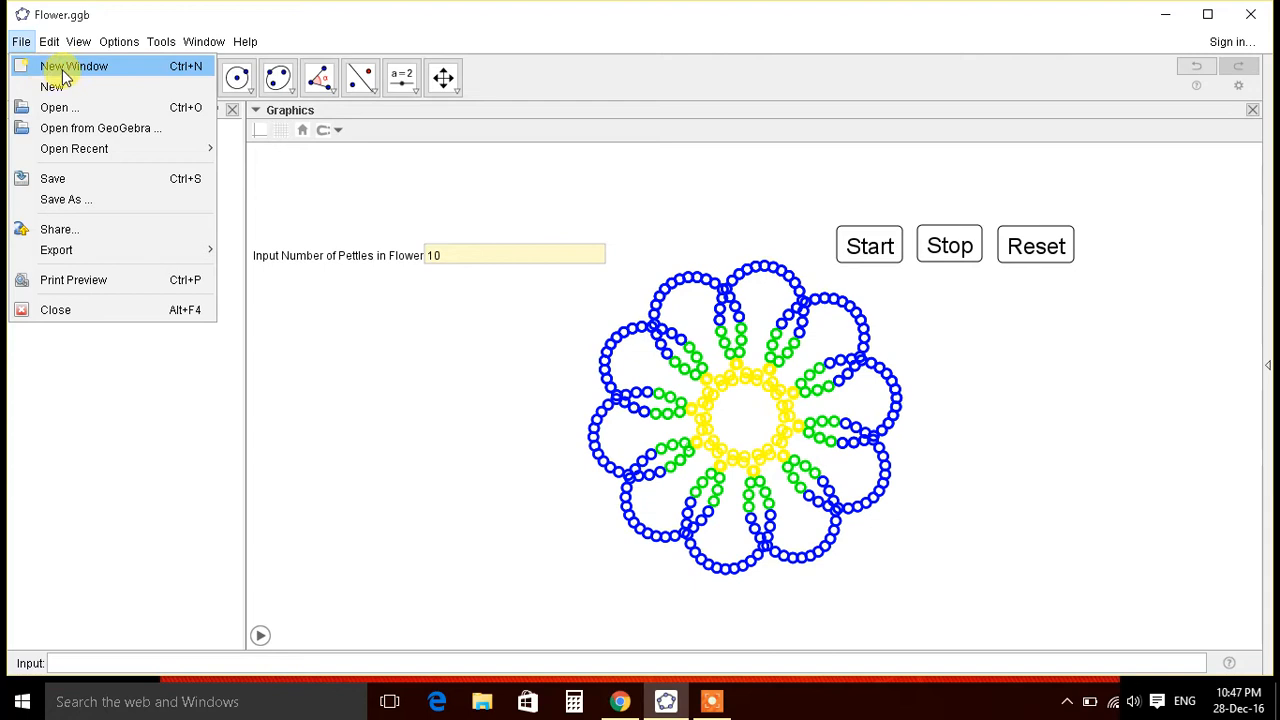
pyautogui.click(73, 66)
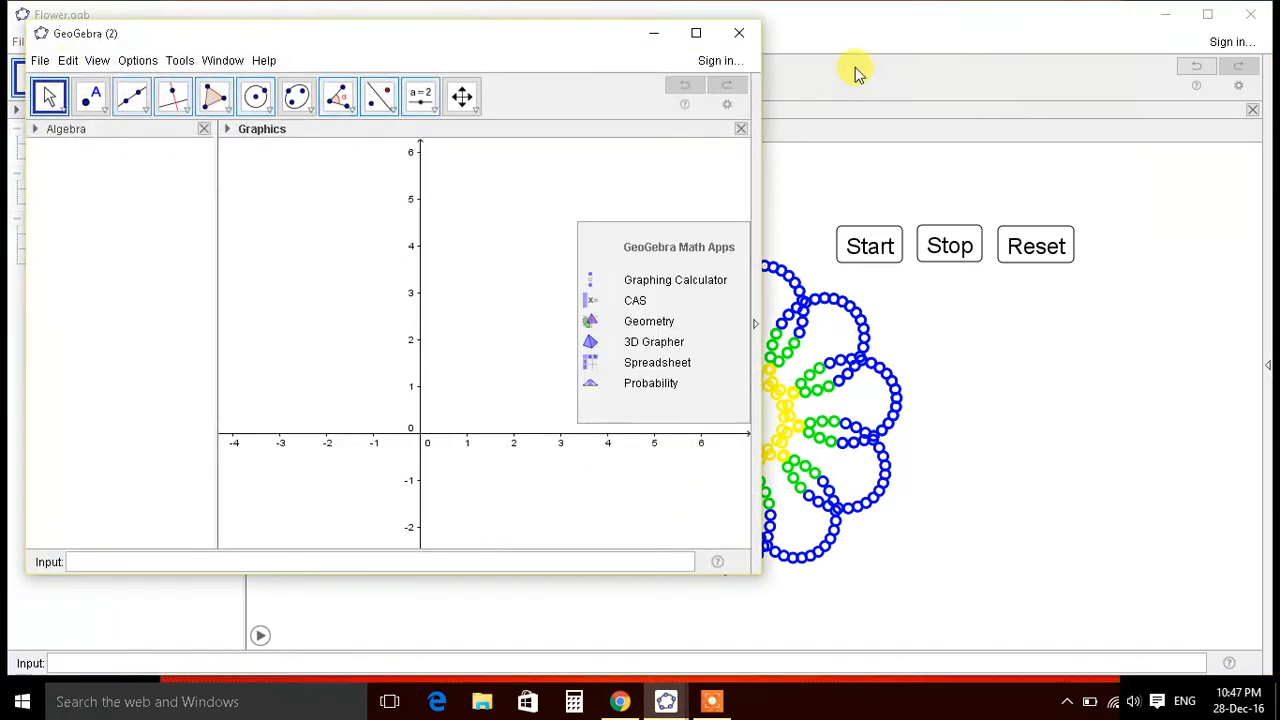
pyautogui.click(696, 33)
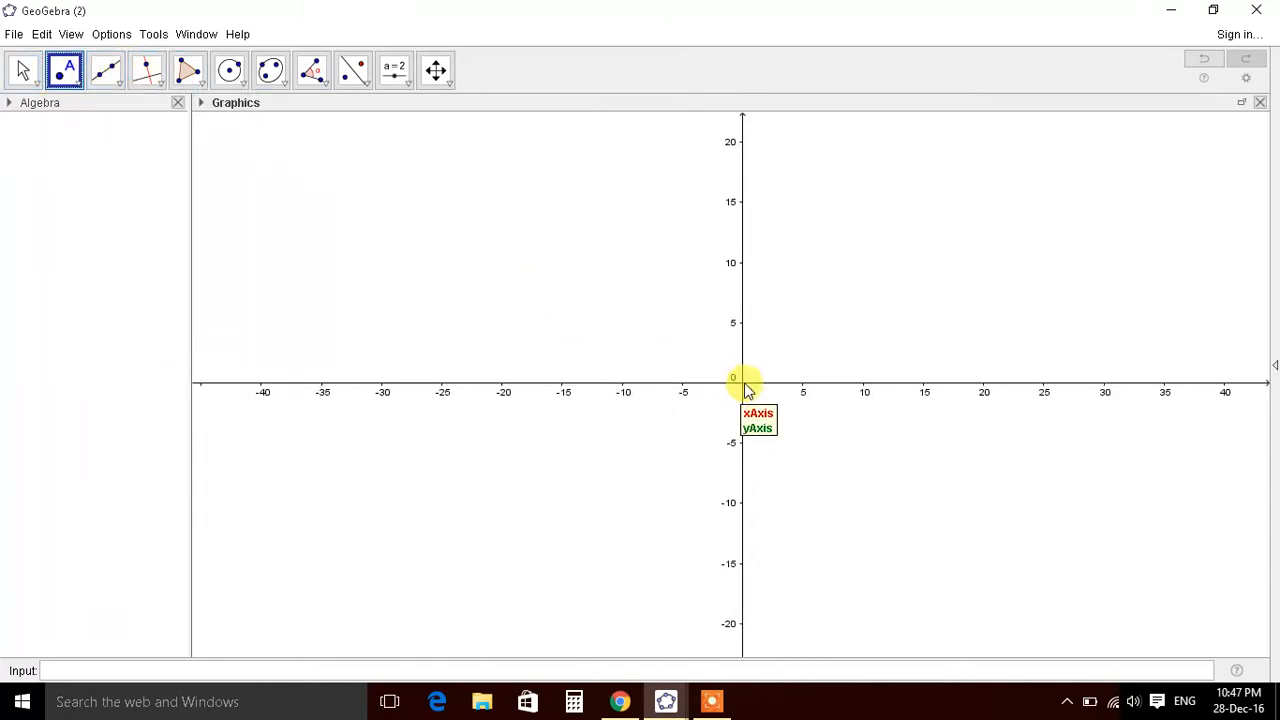
# Step: Place point A at the origin and create angle slider a (0°–360°, step 0.1°)
pyautogui.click(741, 378)
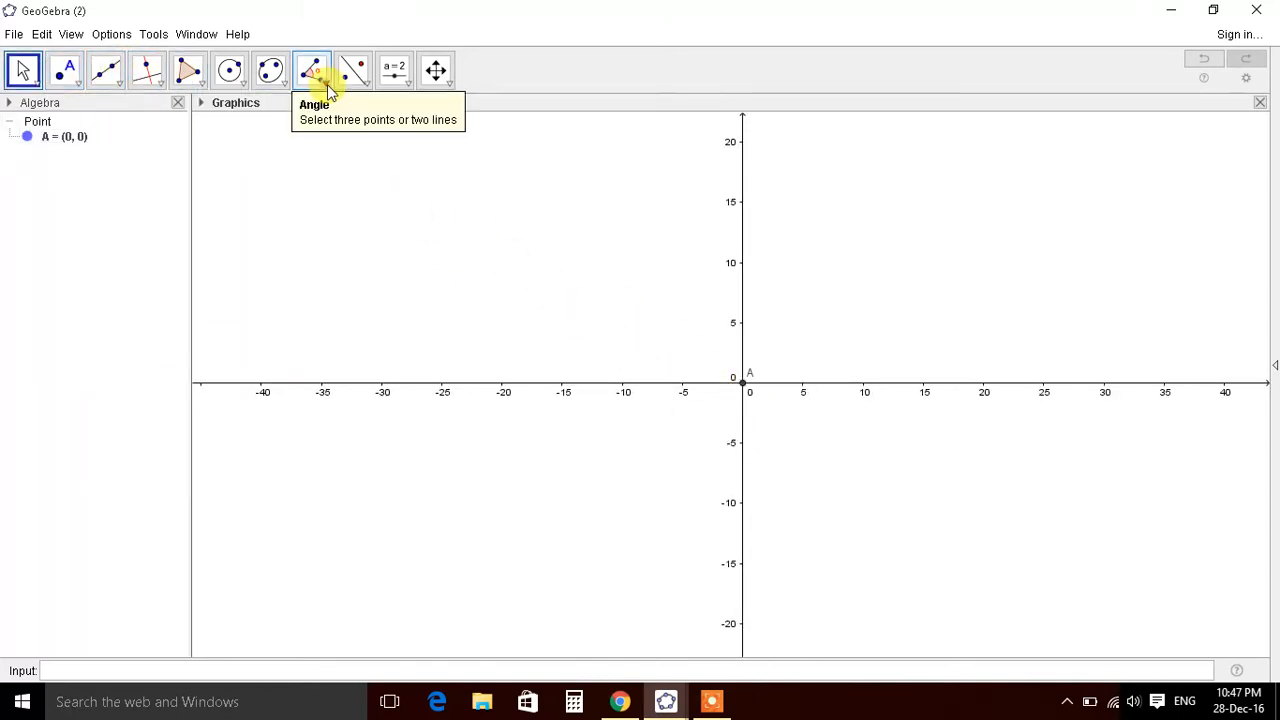
pyautogui.click(393, 69)
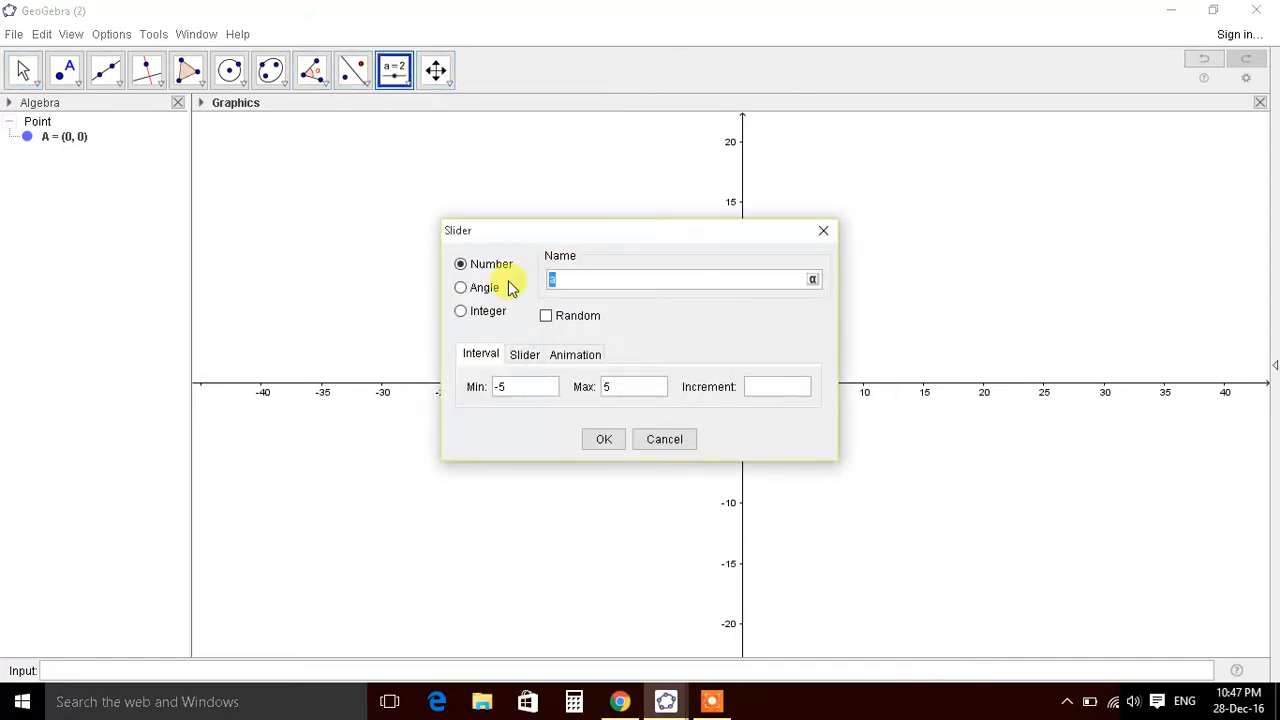
pyautogui.click(460, 287)
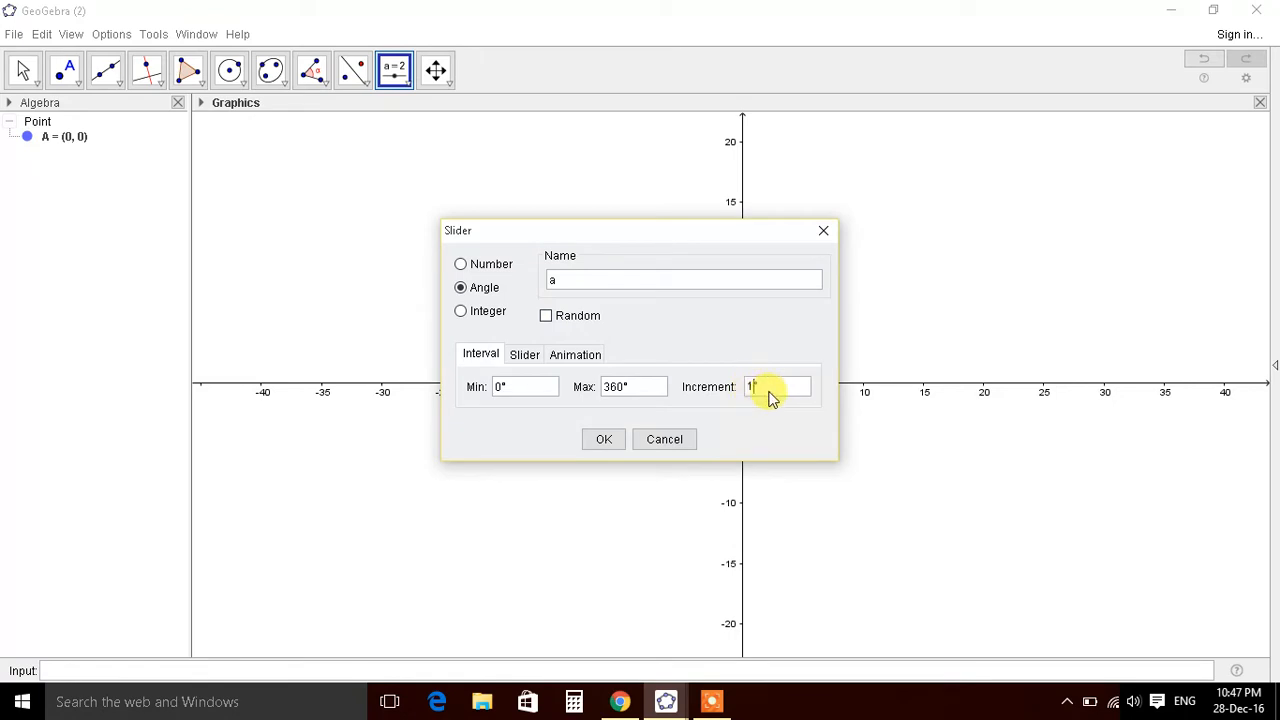
pyautogui.write('0.1')
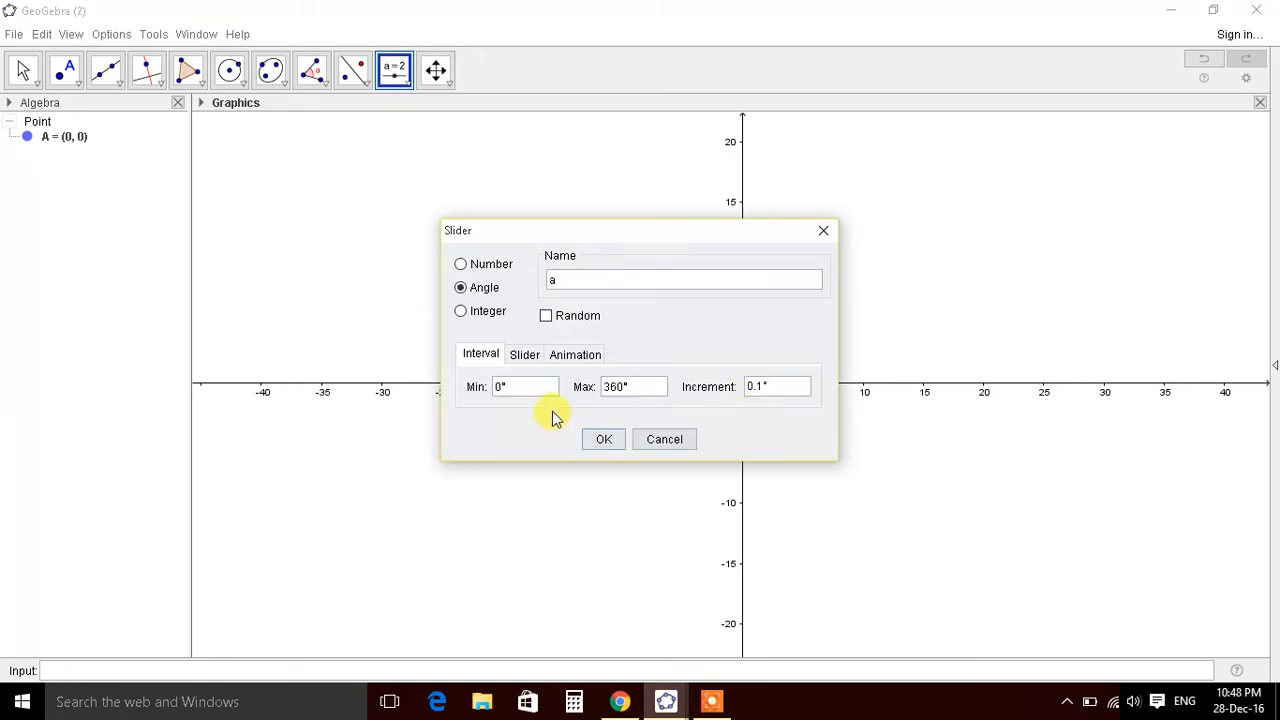
pyautogui.moveTo(598, 438)
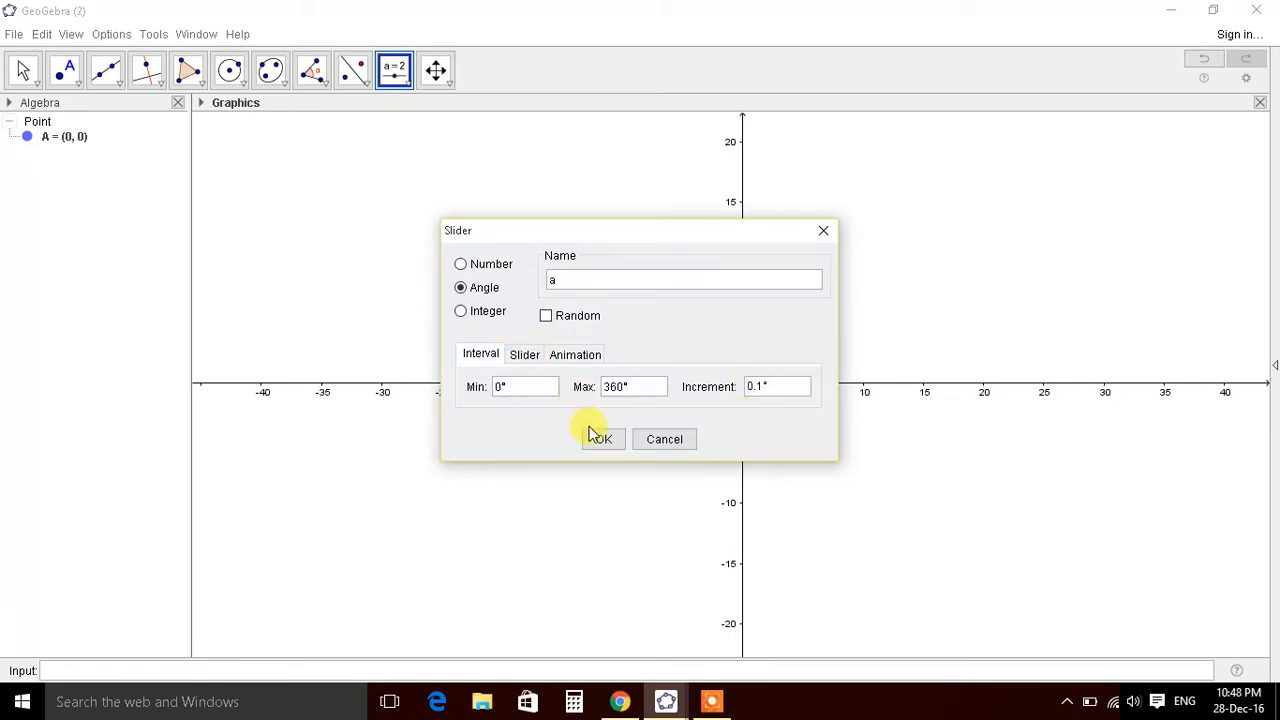
pyautogui.click(600, 439)
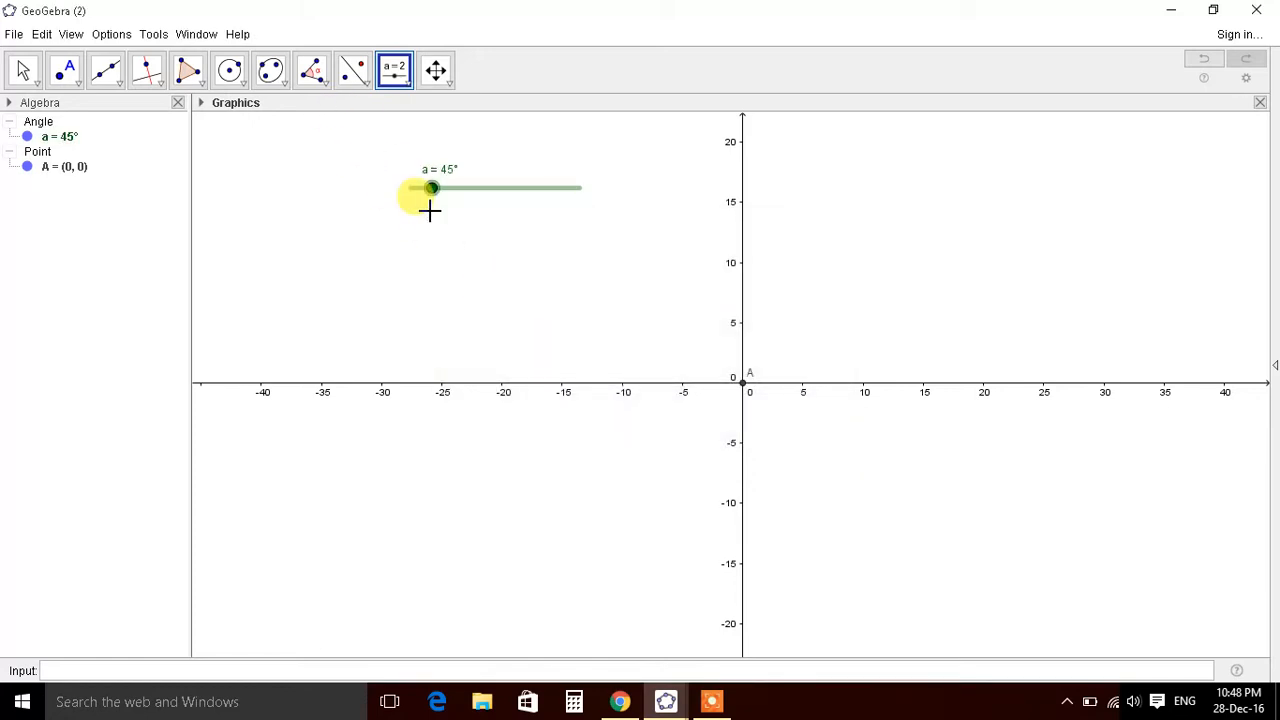
# Step: Create number slider b ranging from 0 to 20 with step 1
pyautogui.click(429, 209)
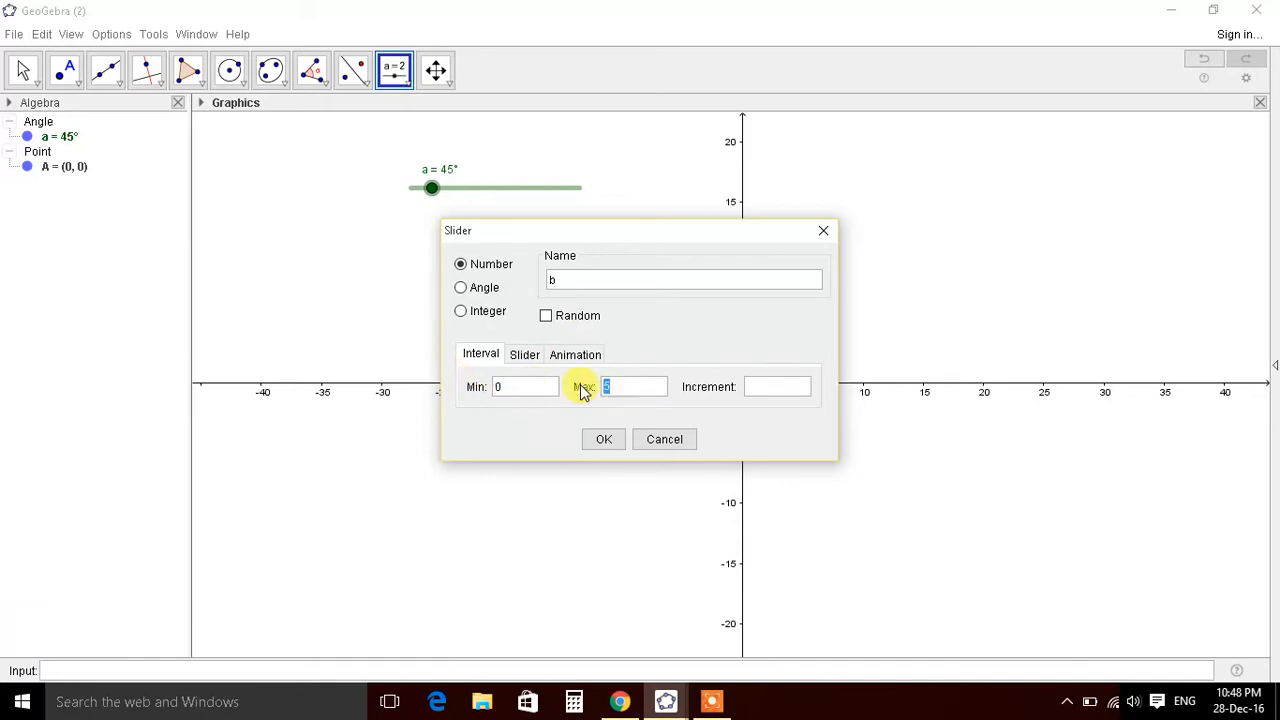
pyautogui.write('20')
pyautogui.click(777, 387)
pyautogui.write('1')
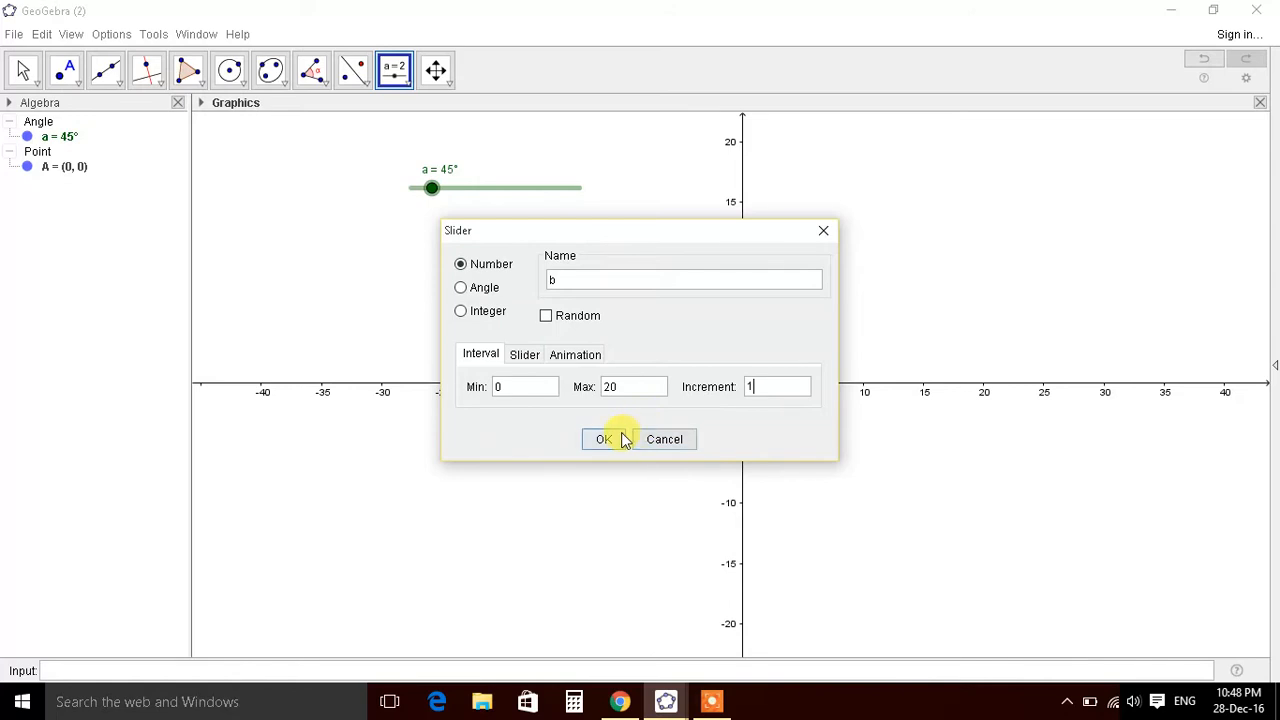
pyautogui.click(603, 439)
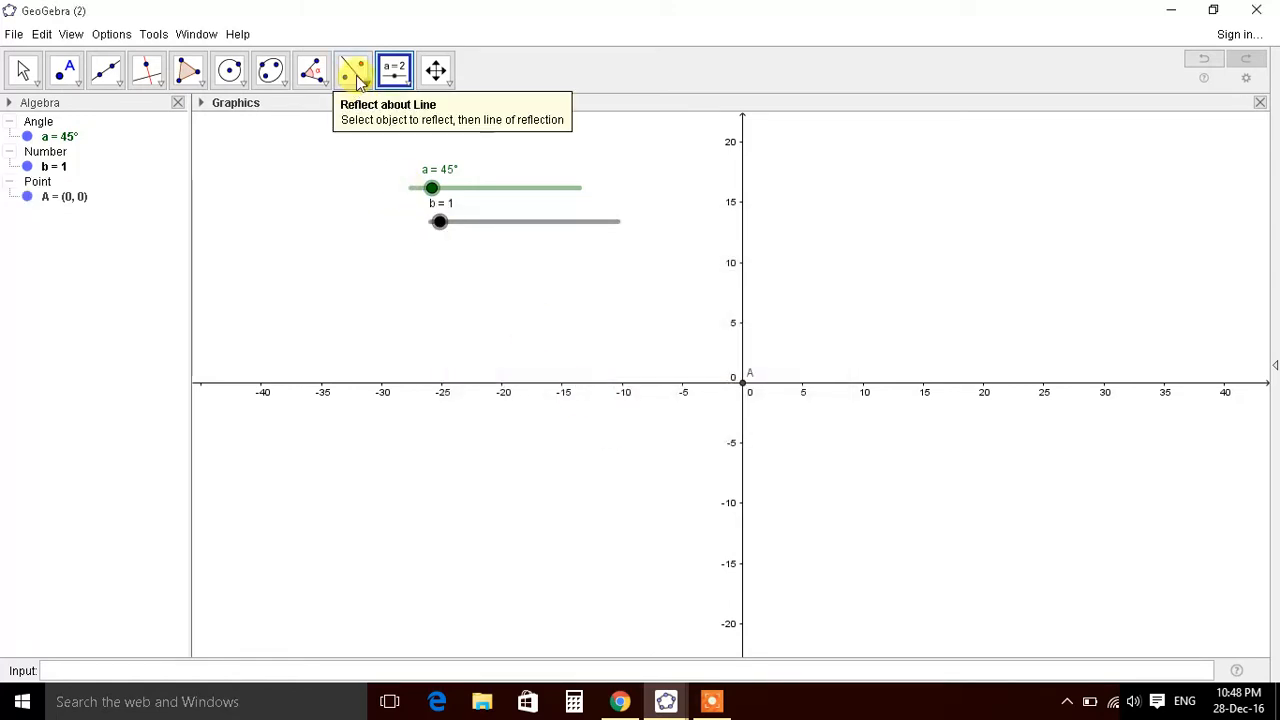
# Step: Add an input box captioned 'Enter Value of Pettles' linked to b, then enter a petal count
pyautogui.click(393, 70)
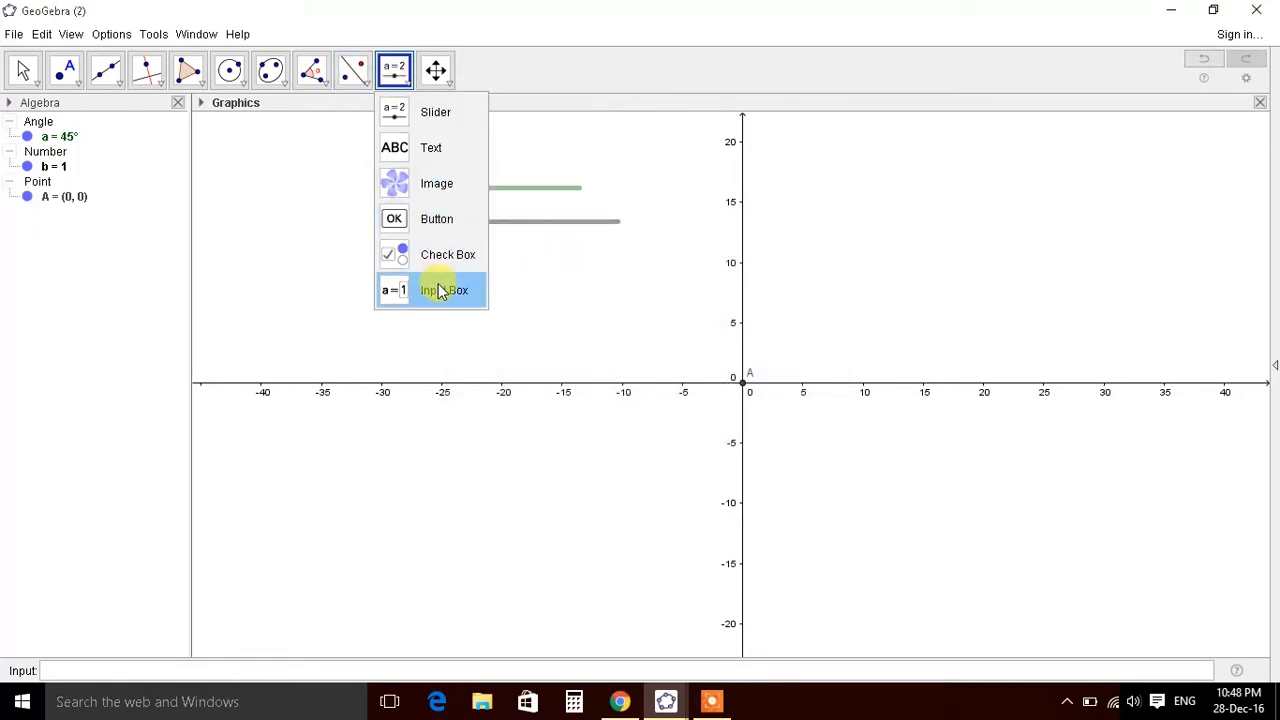
pyautogui.click(444, 290)
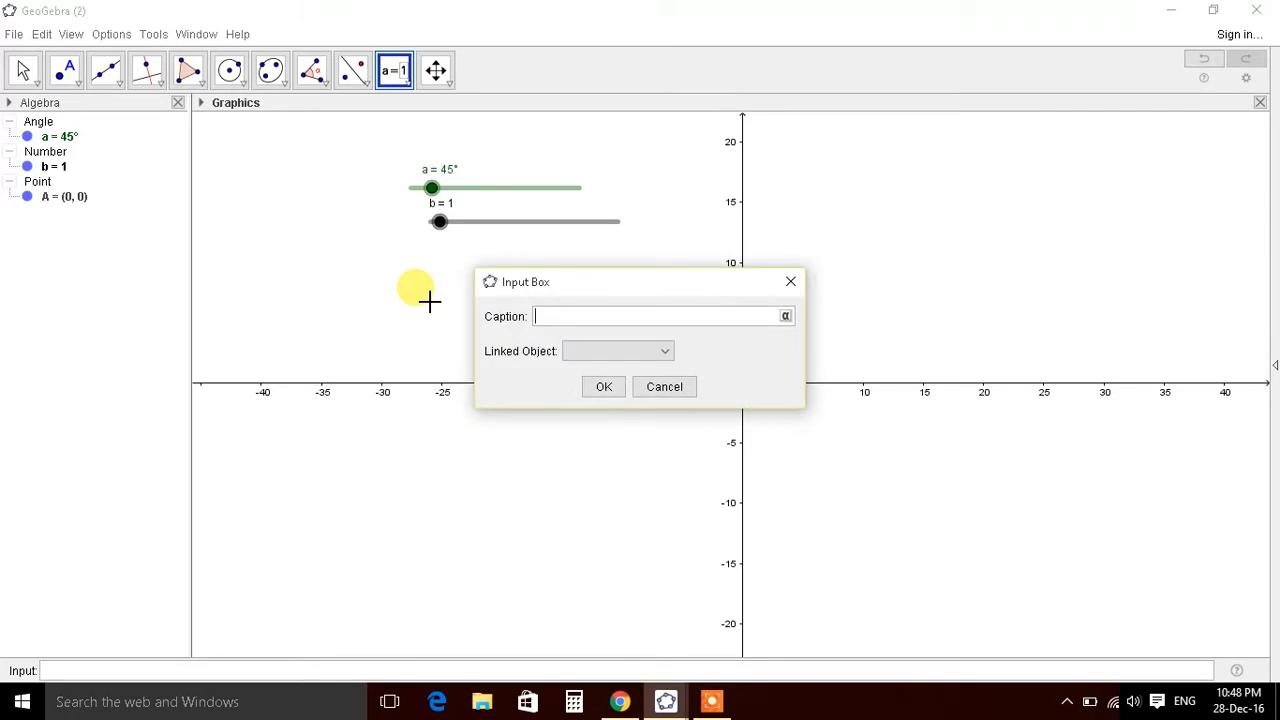
pyautogui.write('Enter')
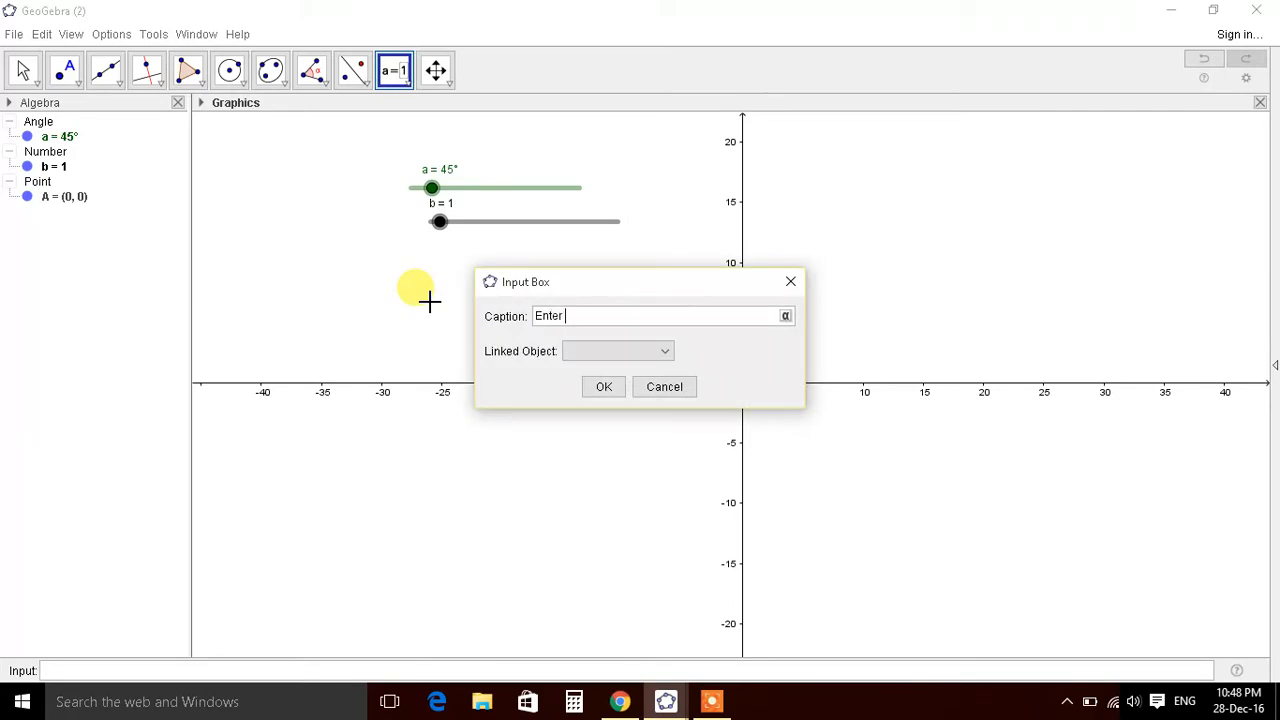
pyautogui.write('Val')
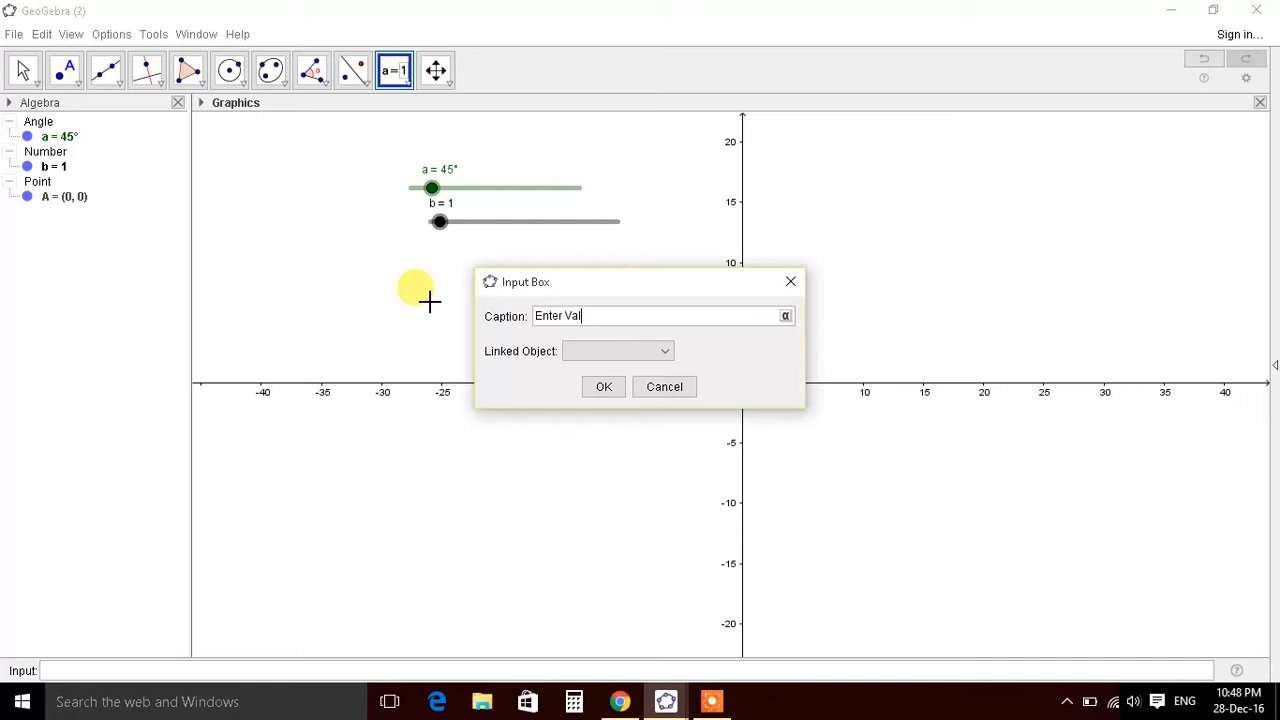
pyautogui.write('ue of')
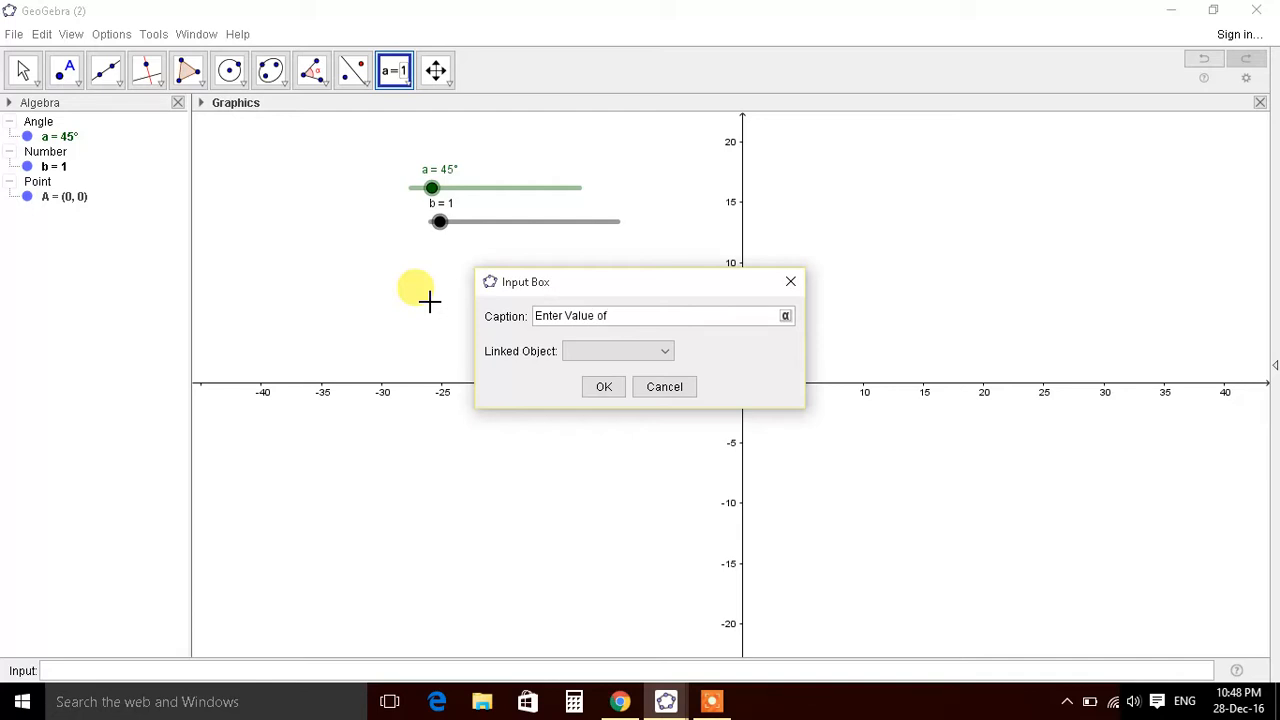
pyautogui.write('Pe')
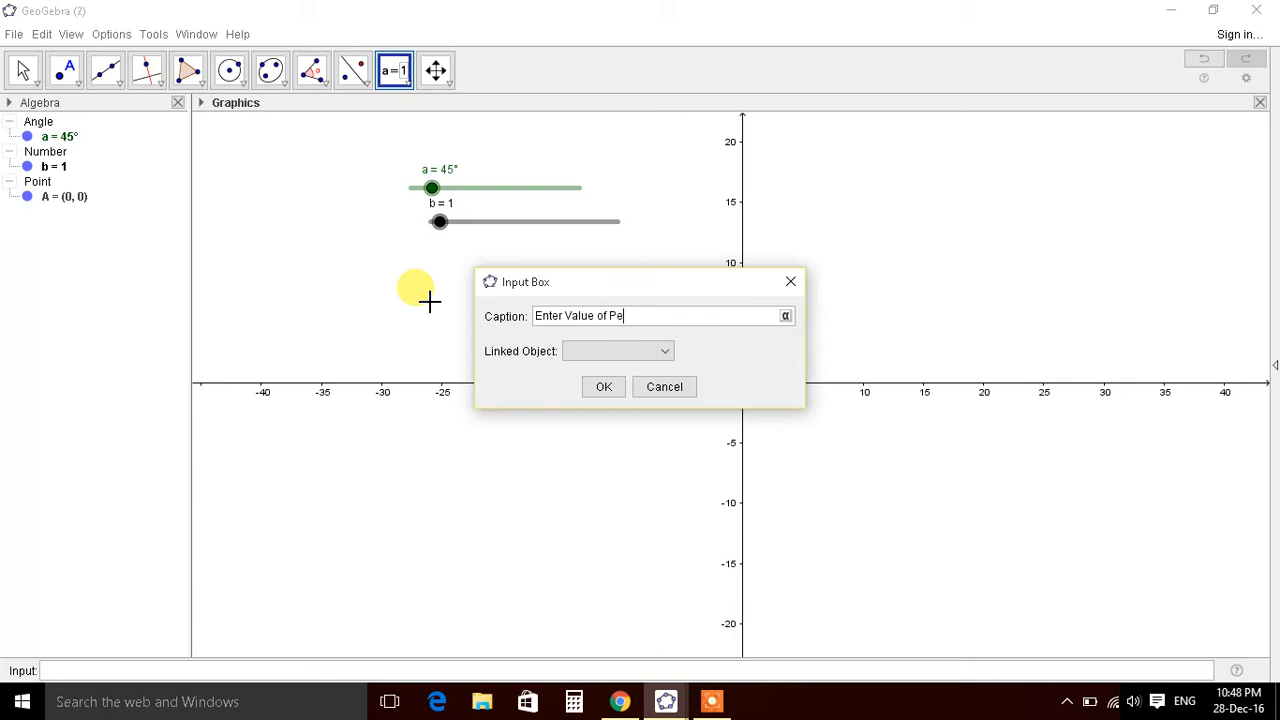
pyautogui.write('ttles')
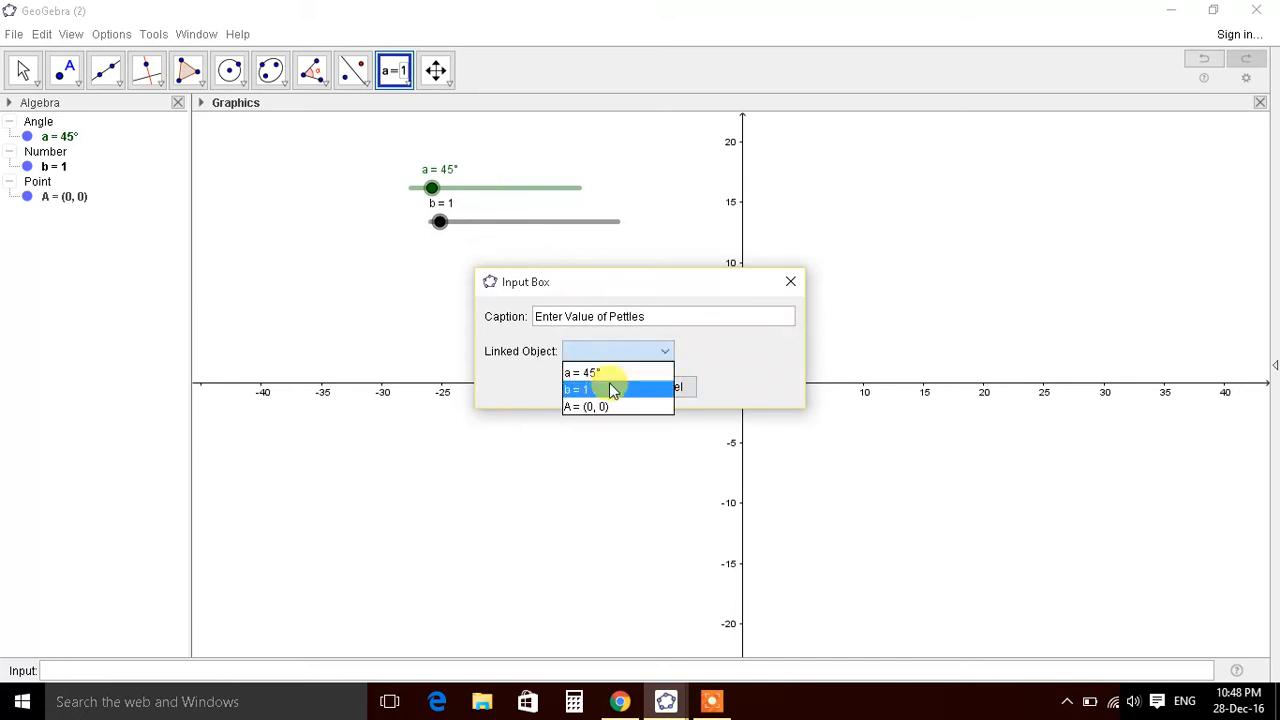
pyautogui.click(576, 388)
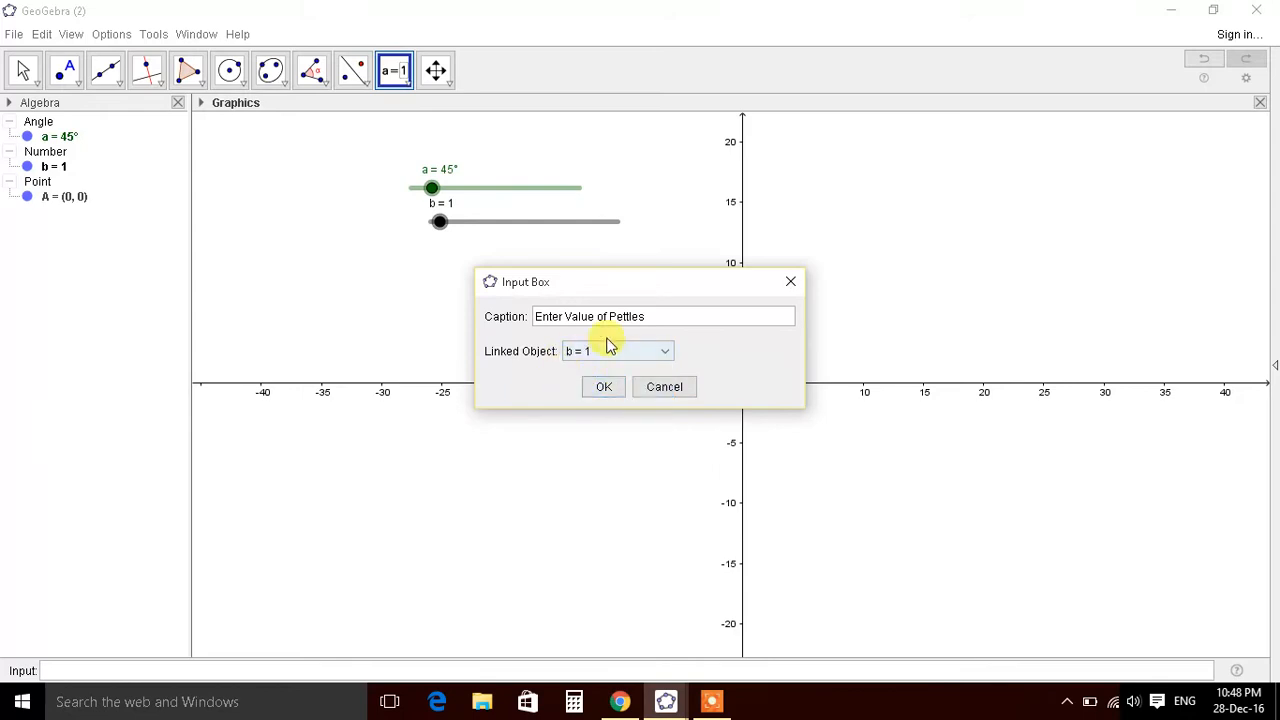
pyautogui.click(603, 387)
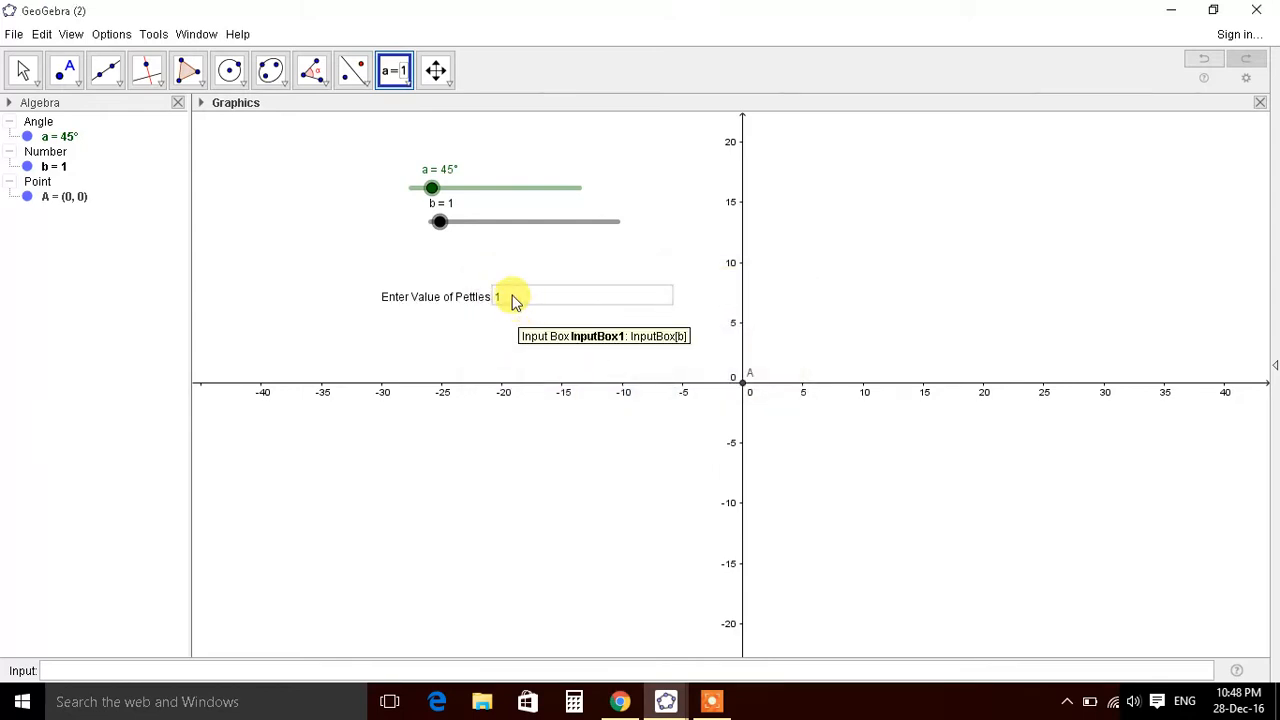
pyautogui.click(513, 296)
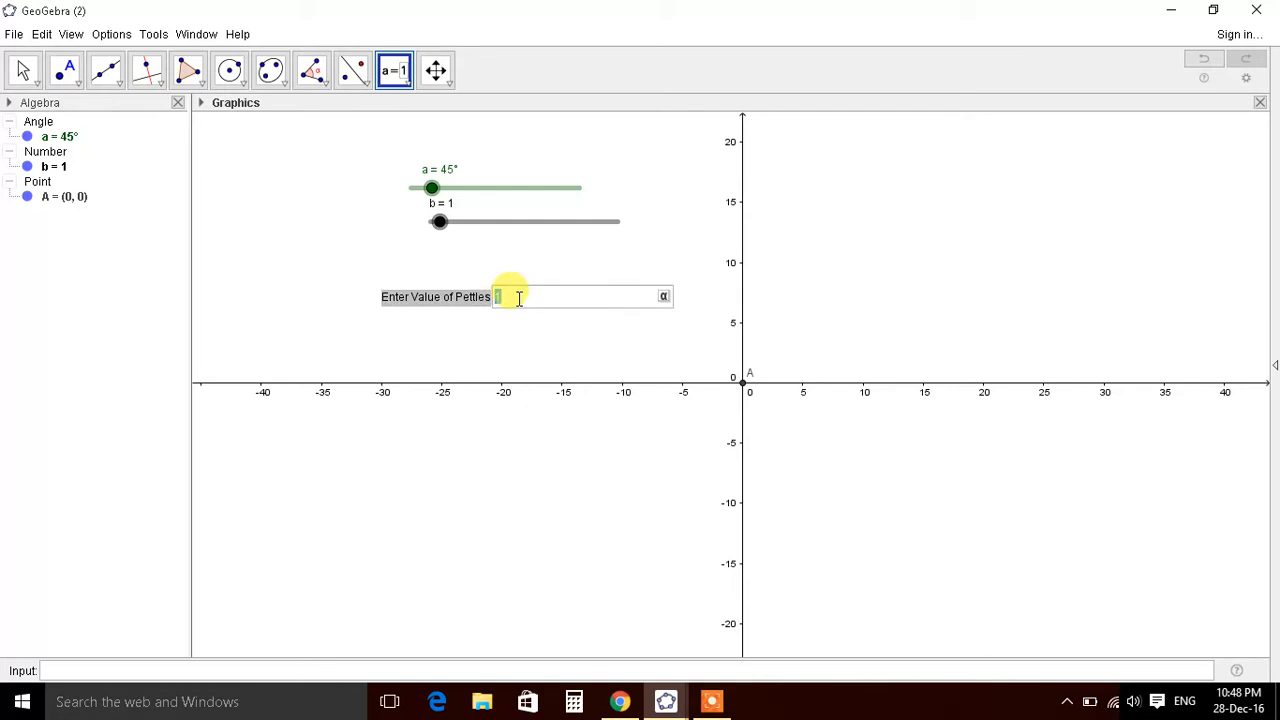
pyautogui.write('5')
pyautogui.write('Start')
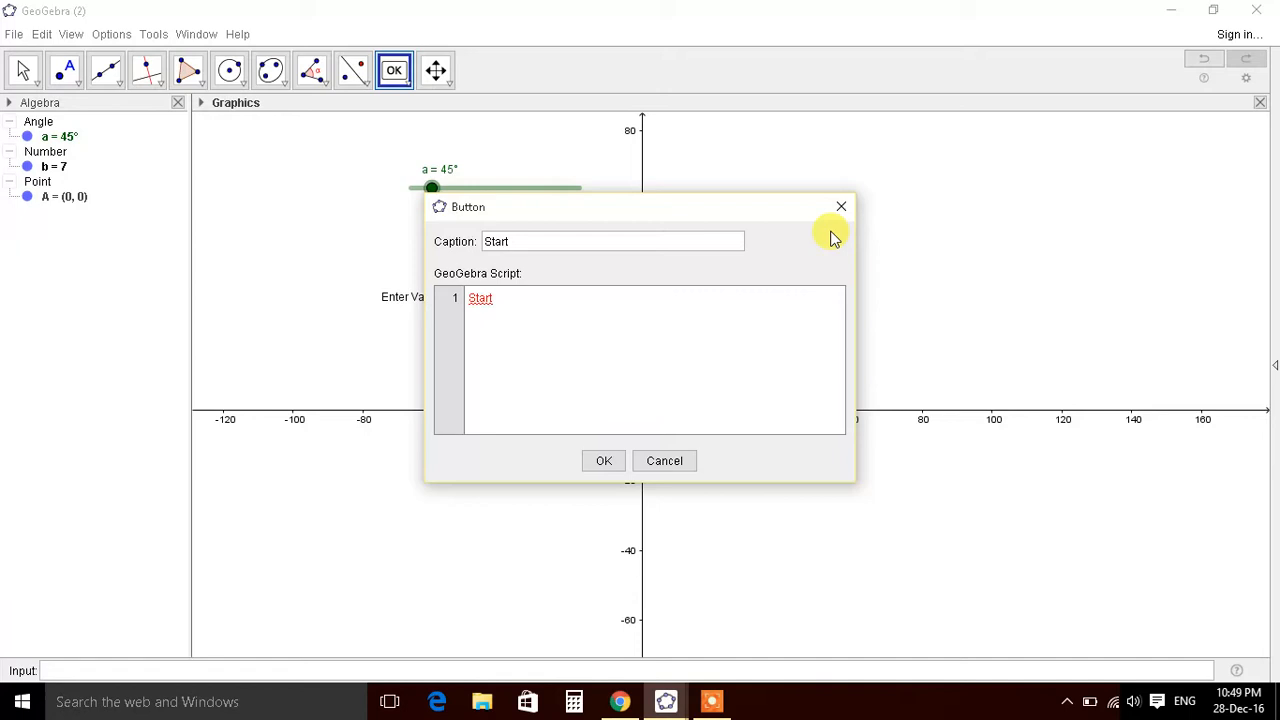
# Step: Give the Start button the script StartAnimation(a) and confirm it
pyautogui.write('Animation')
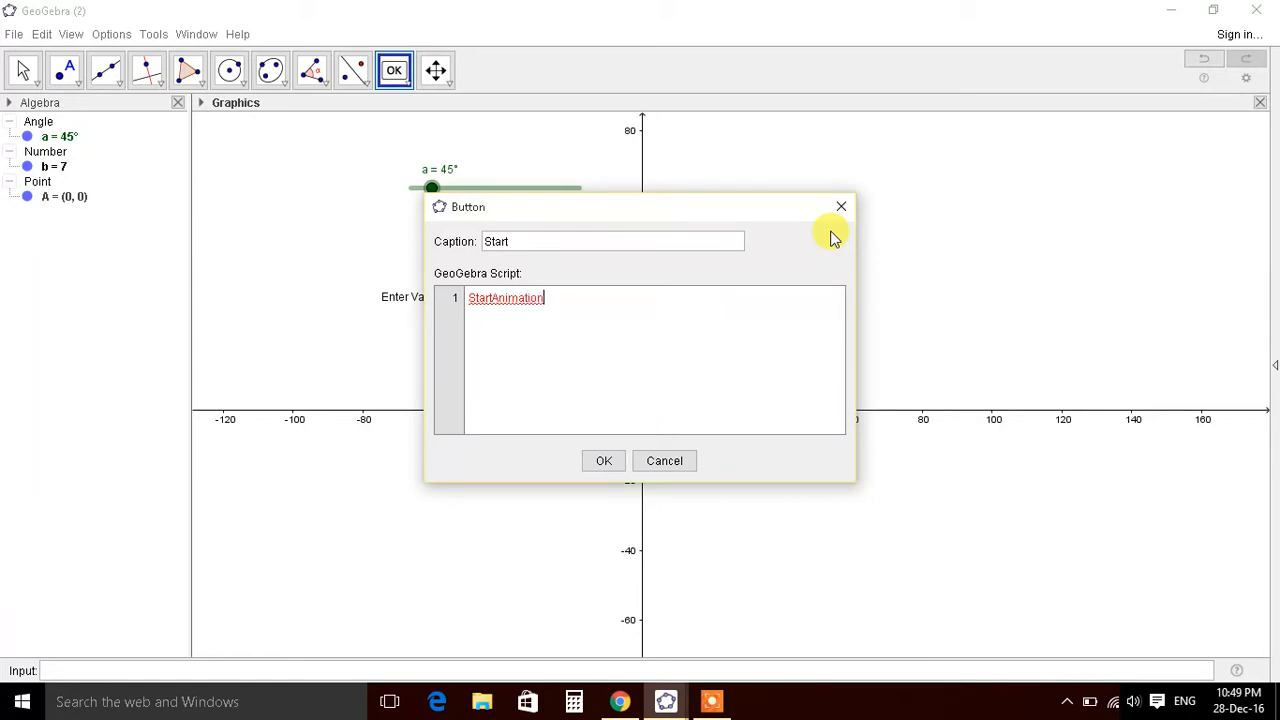
pyautogui.write('()')
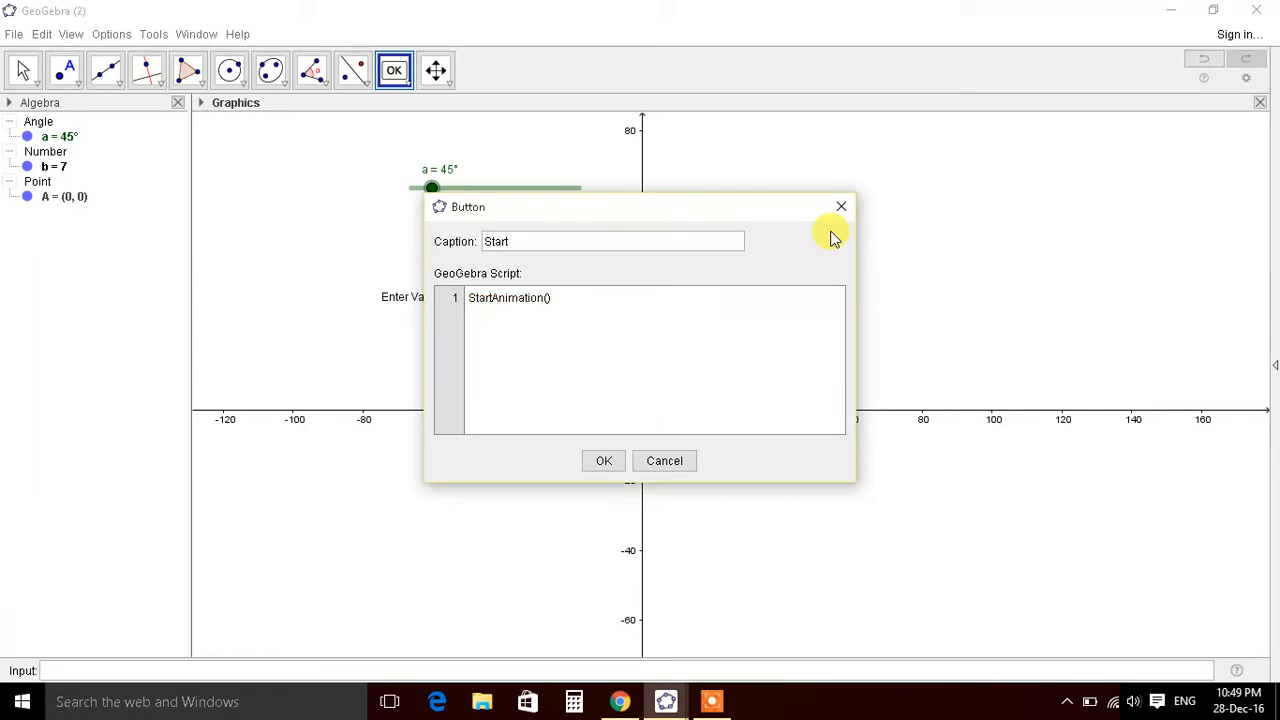
pyautogui.write('a')
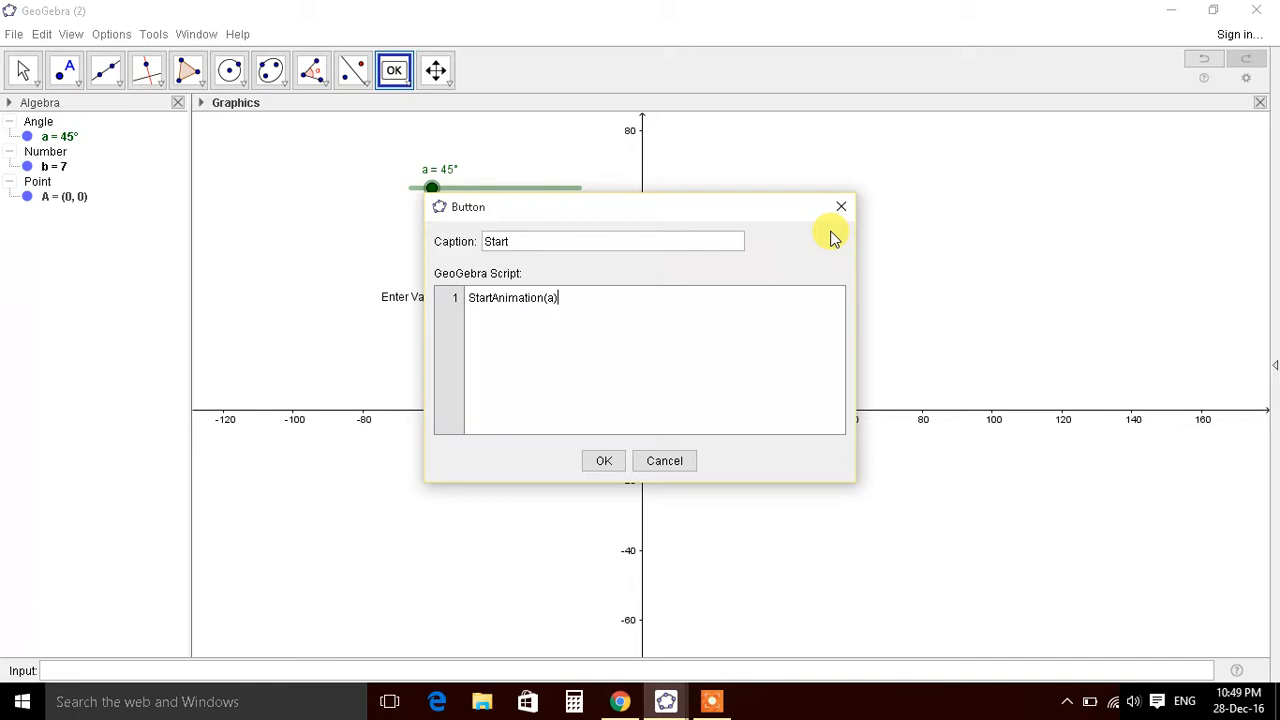
pyautogui.click(603, 460)
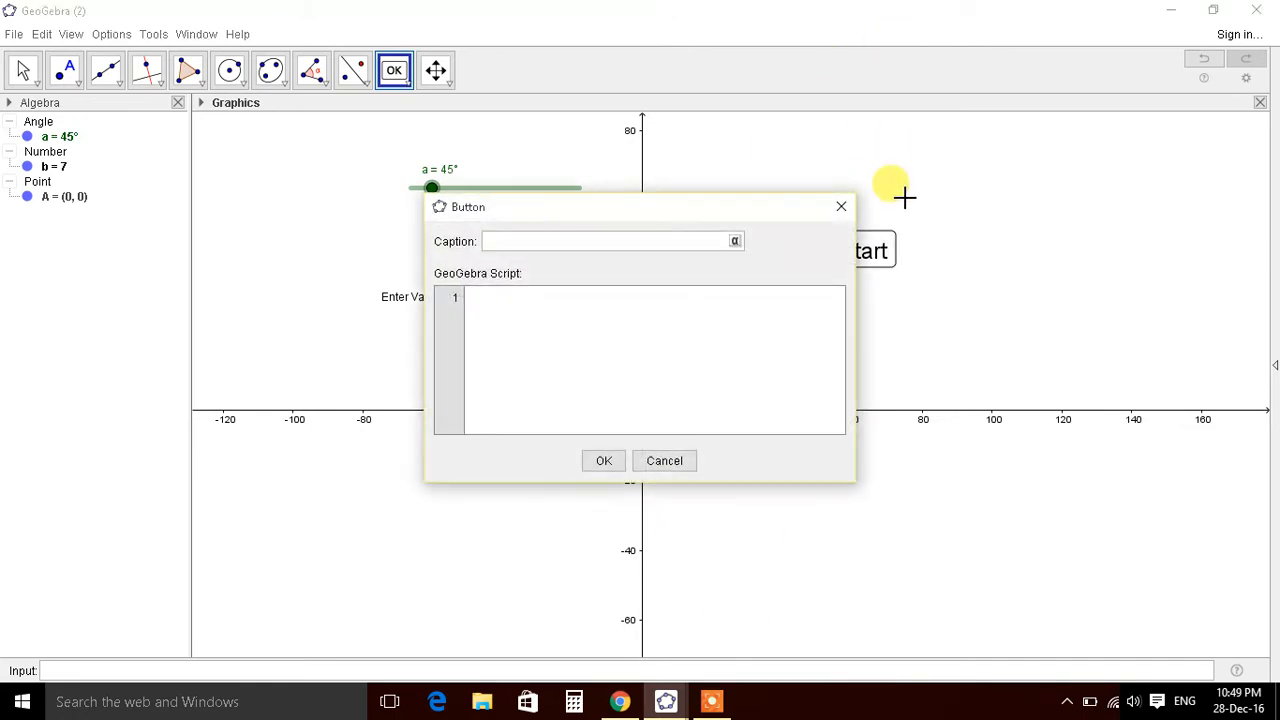
# Step: Caption the second button 'Stop' and enter its script StartAnimation(False)
pyautogui.write('Sotp')
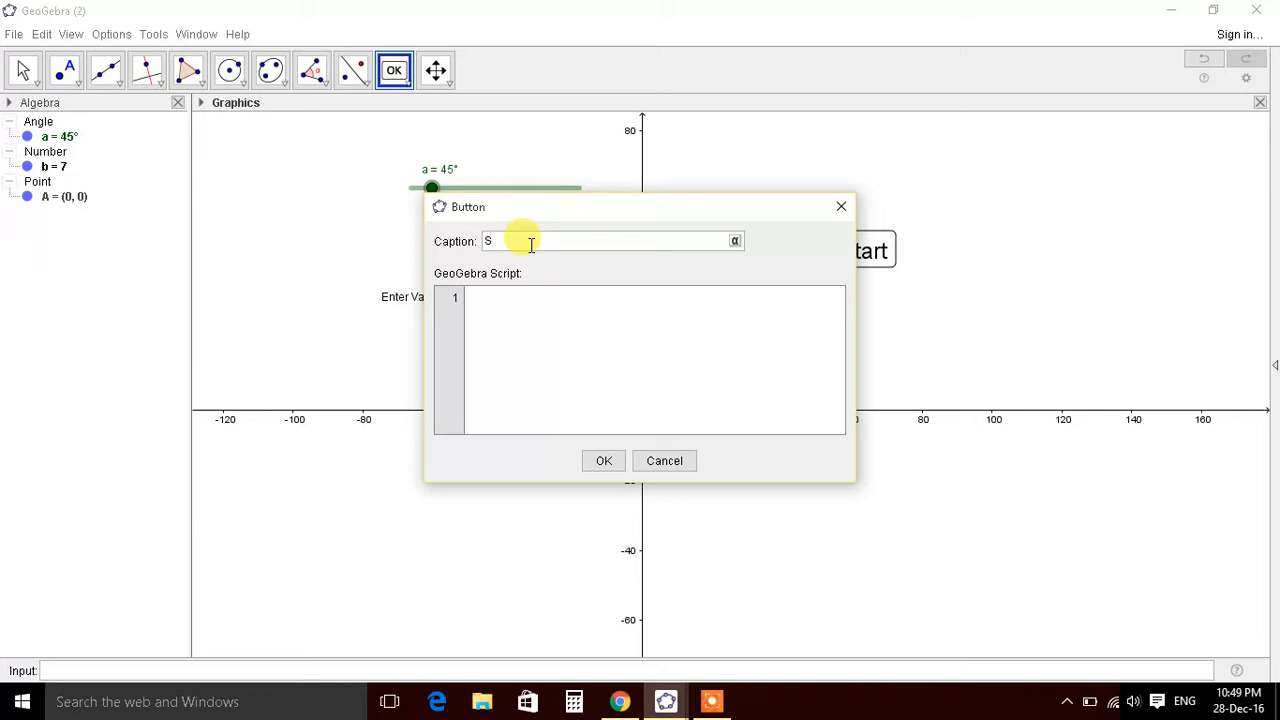
pyautogui.write('top')
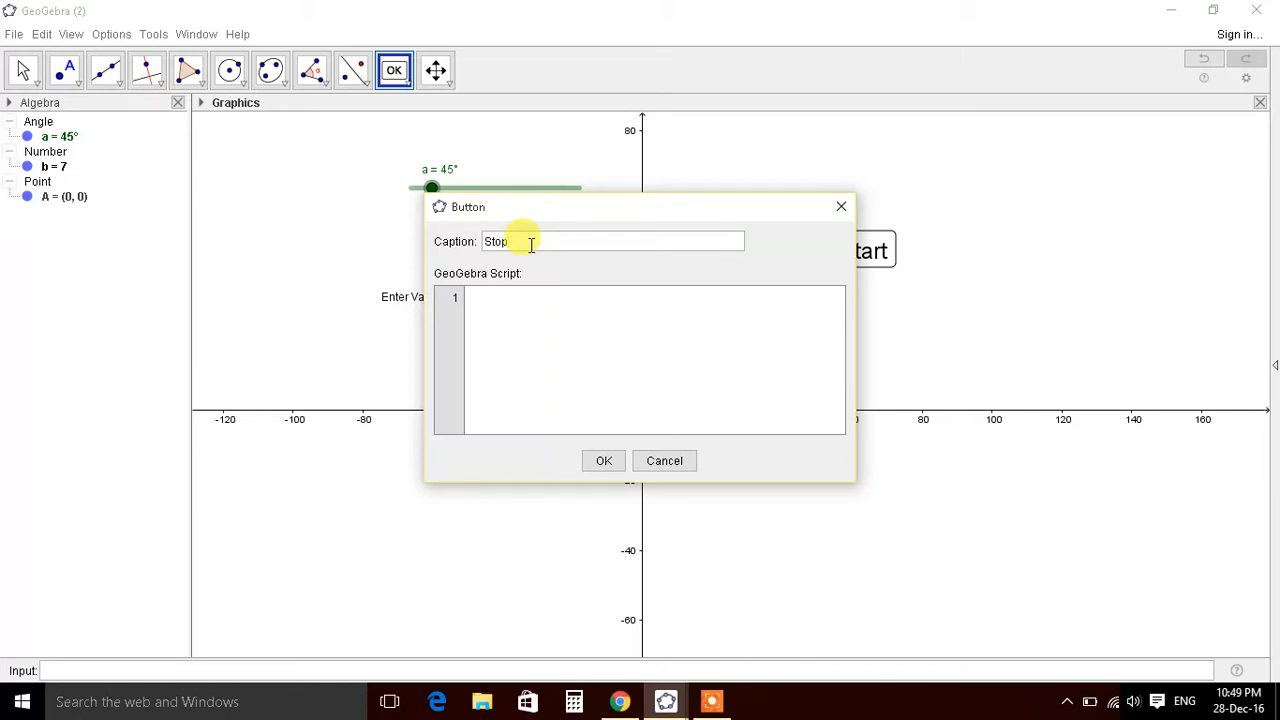
pyautogui.write('StartAnimati')
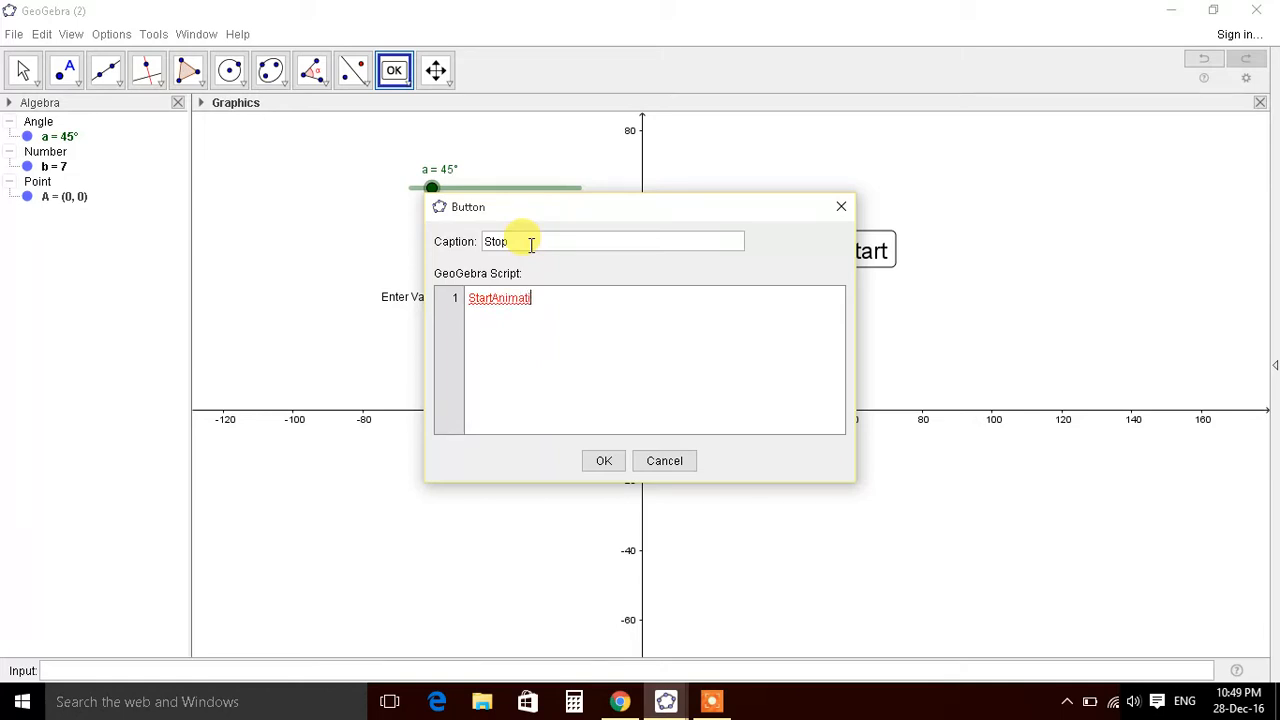
pyautogui.write('on()')
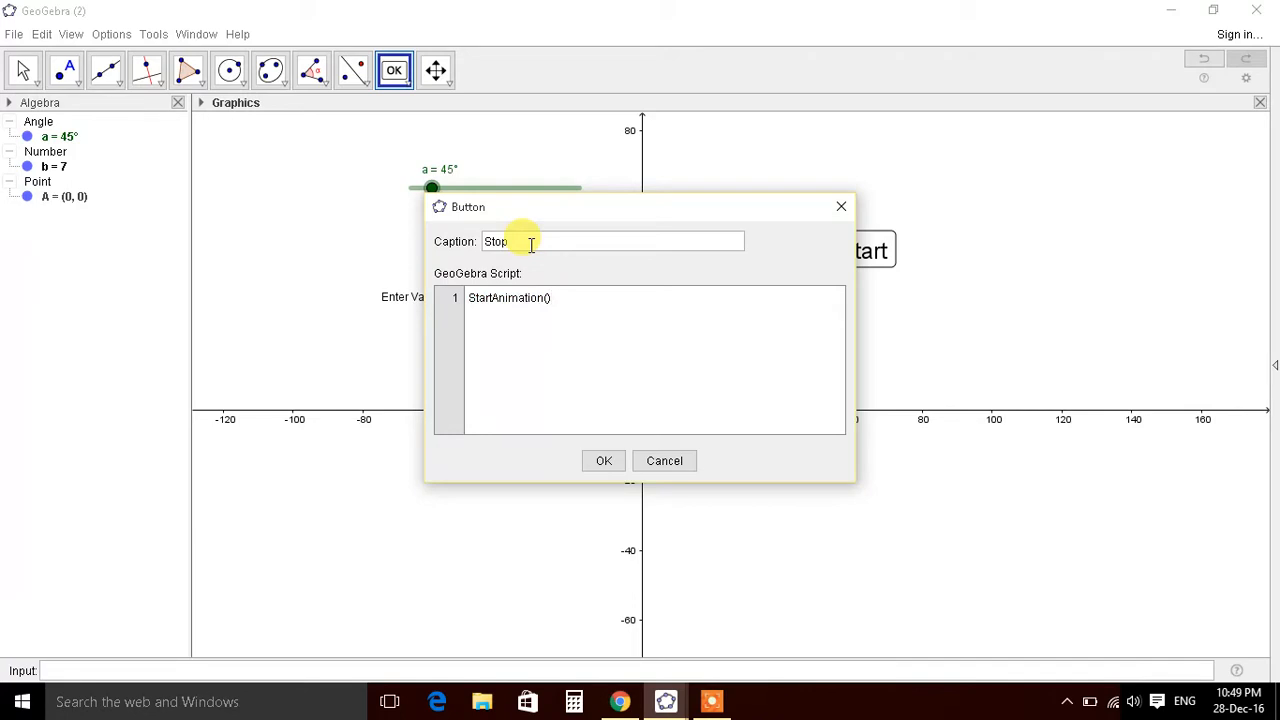
pyautogui.write('False')
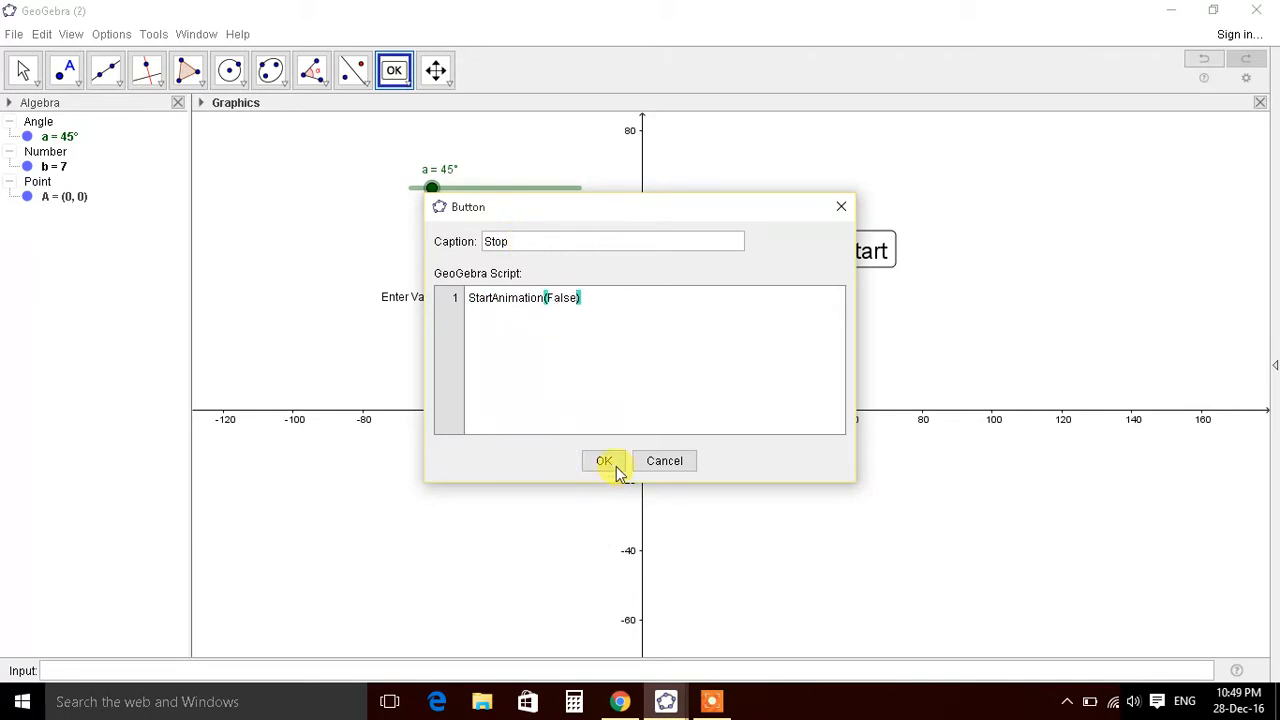
# Step: Add a 'Reset' button next to Stop with the script a=0
pyautogui.click(603, 461)
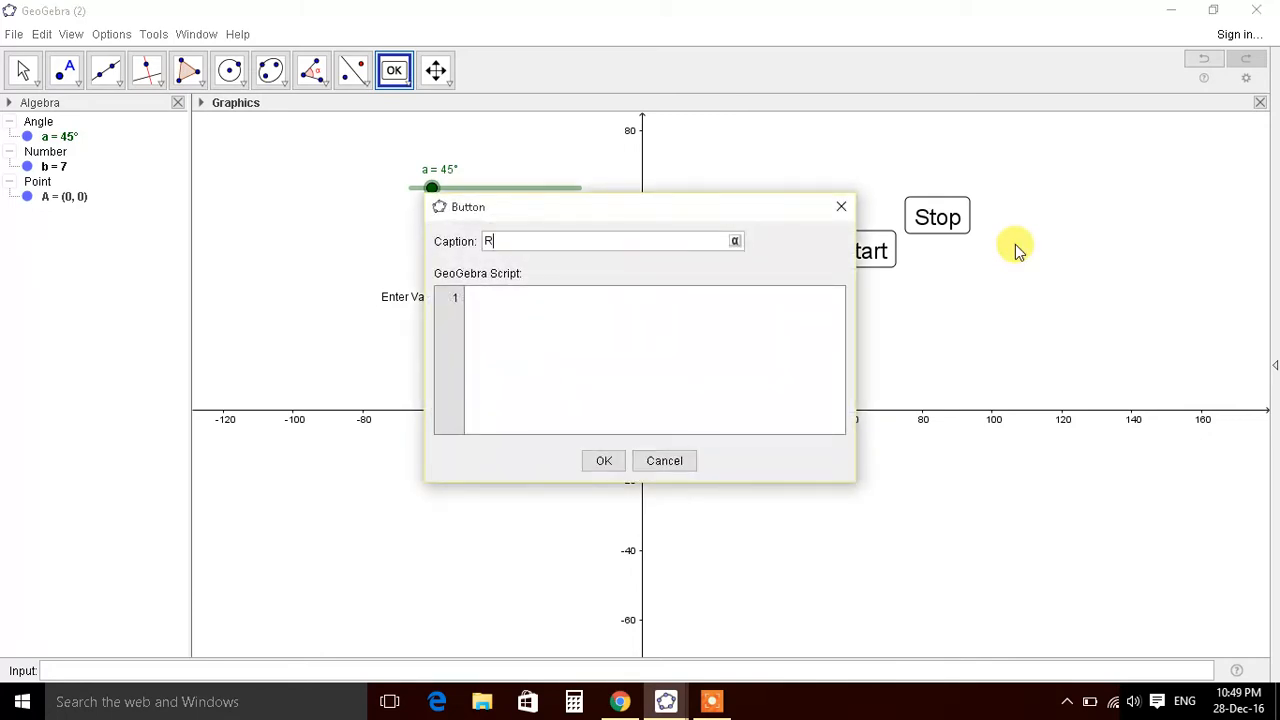
pyautogui.write('eset')
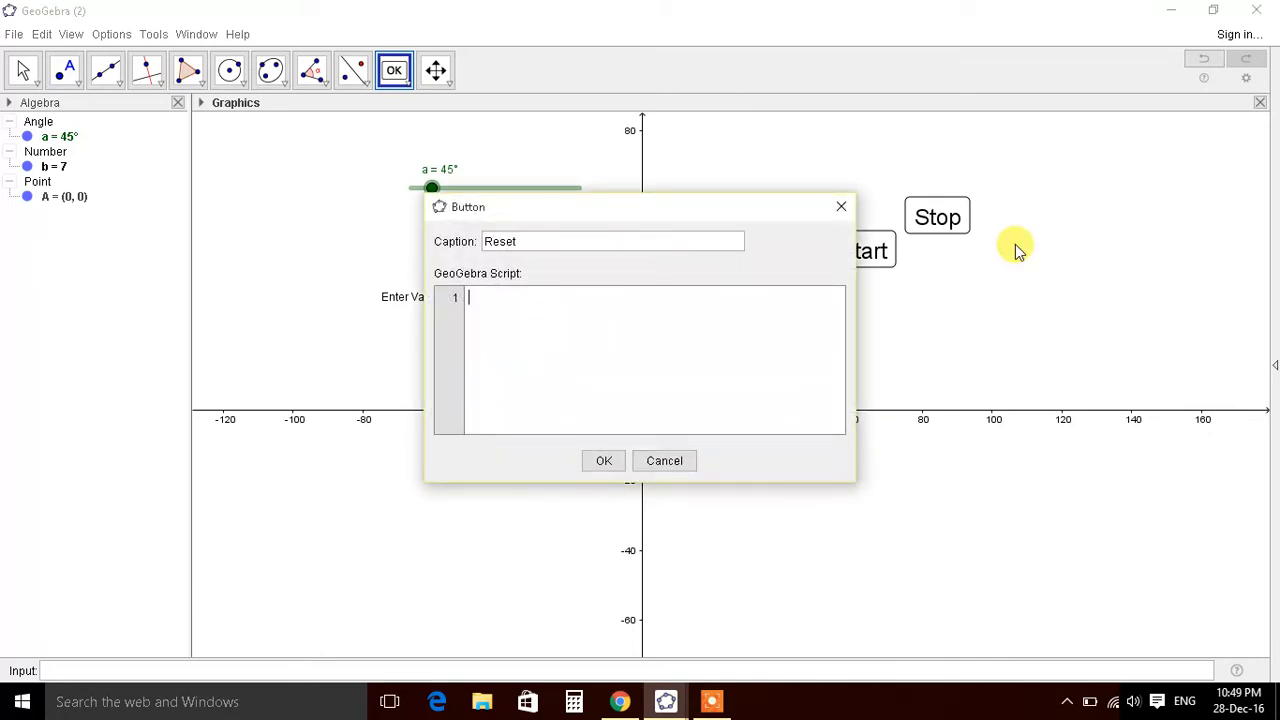
pyautogui.write('a=0')
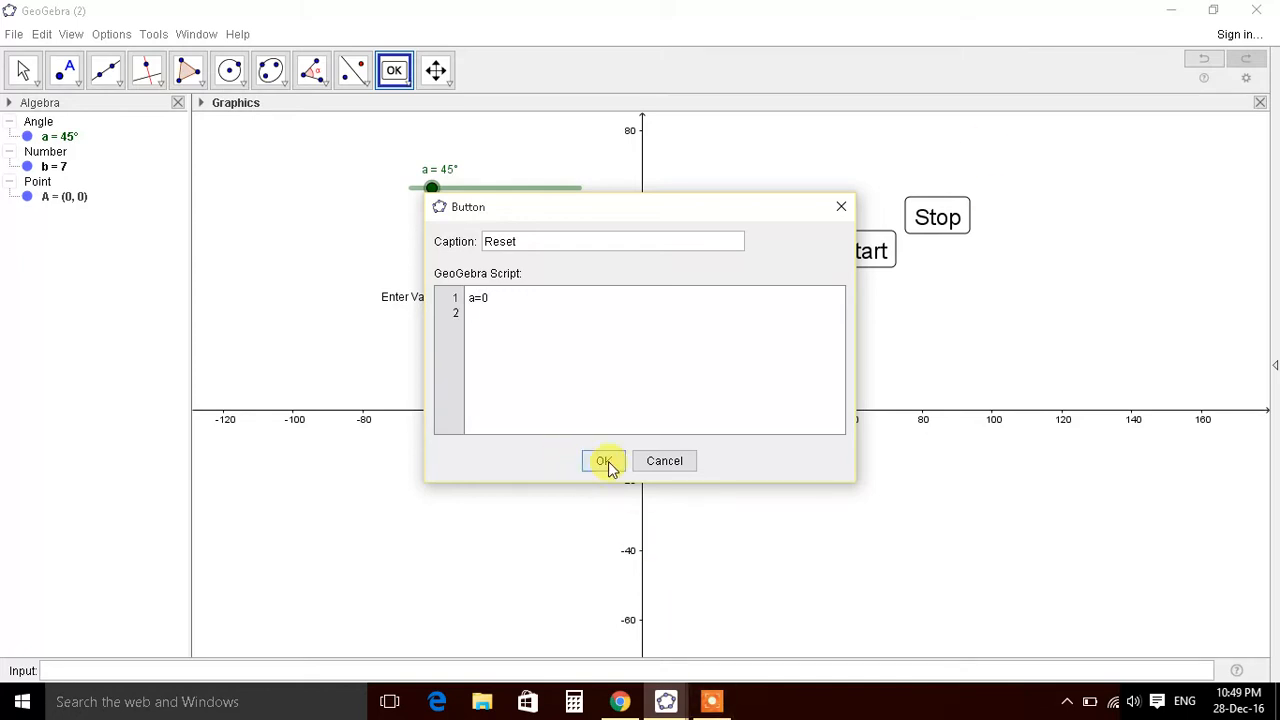
pyautogui.click(603, 461)
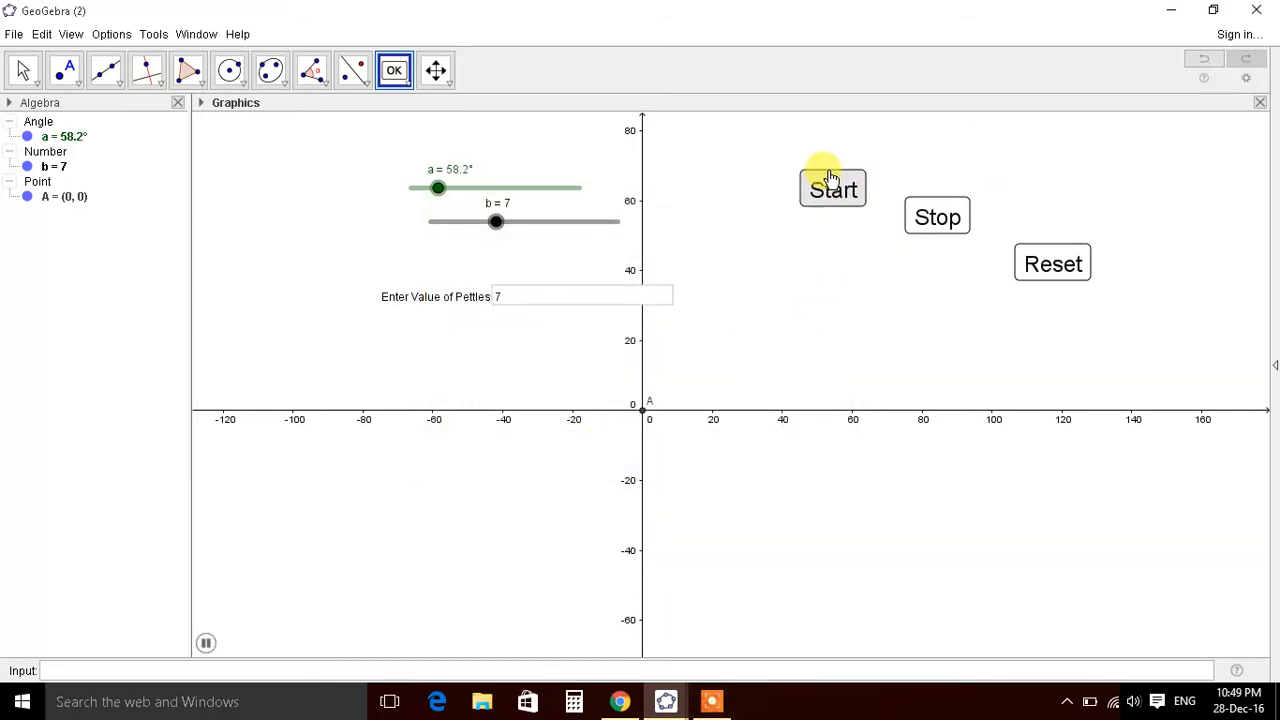
# Step: Start the angle animation, then enter B=(50cos(a),50sin(a)) in the Input bar
pyautogui.click(833, 189)
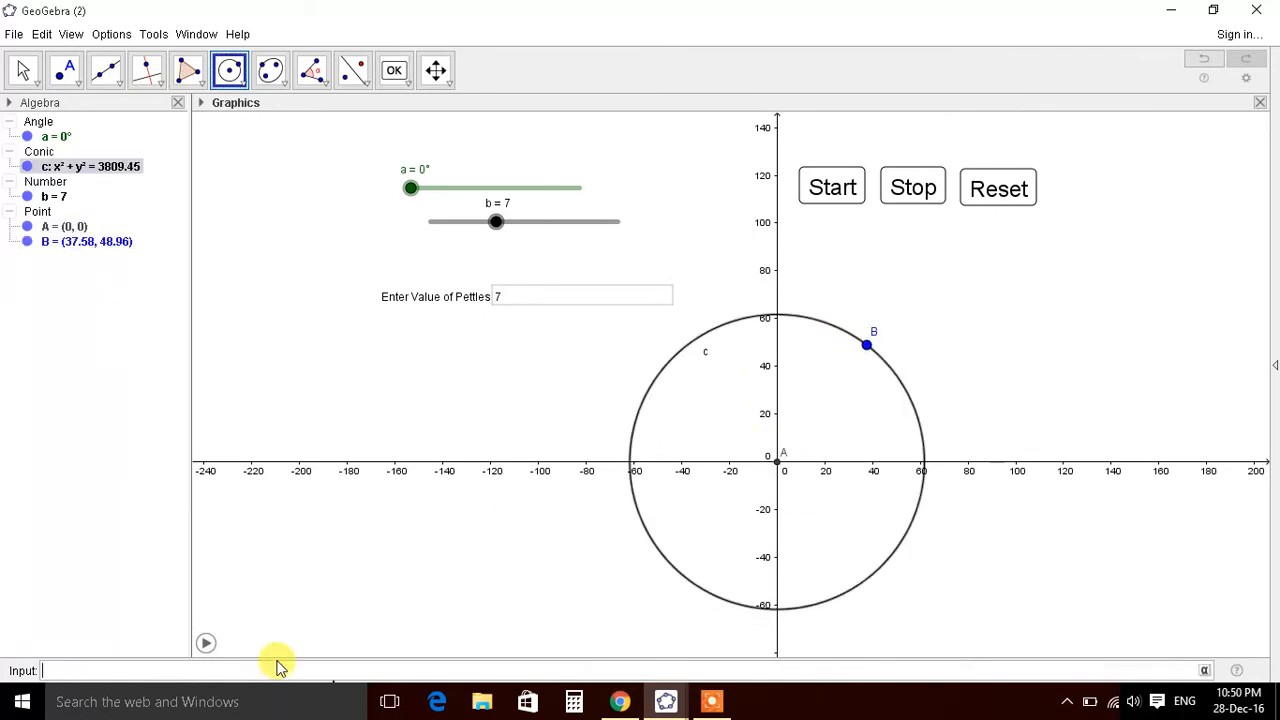
pyautogui.write('B=50')
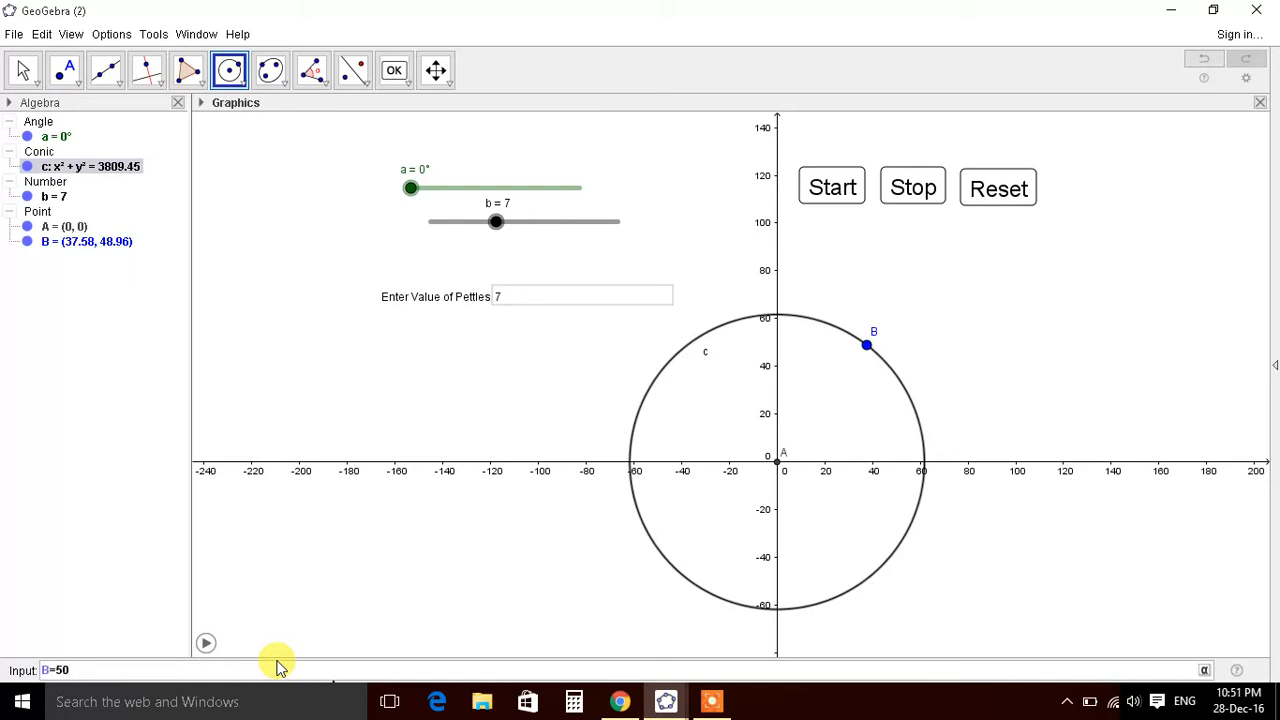
pyautogui.write('cos()')
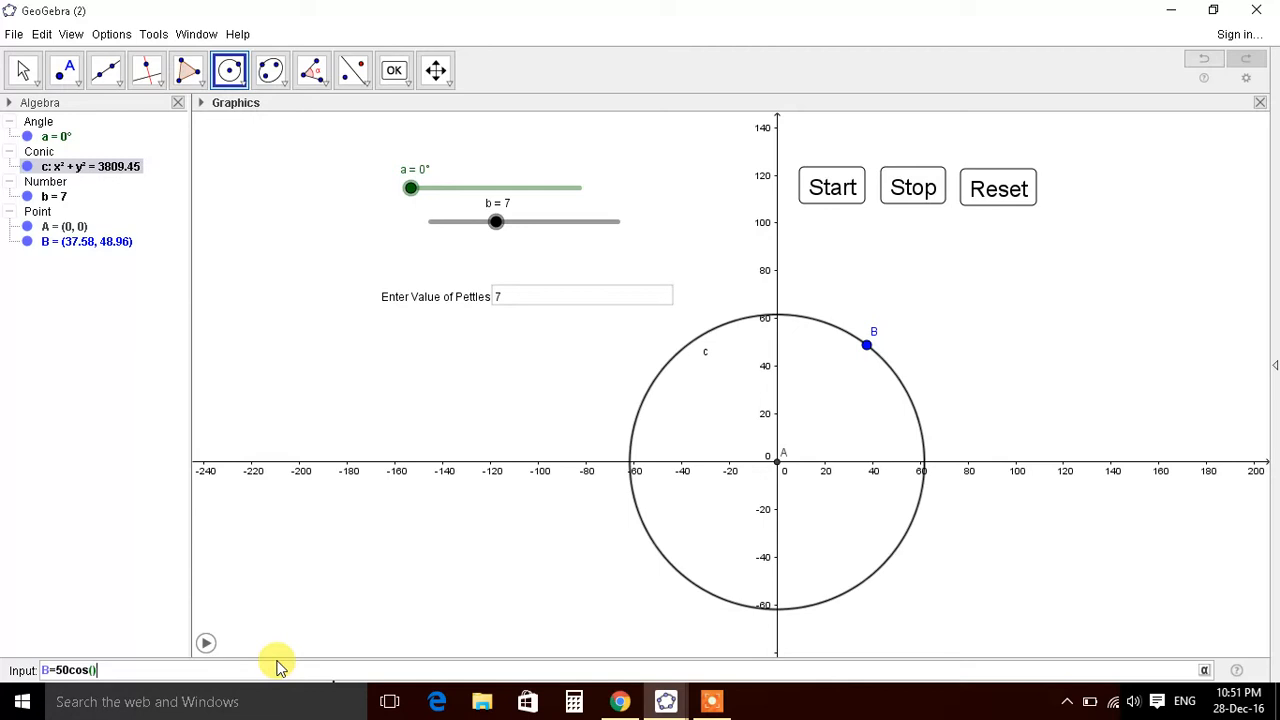
pyautogui.write('a')
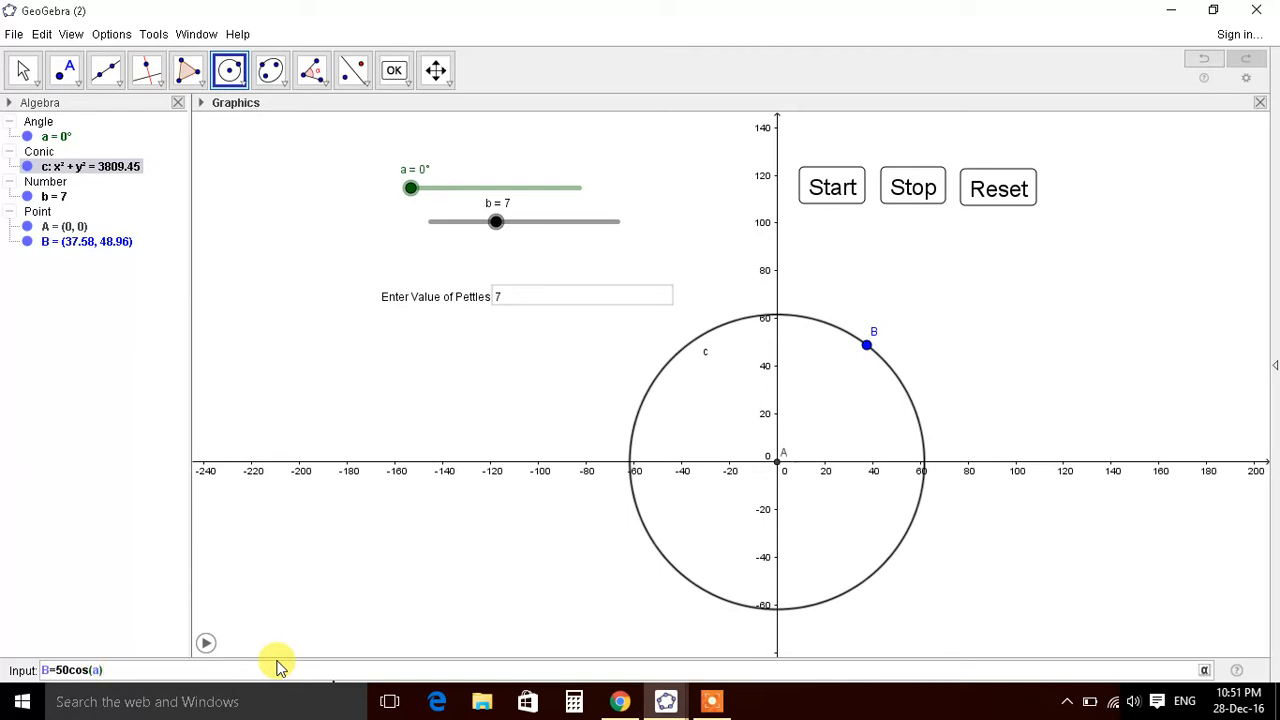
pyautogui.write(',50s')
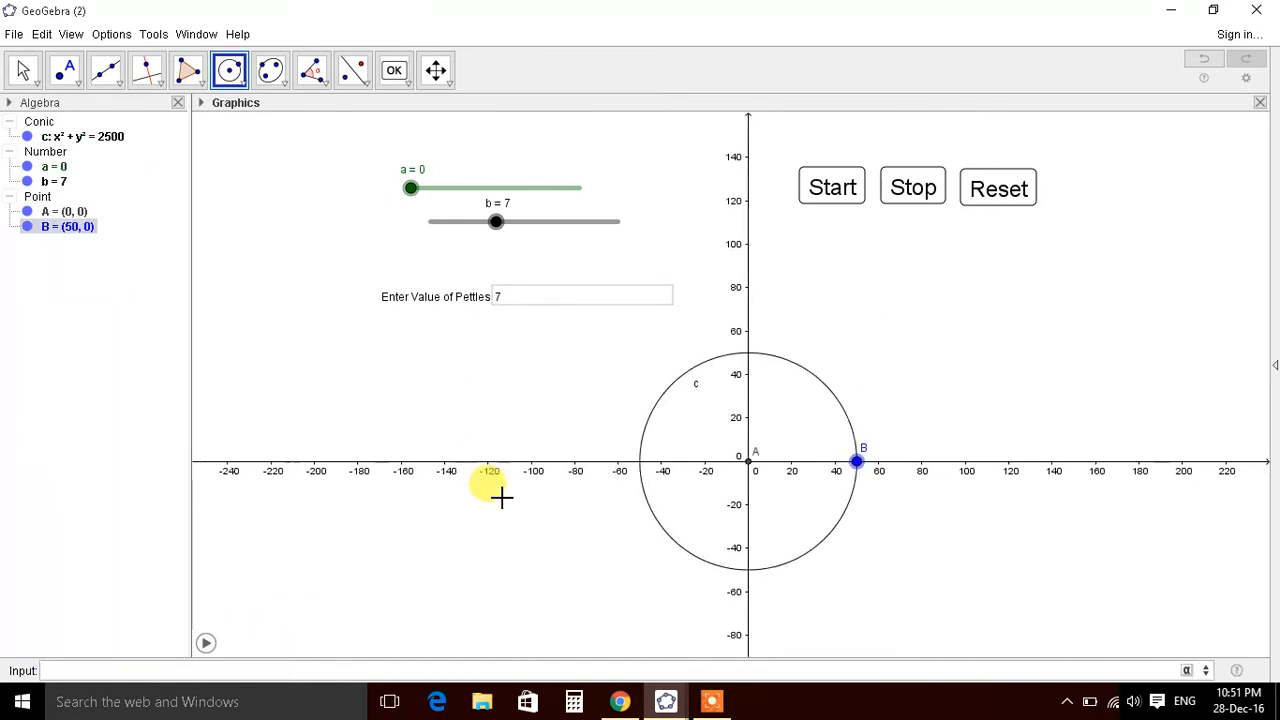
pyautogui.moveTo(742, 178)
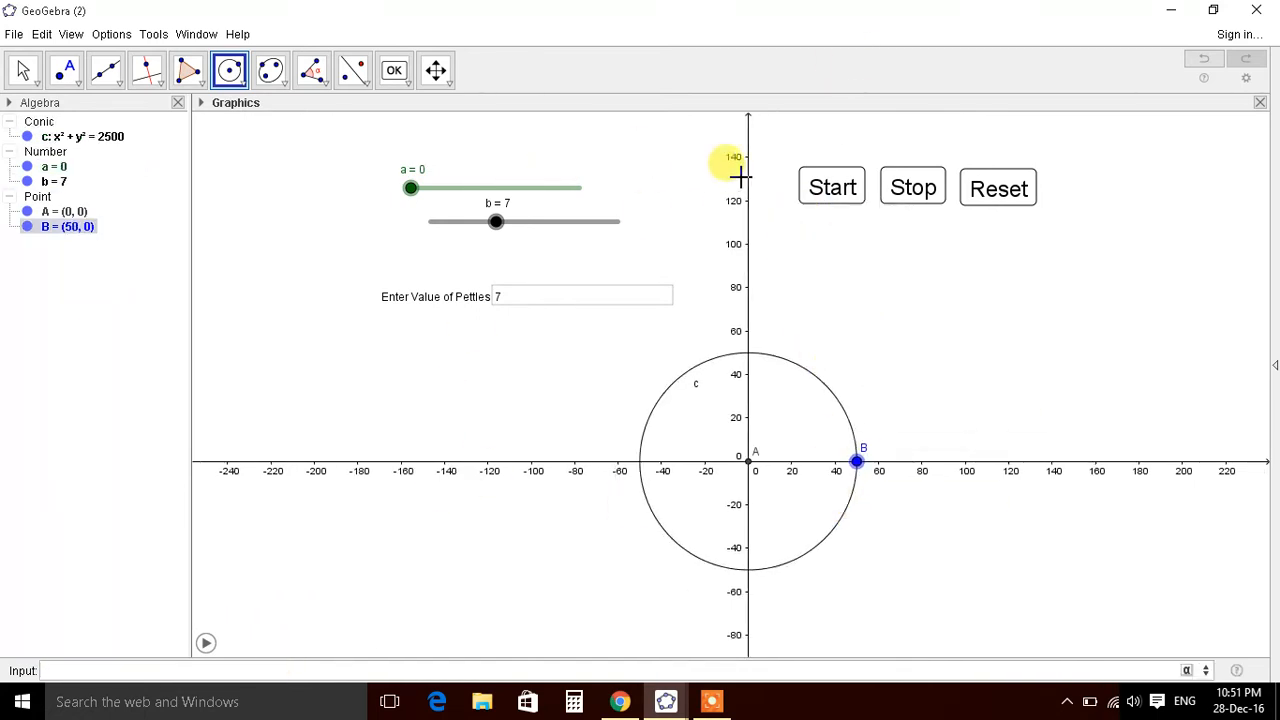
# Step: Test Start/Stop, apply B's definition (50sin(a), 50cos(a)), and restart the animation
pyautogui.click(831, 187)
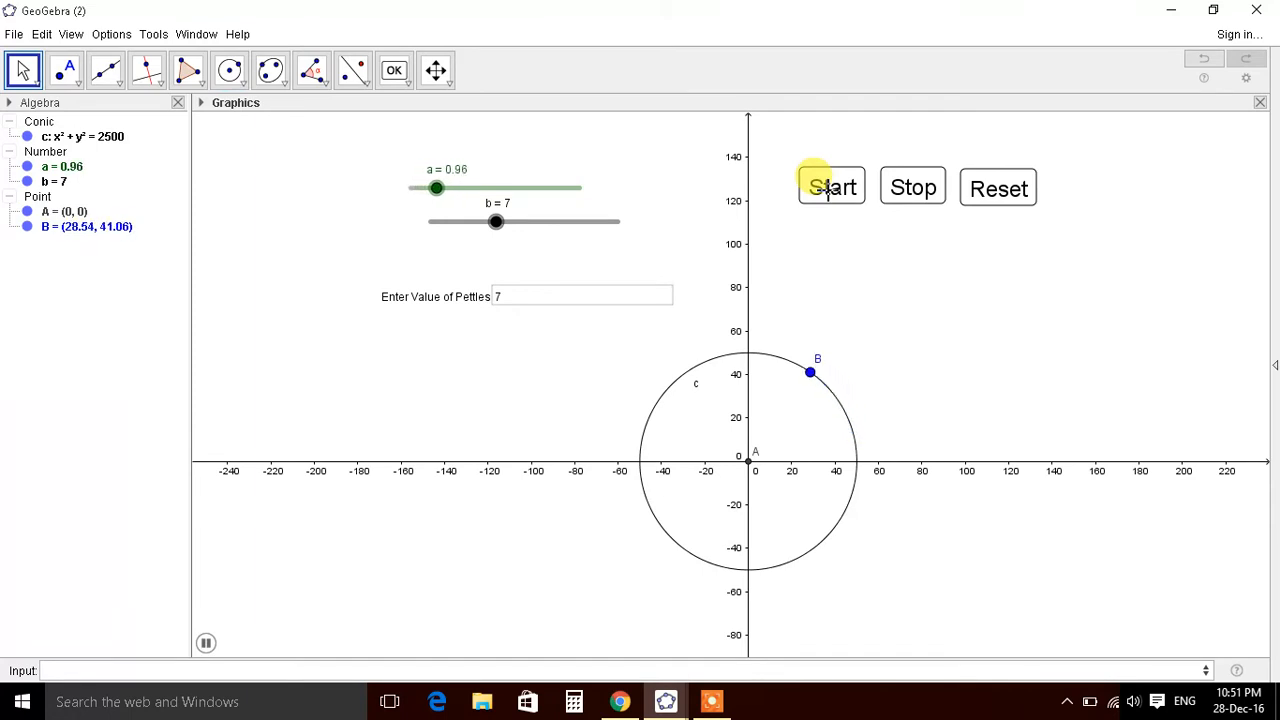
pyautogui.click(831, 187)
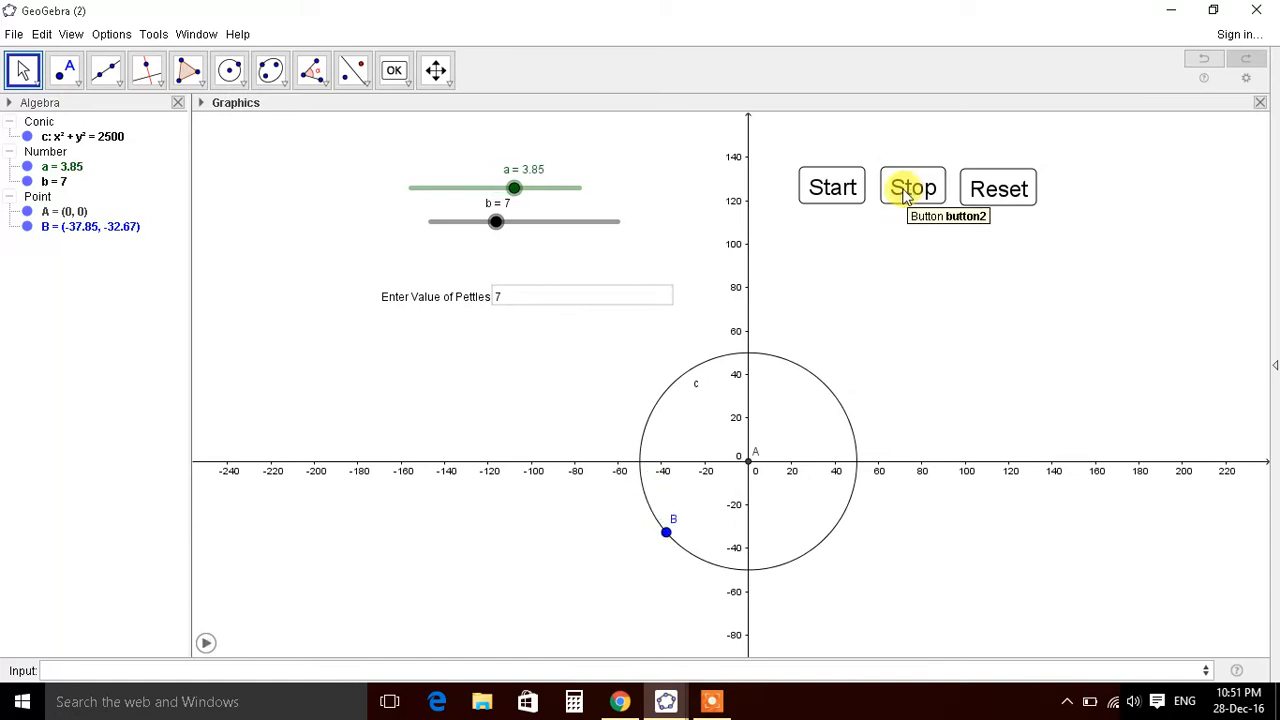
pyautogui.moveTo(623, 635)
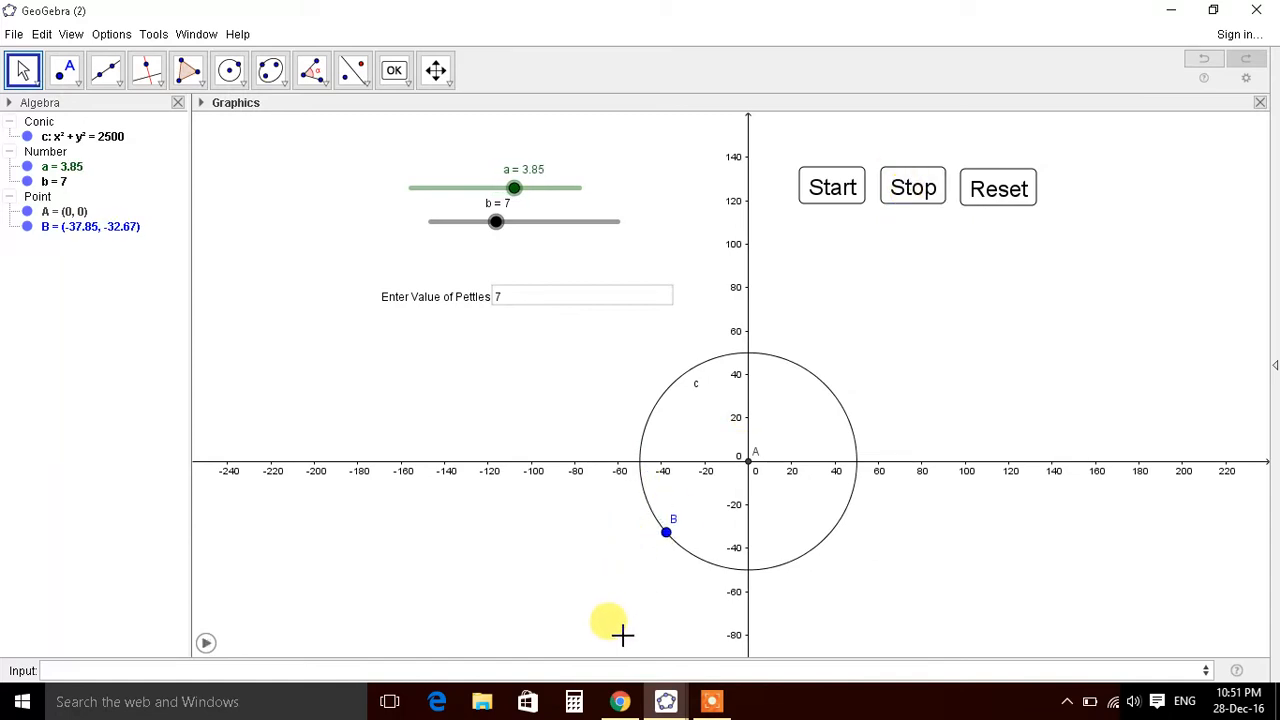
pyautogui.moveTo(75, 282)
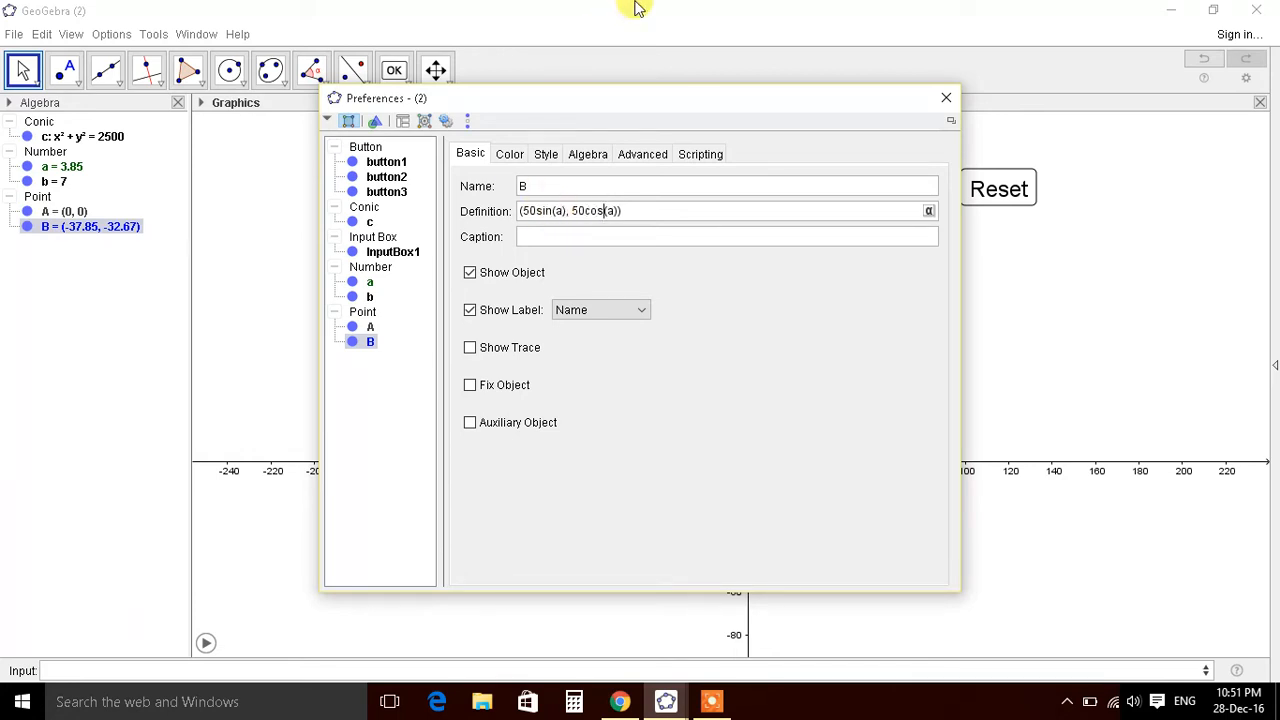
pyautogui.click(945, 97)
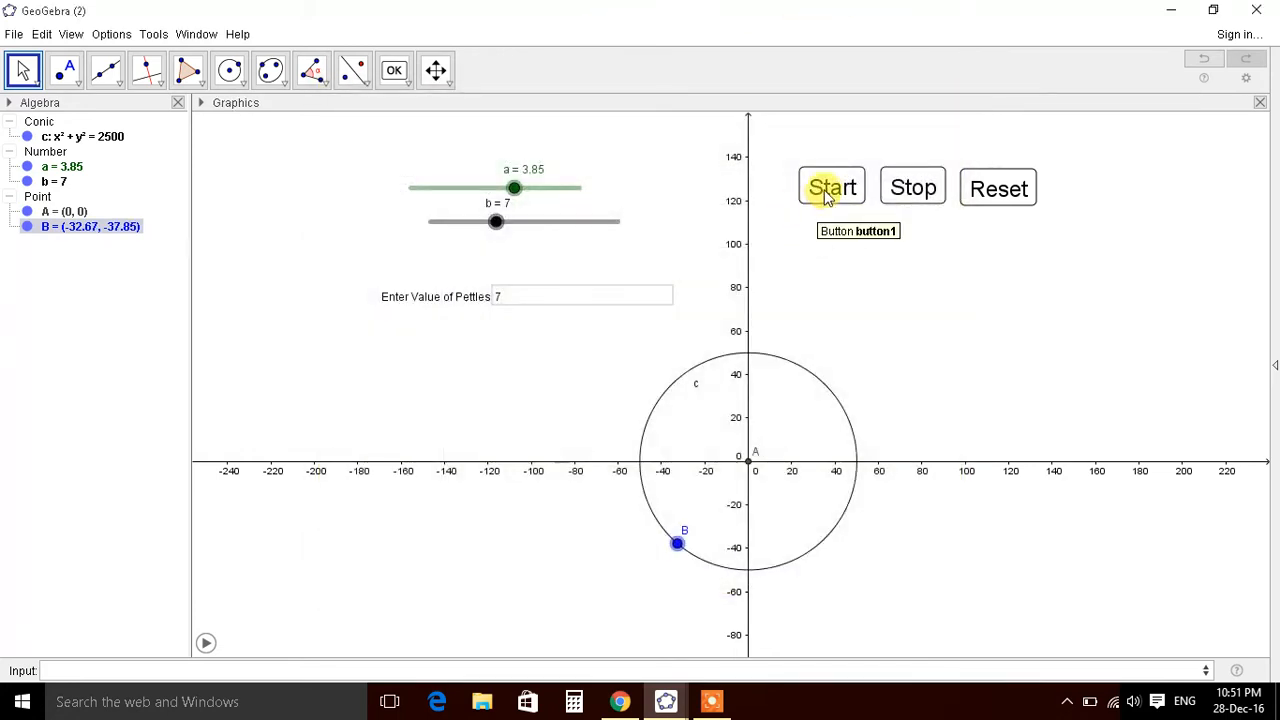
pyautogui.click(831, 187)
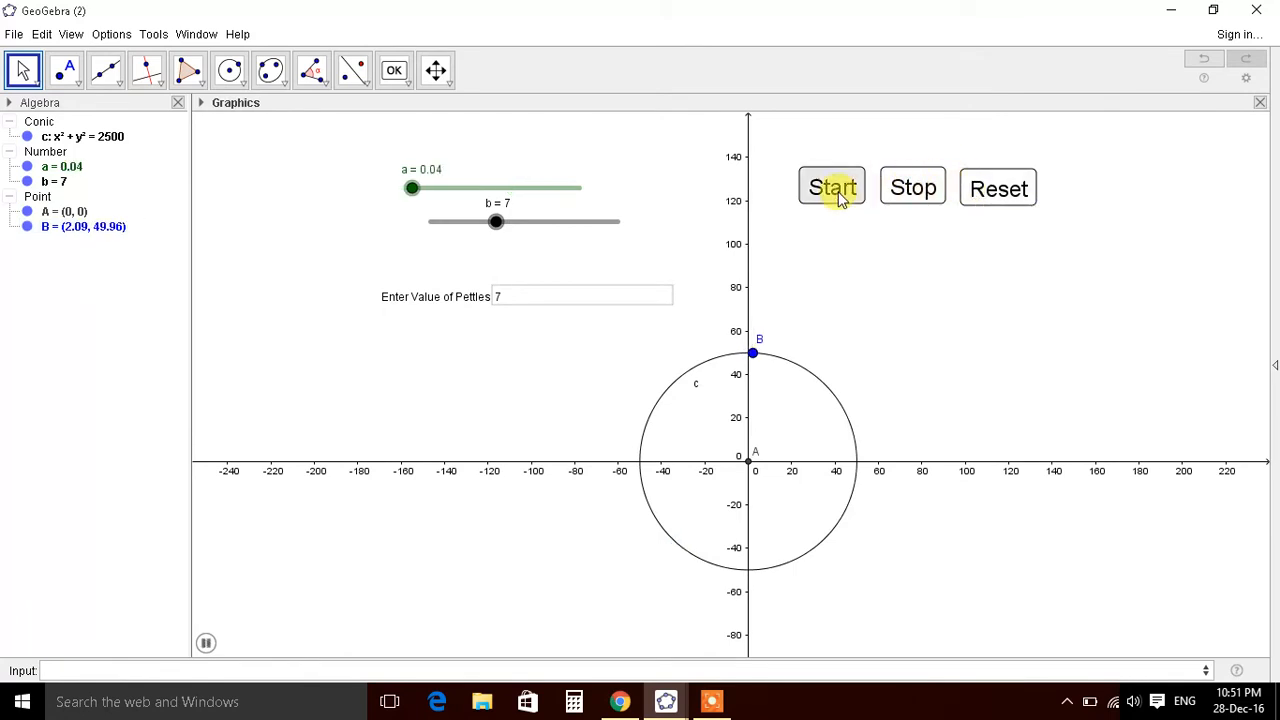
pyautogui.click(831, 188)
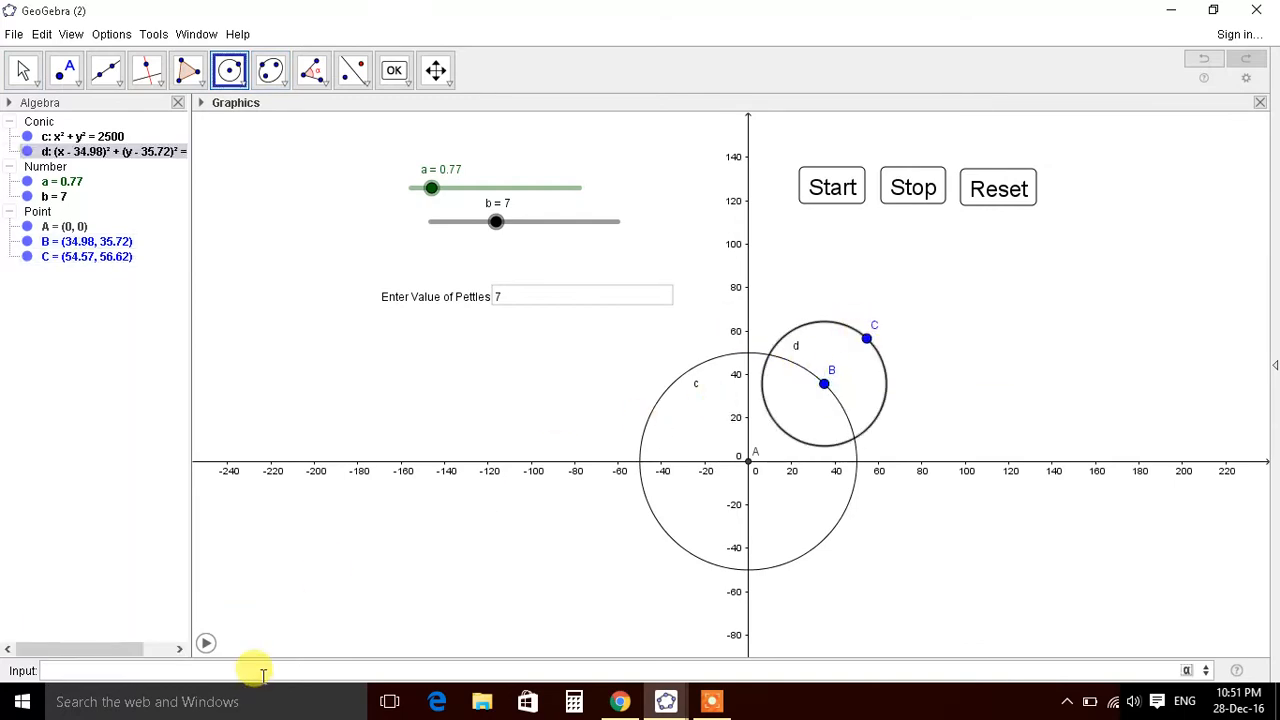
# Step: Enter C=(30cos((b-1)a)+x(B),30sin((b-1)a)+y(B)) in the Input bar
pyautogui.write('C=')
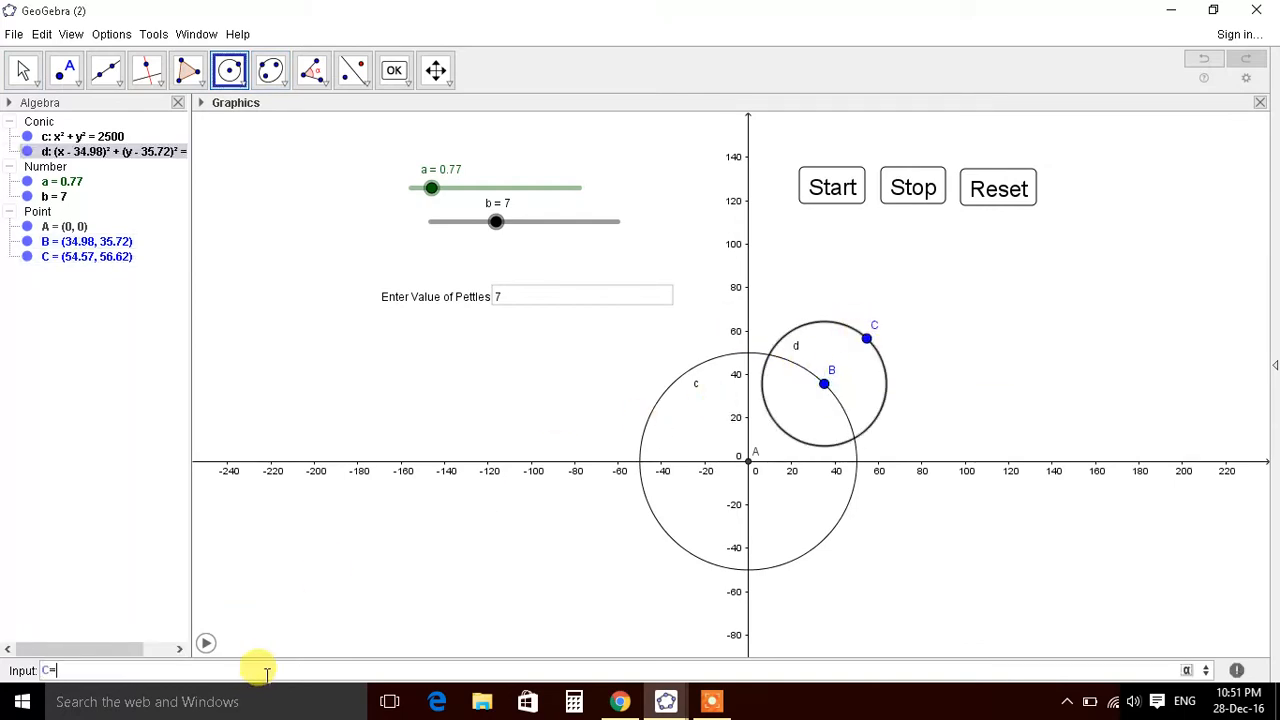
pyautogui.write('()')
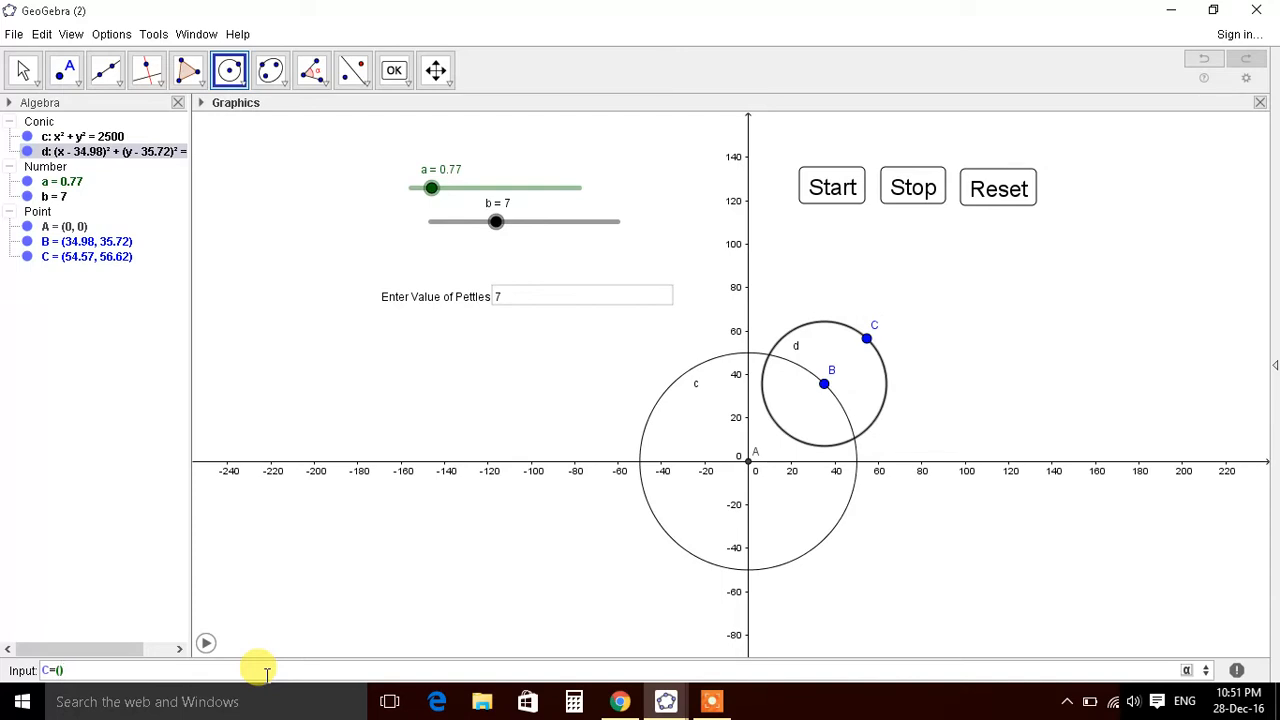
pyautogui.write('30cos(')
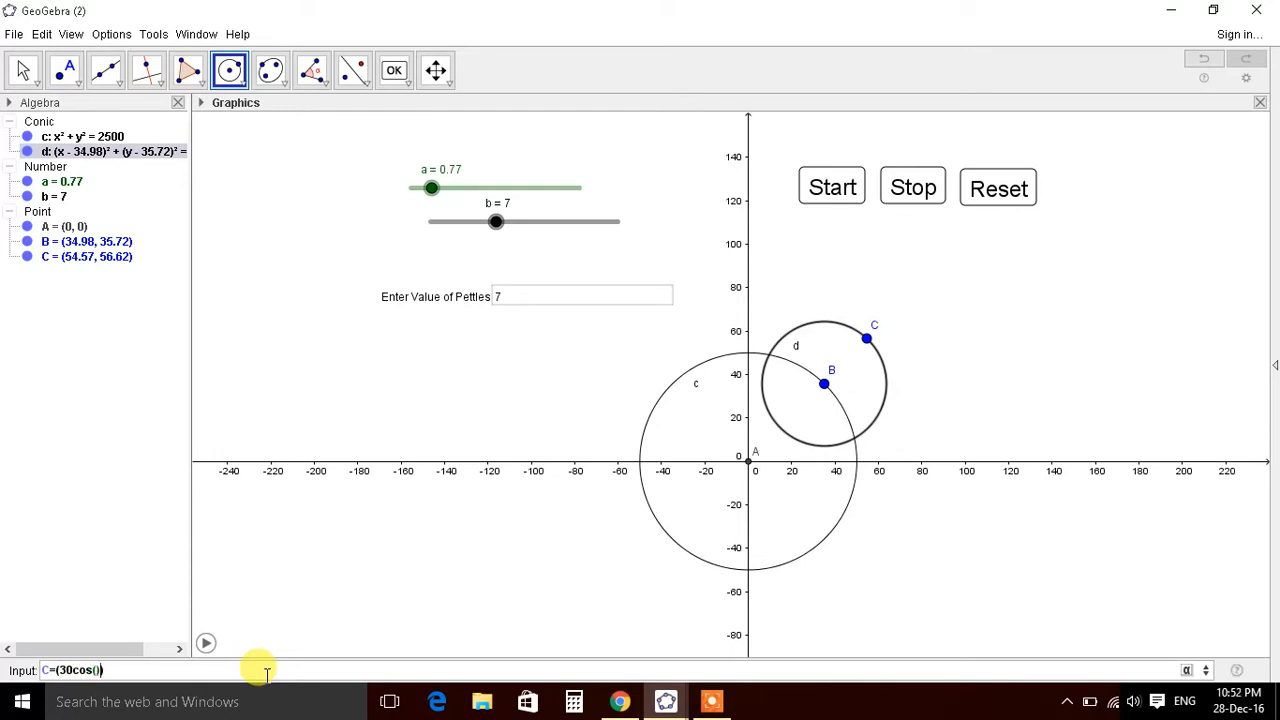
pyautogui.write('a')
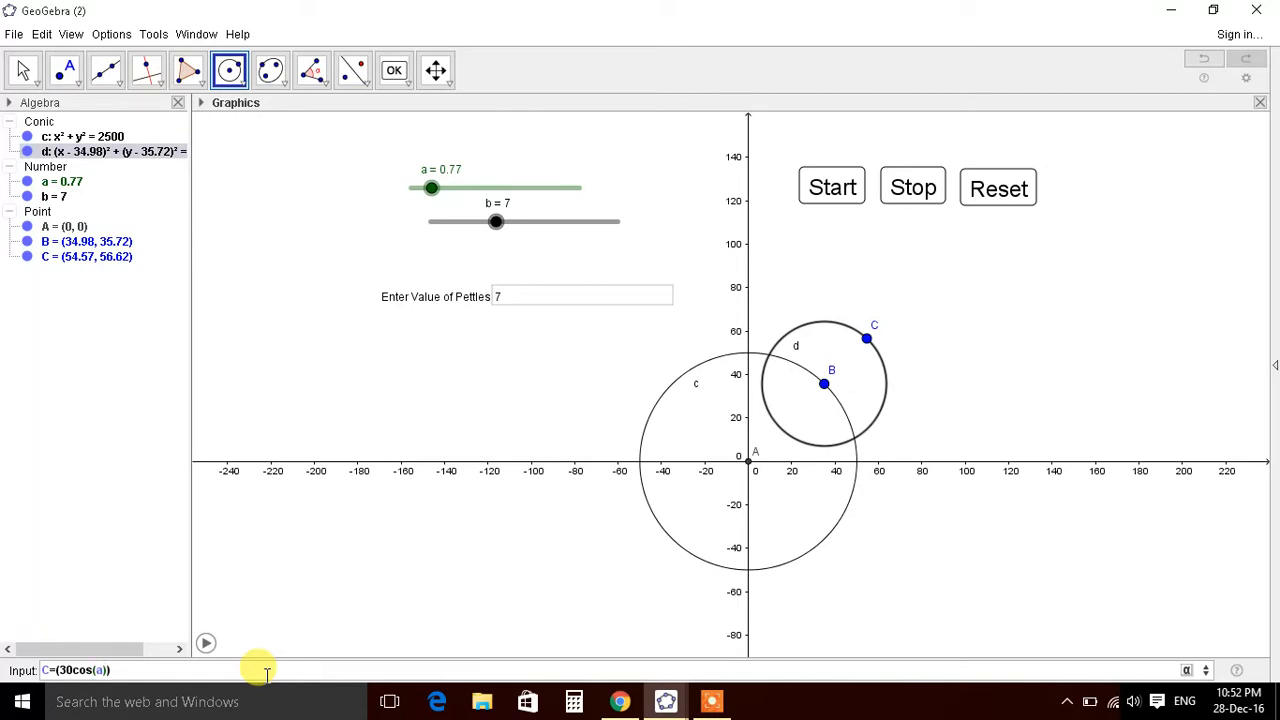
pyautogui.write(',30*sin(a')
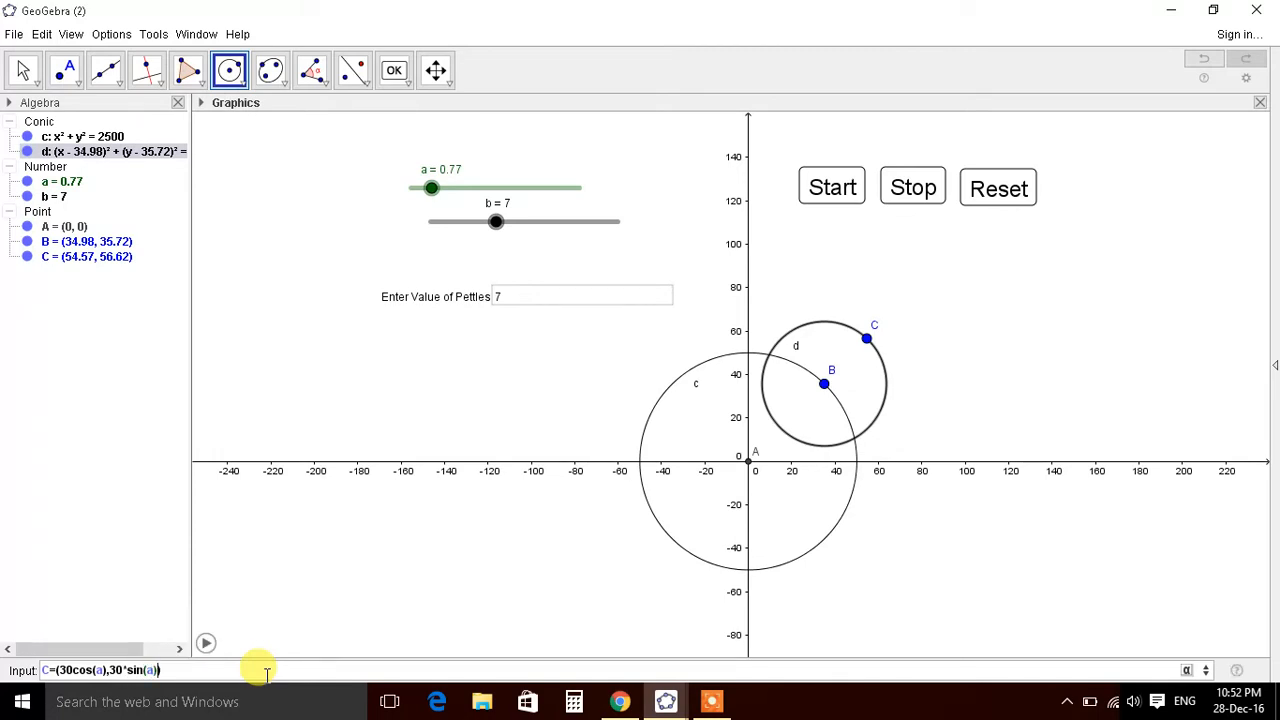
pyautogui.write('(b-1)*')
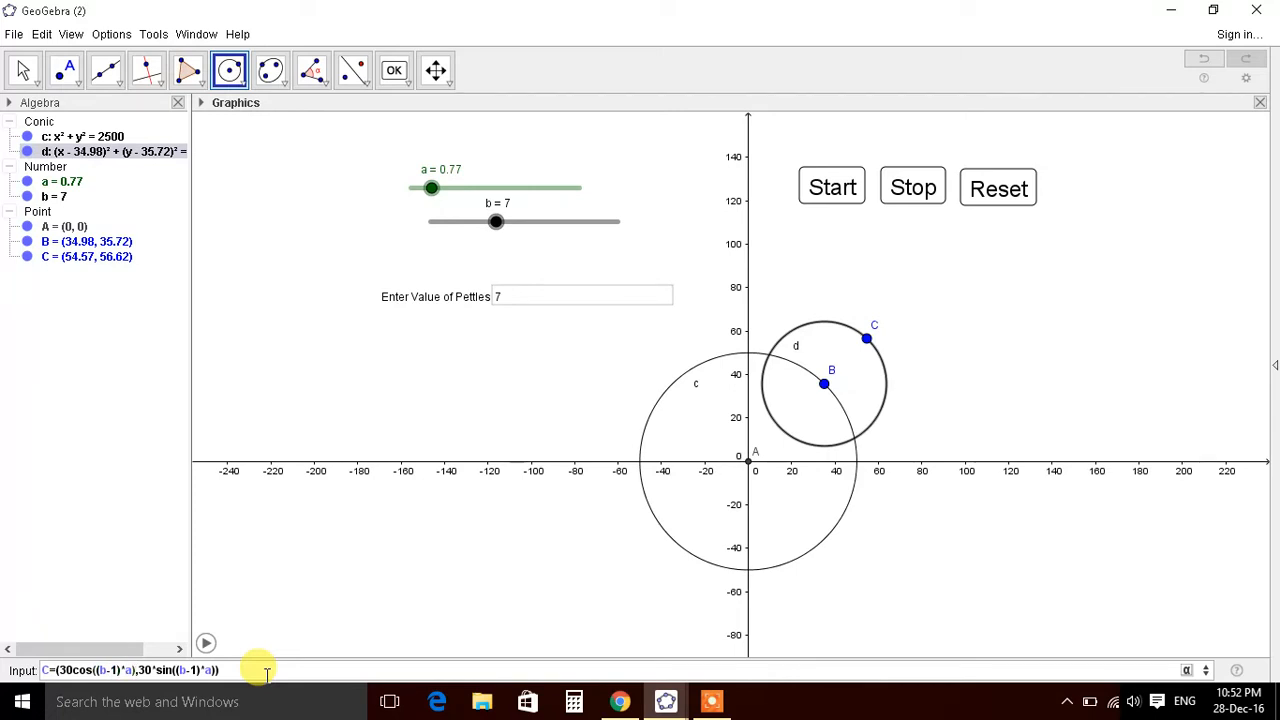
pyautogui.write('+x(B')
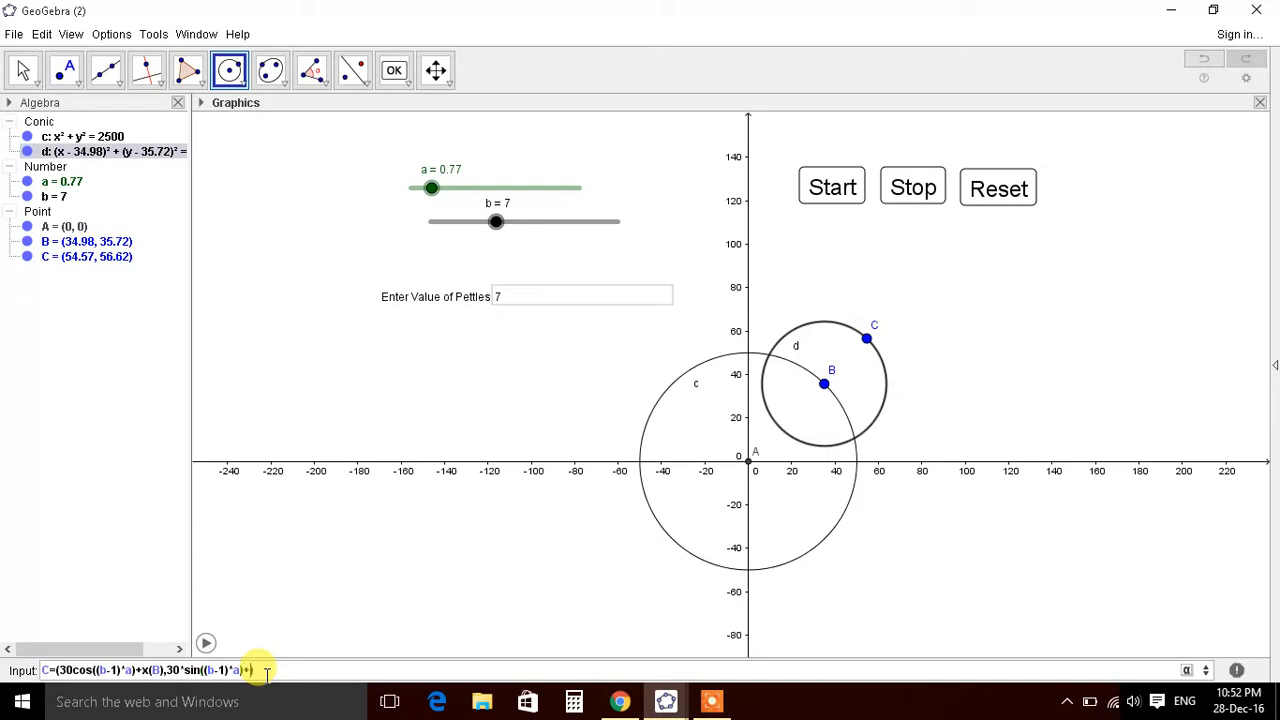
pyautogui.write('y))')
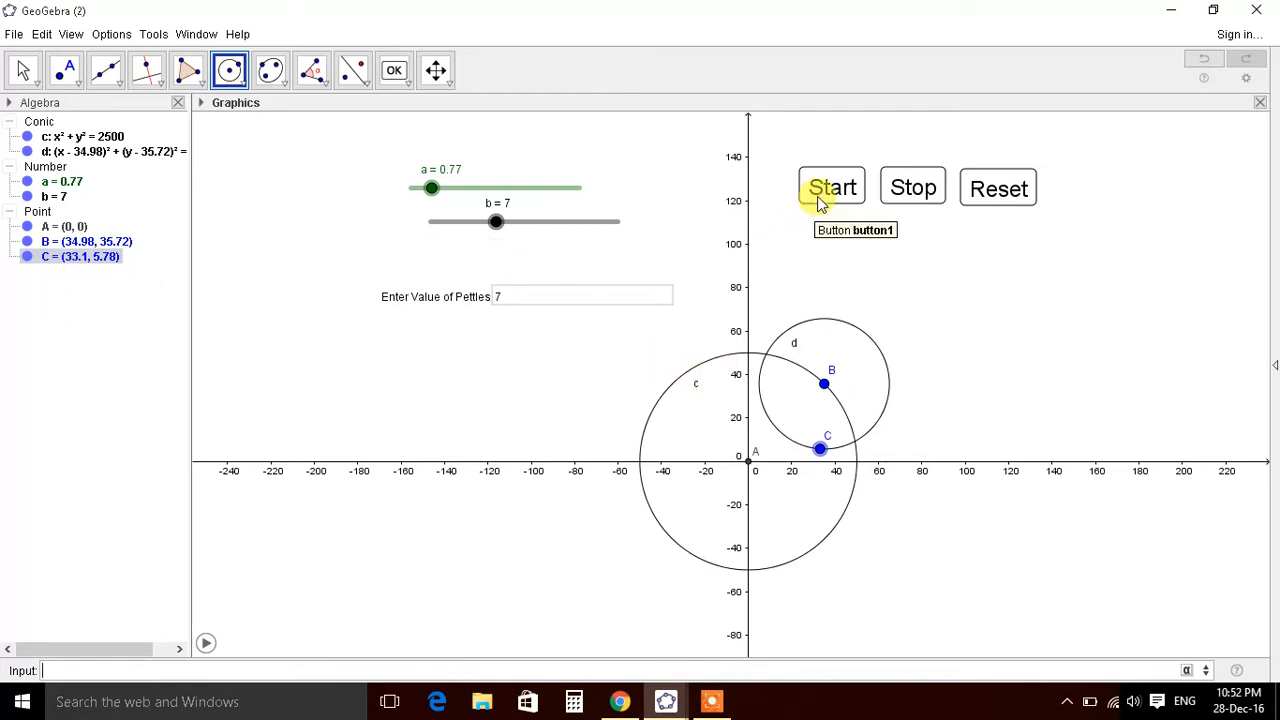
# Step: Start the animation, turn on trace for point C, and restart so C draws blue petals
pyautogui.click(831, 187)
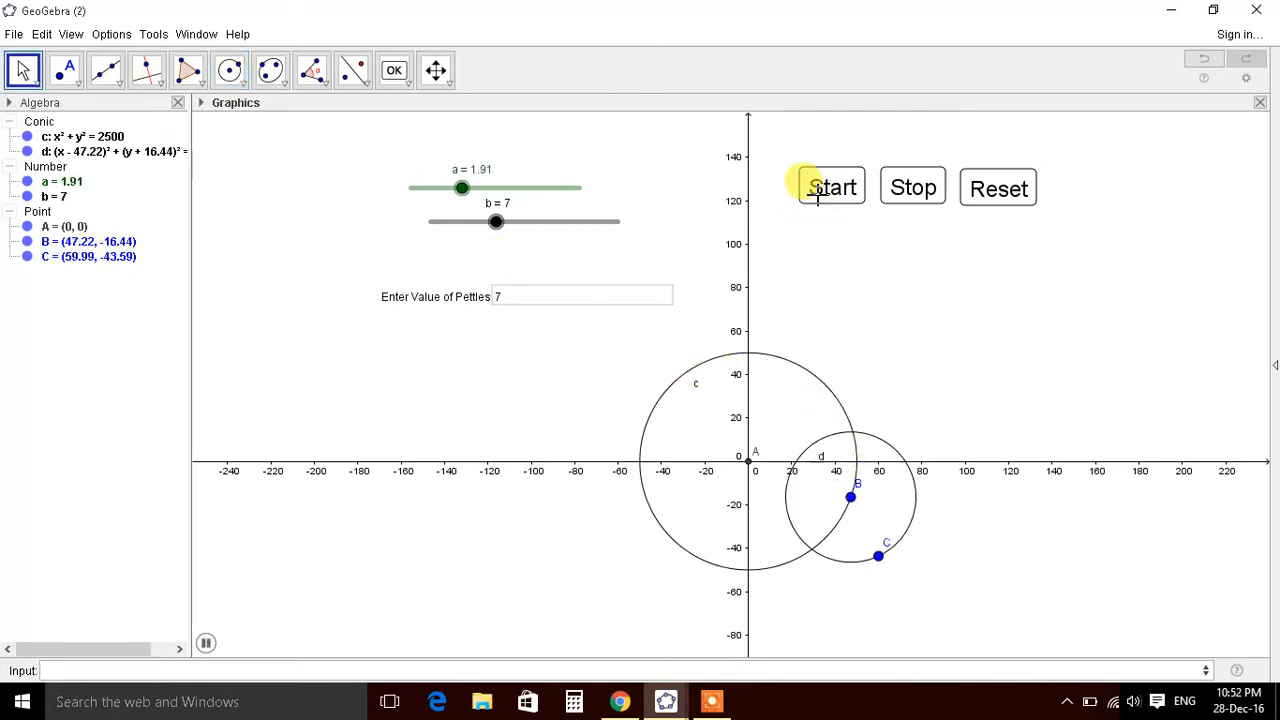
pyautogui.click(832, 187)
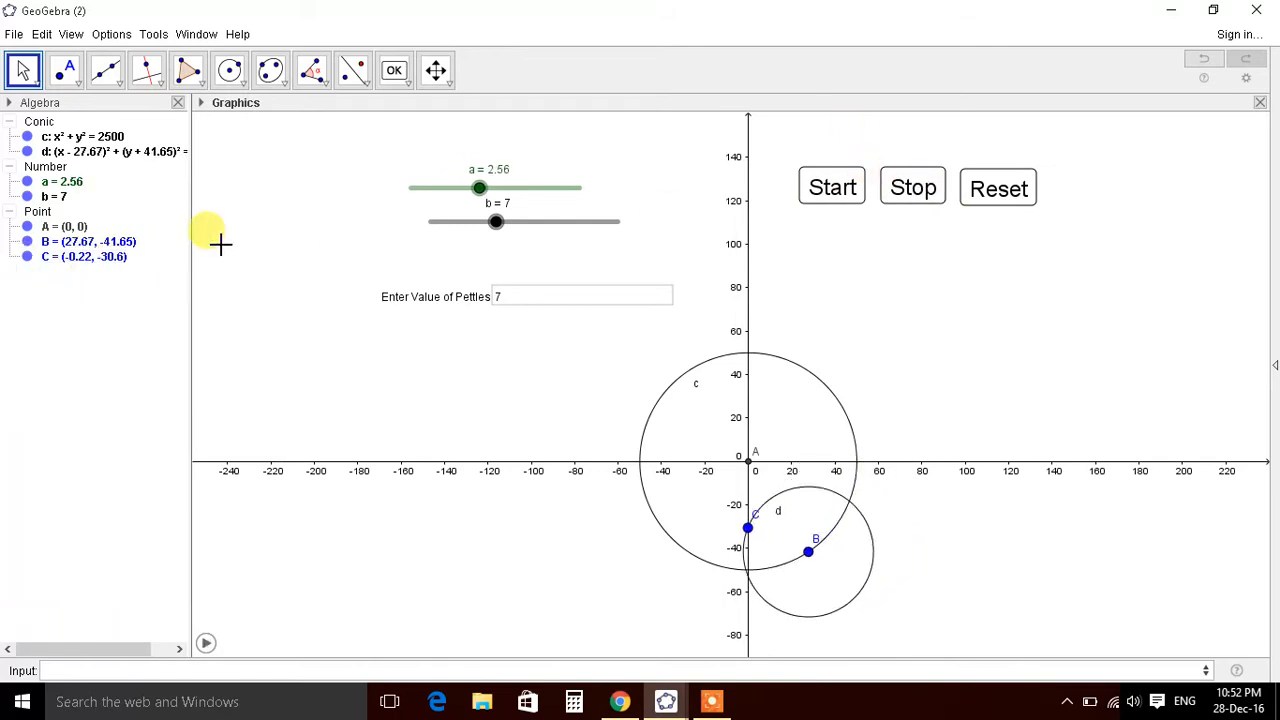
pyautogui.moveTo(84, 256)
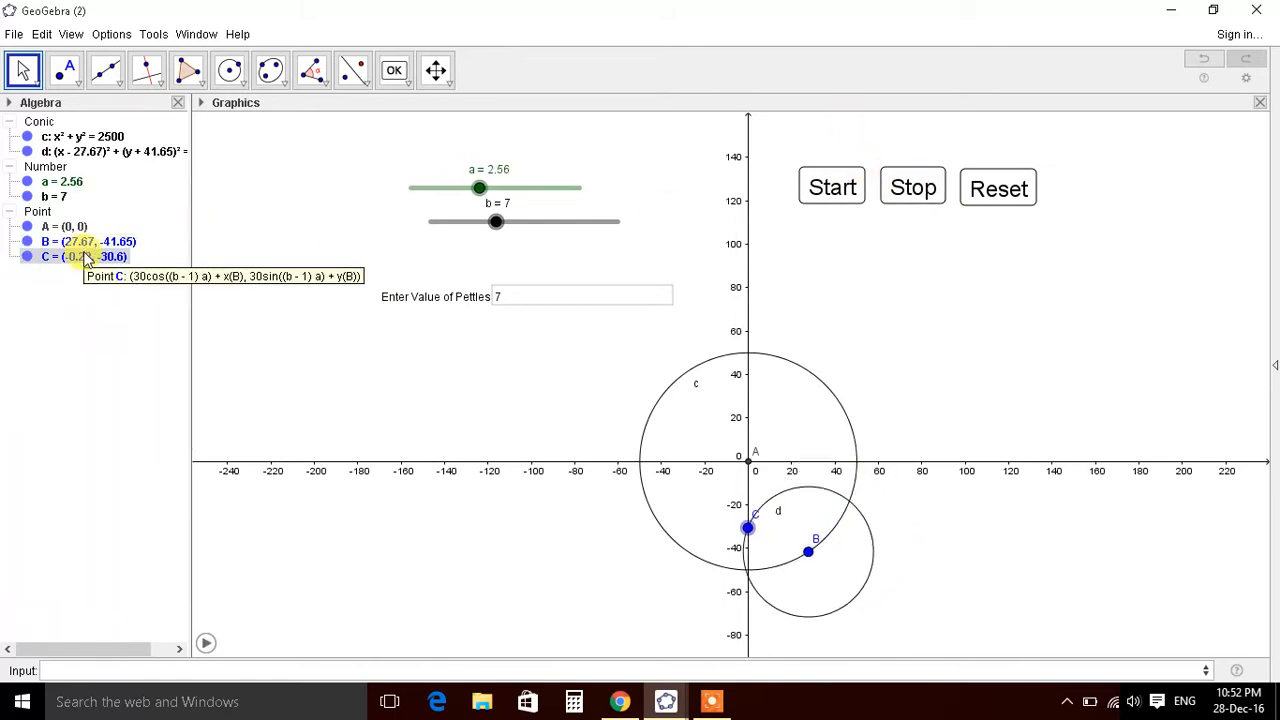
pyautogui.click(831, 187)
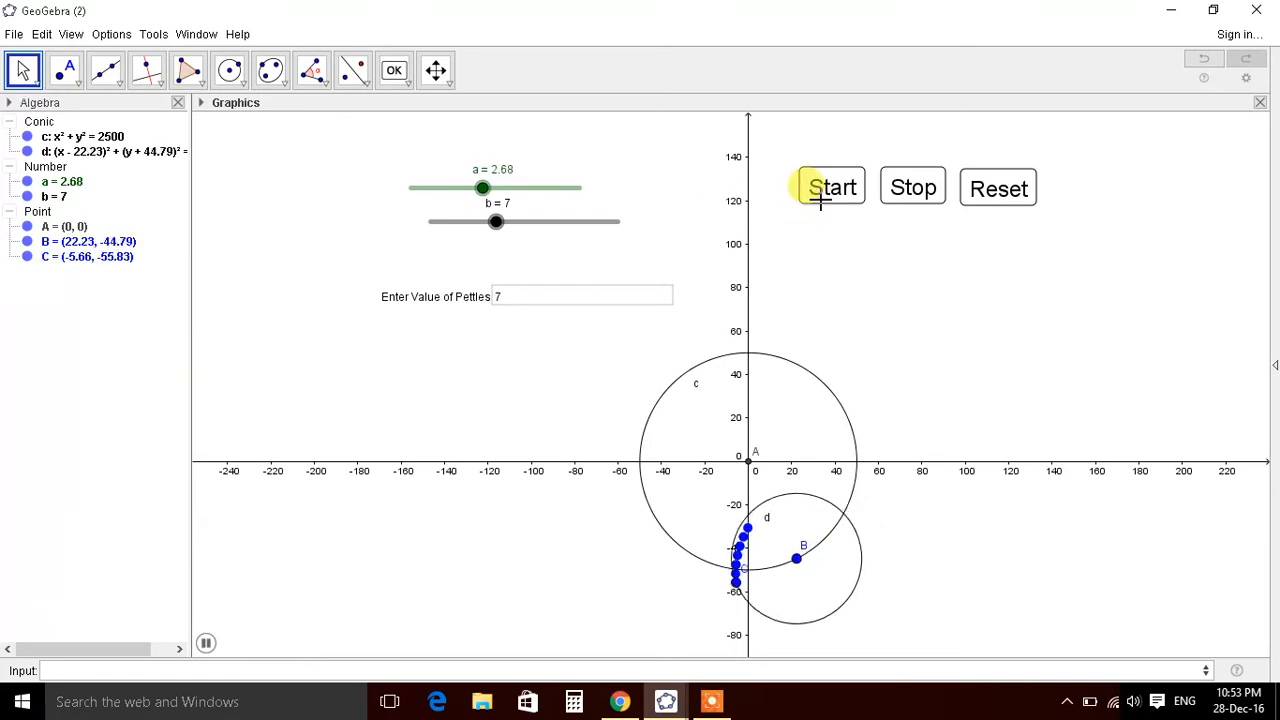
pyautogui.click(832, 187)
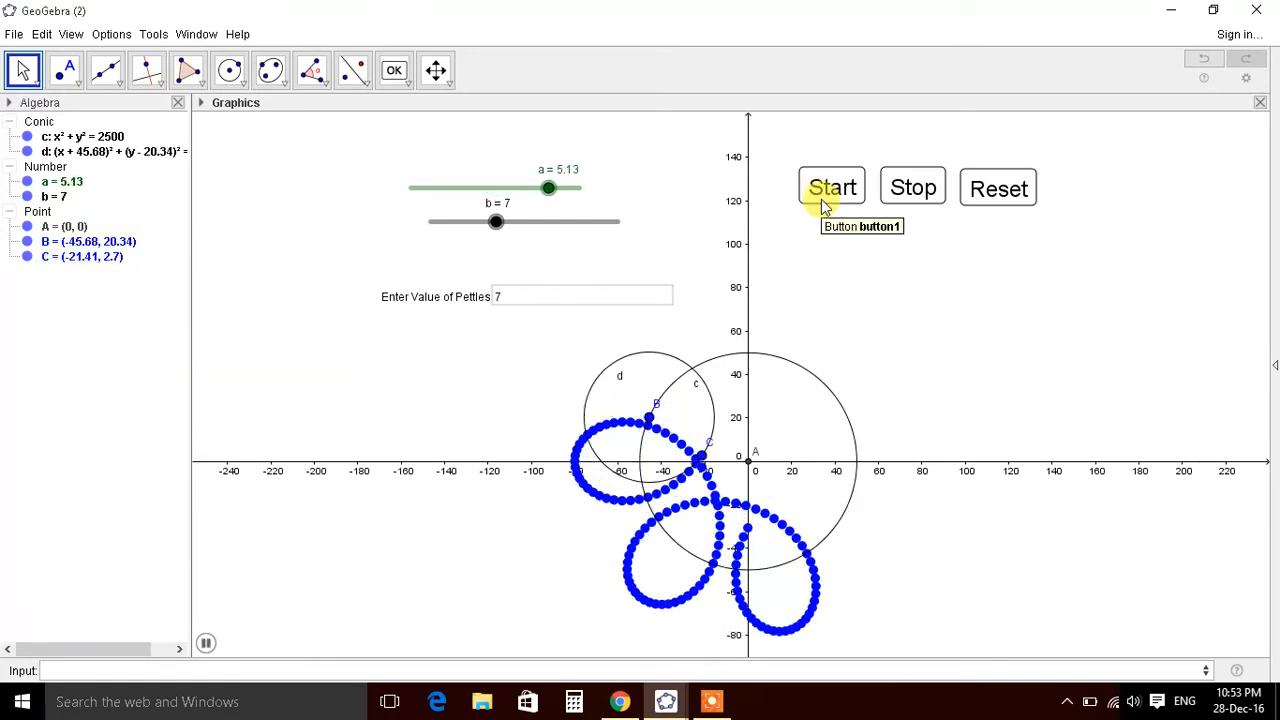
pyautogui.click(831, 188)
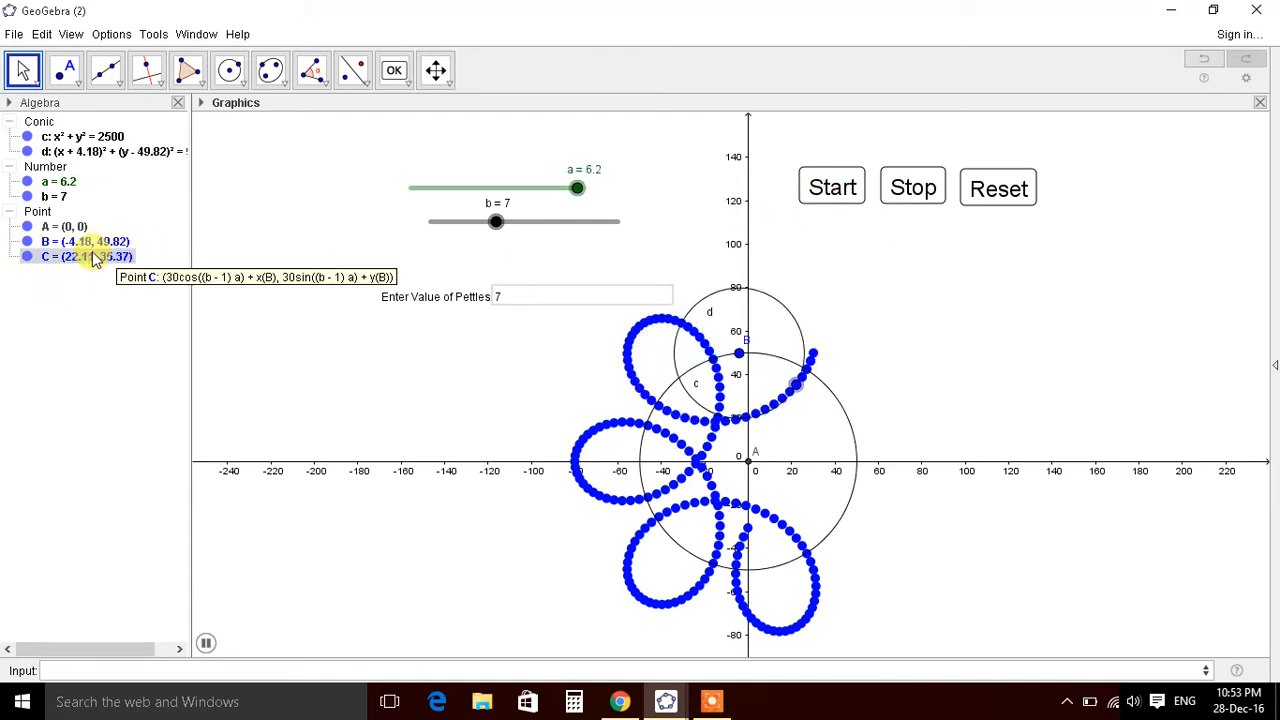
pyautogui.moveTo(578, 188); pyautogui.dragTo(543, 188)
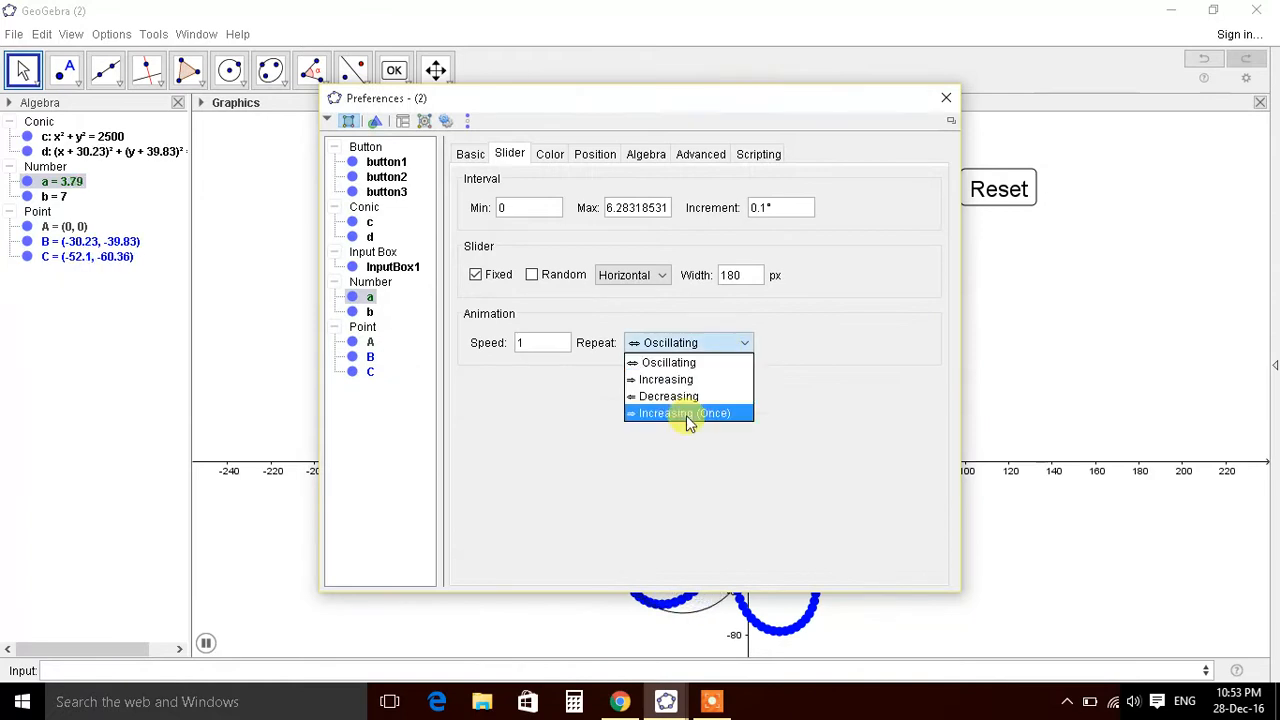
# Step: Set slider a's Repeat to Increasing (Once) and let C trace all seven petals
pyautogui.click(945, 97)
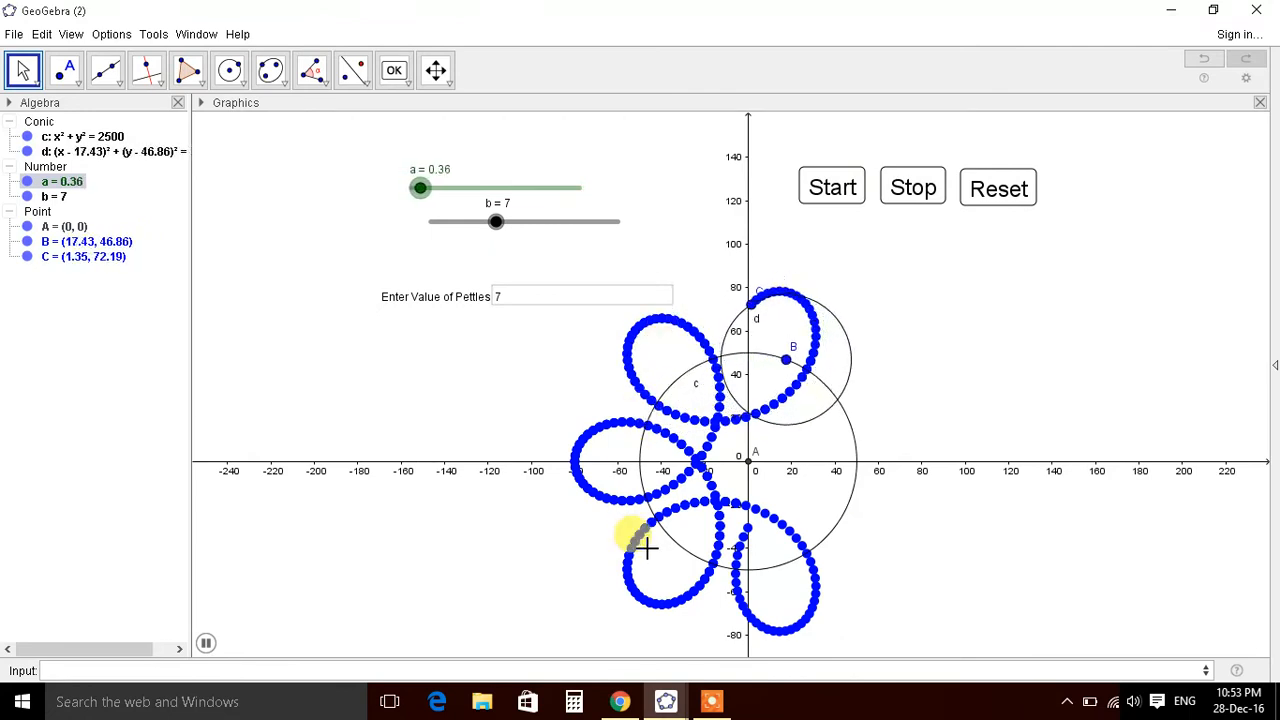
pyautogui.moveTo(420, 188); pyautogui.dragTo(453, 188)
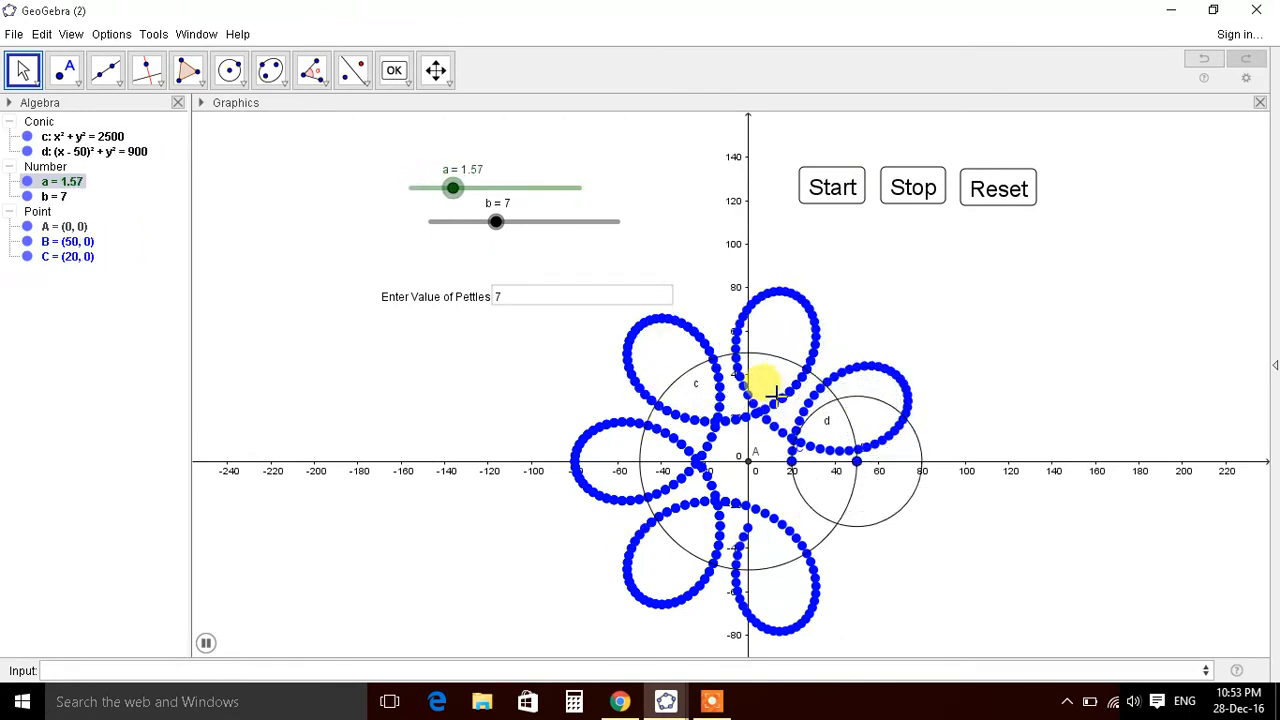
pyautogui.moveTo(452, 188); pyautogui.dragTo(486, 188)
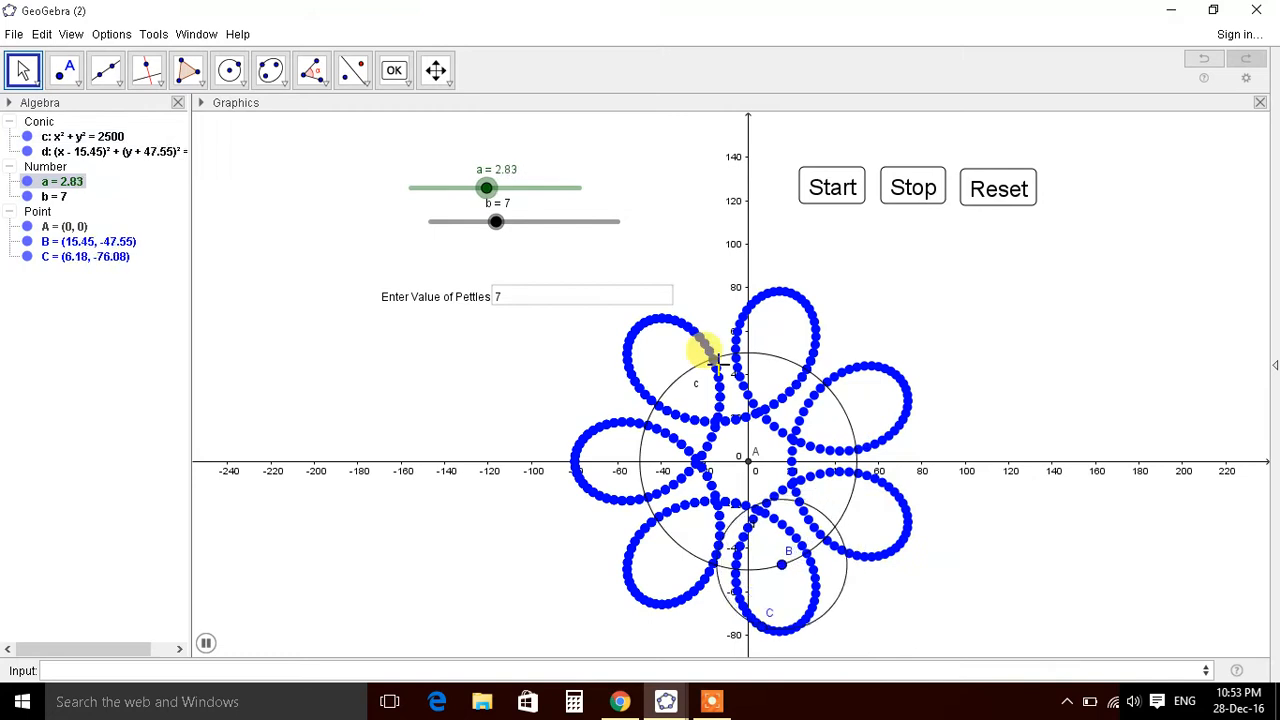
pyautogui.moveTo(487, 188); pyautogui.dragTo(519, 188)
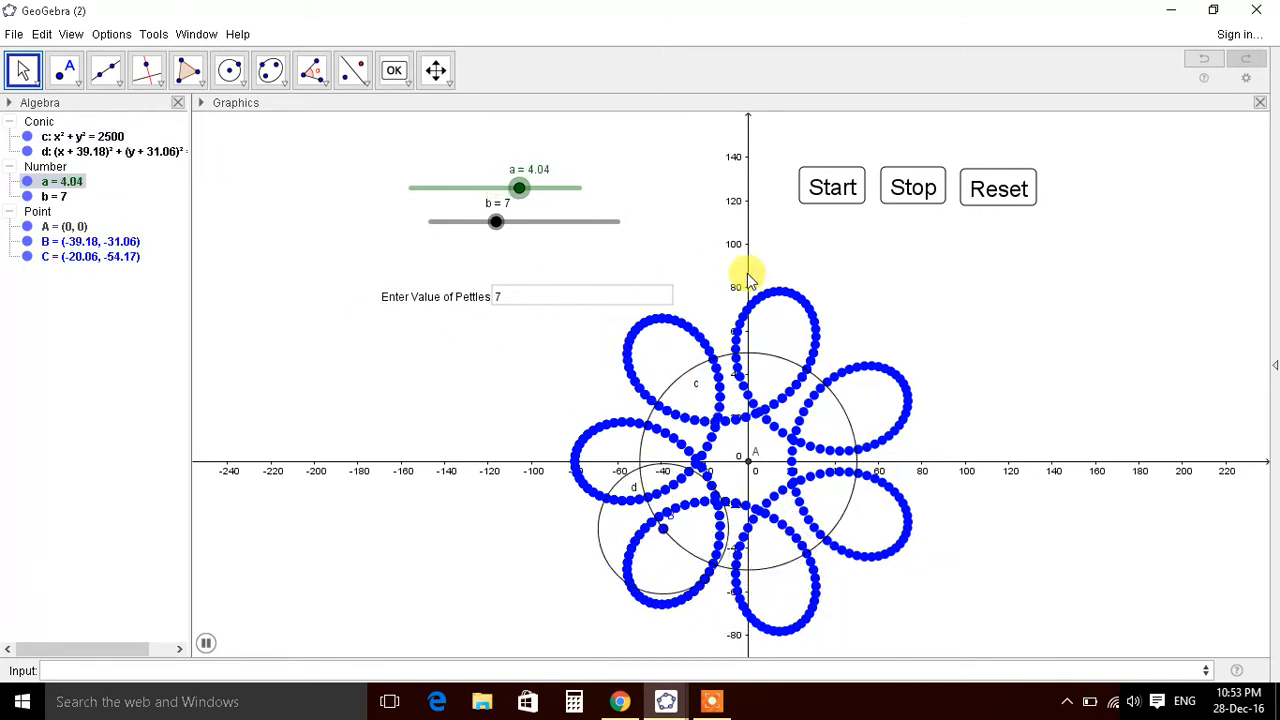
pyautogui.moveTo(519, 188); pyautogui.dragTo(553, 188)
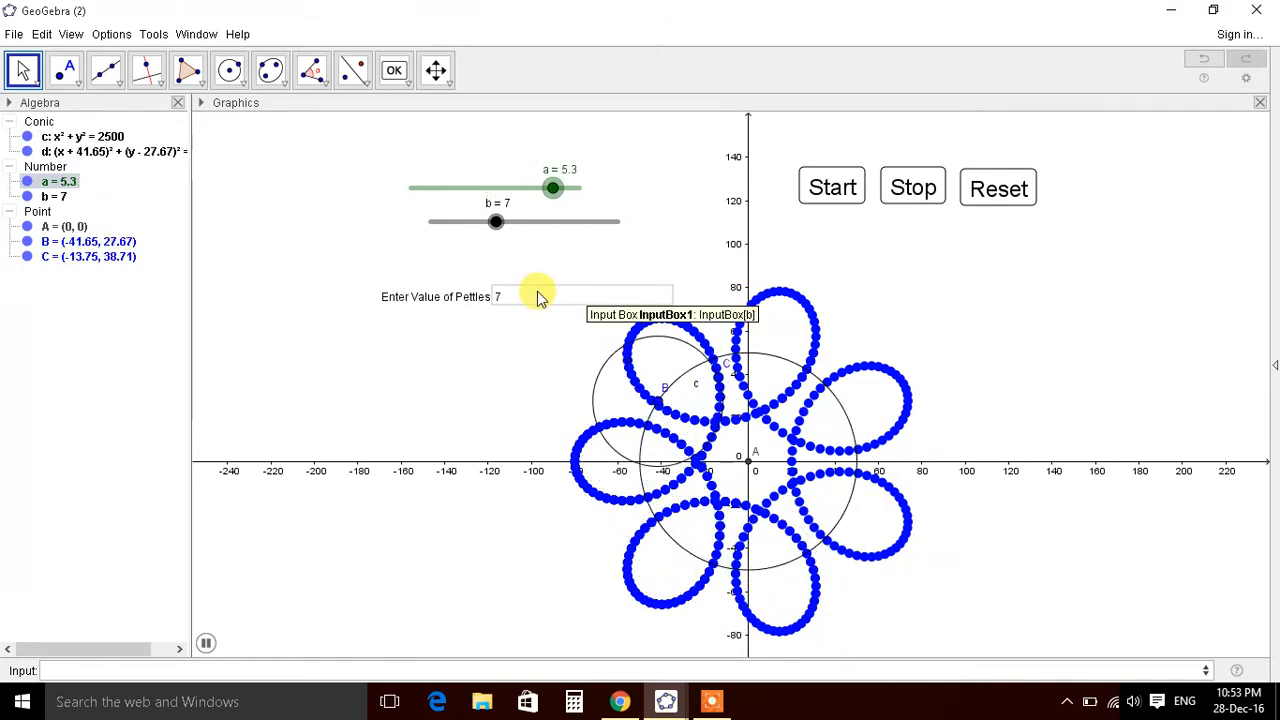
pyautogui.moveTo(553, 188); pyautogui.dragTo(416, 188)
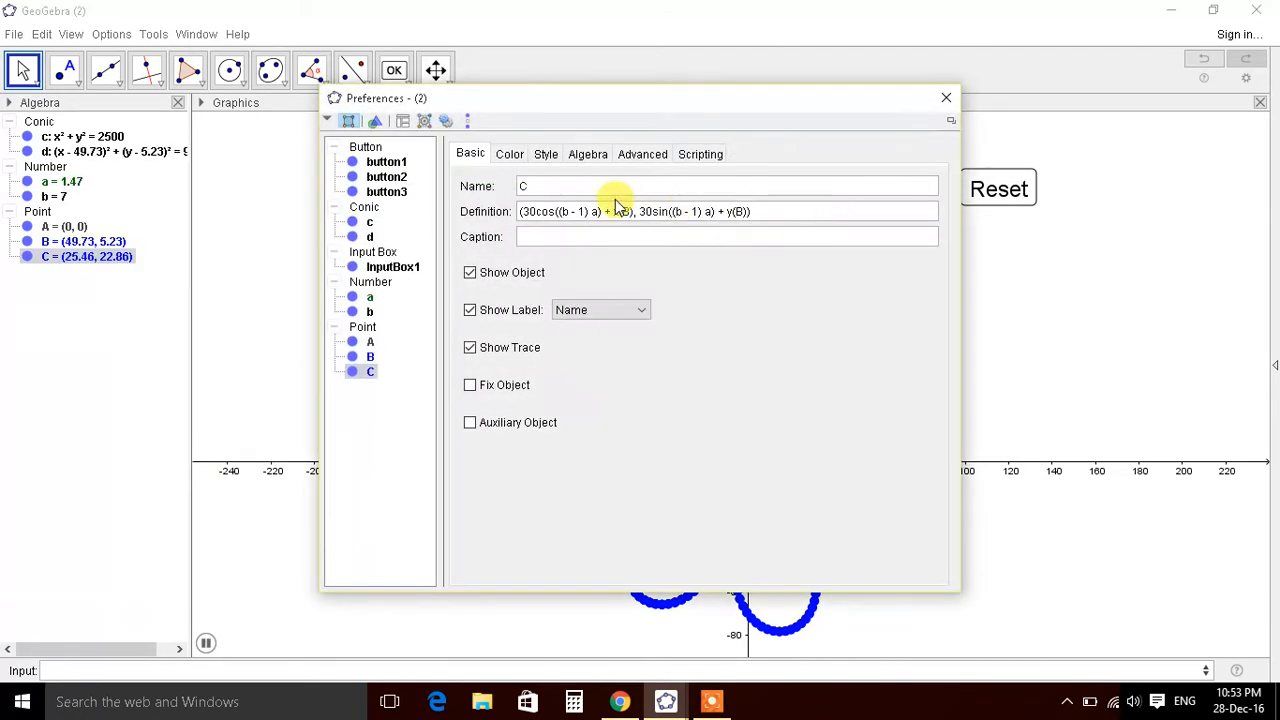
# Step: Give point C If[...] Red, Green and Blue rules on x(C)²+y(C)², then close properties
pyautogui.click(642, 154)
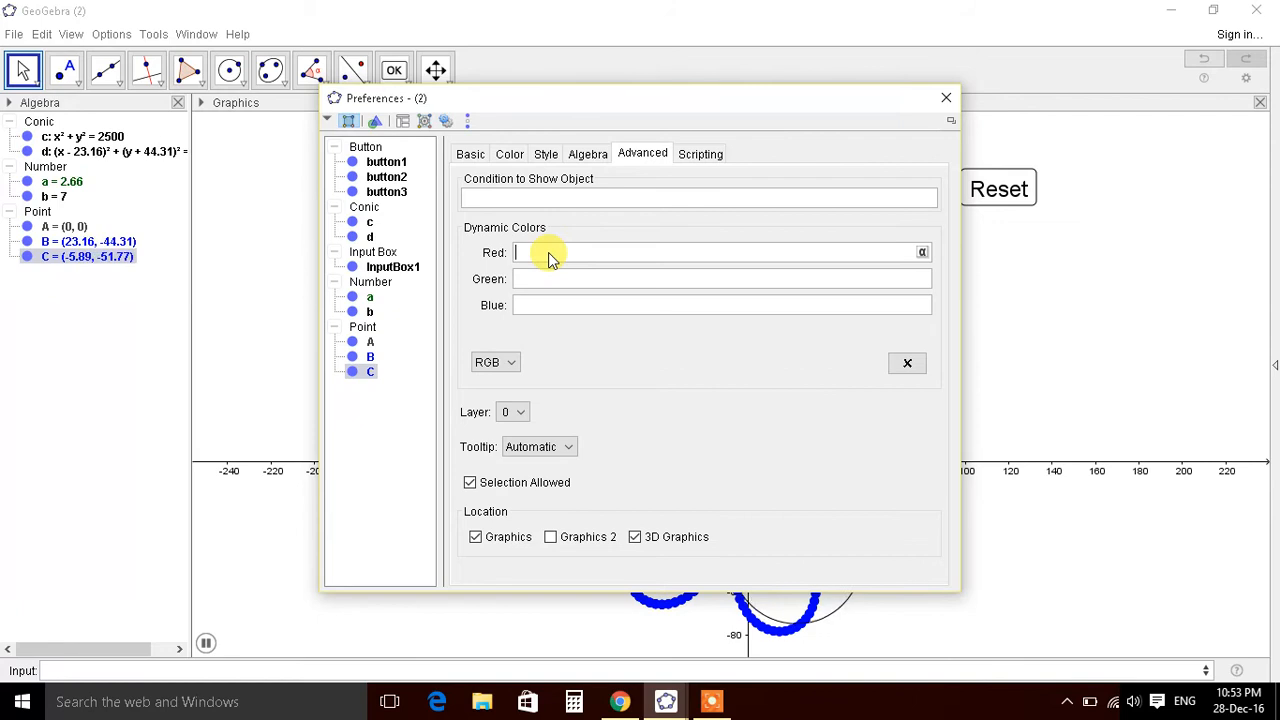
pyautogui.write('If()')
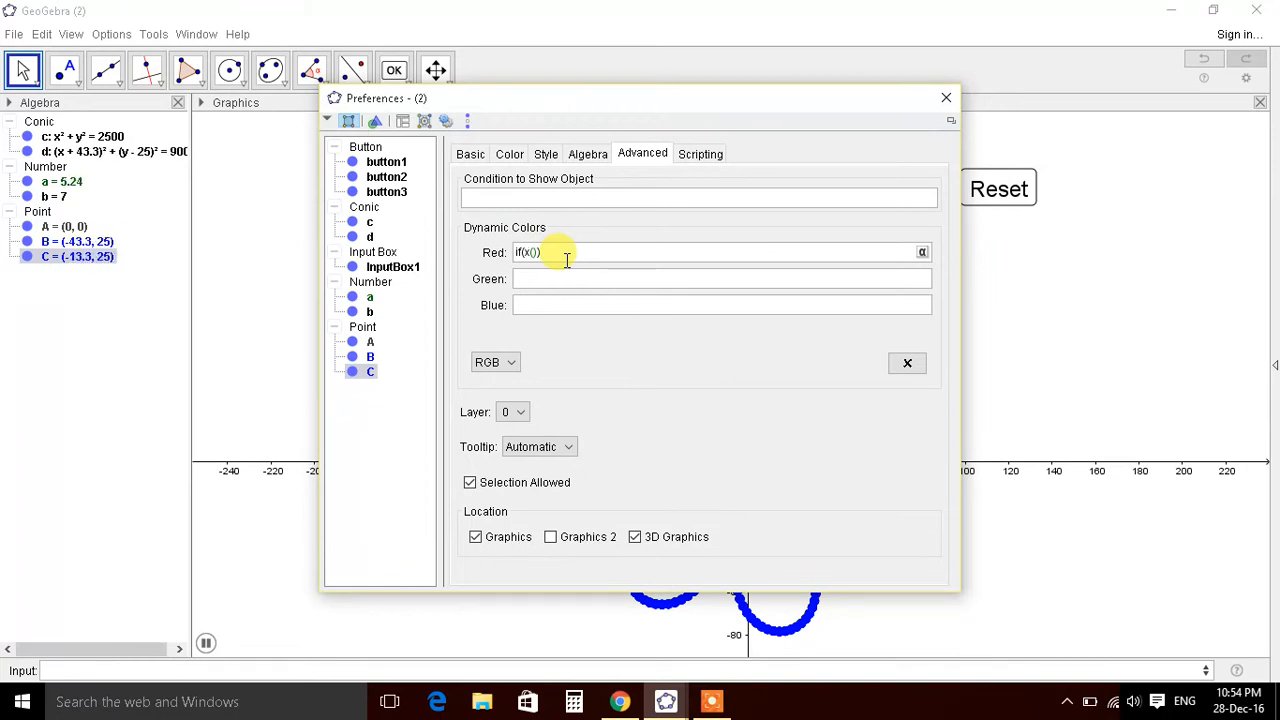
pyautogui.write('C')
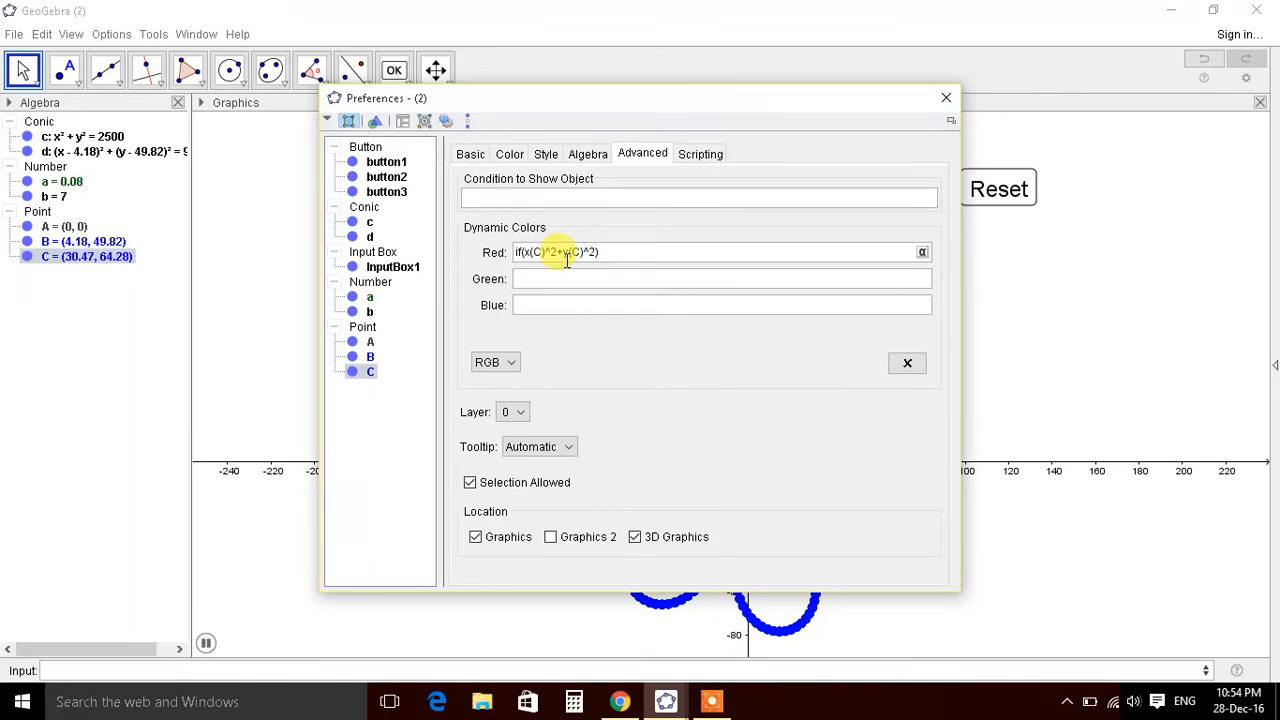
pyautogui.write('< 40², 1, 0]')
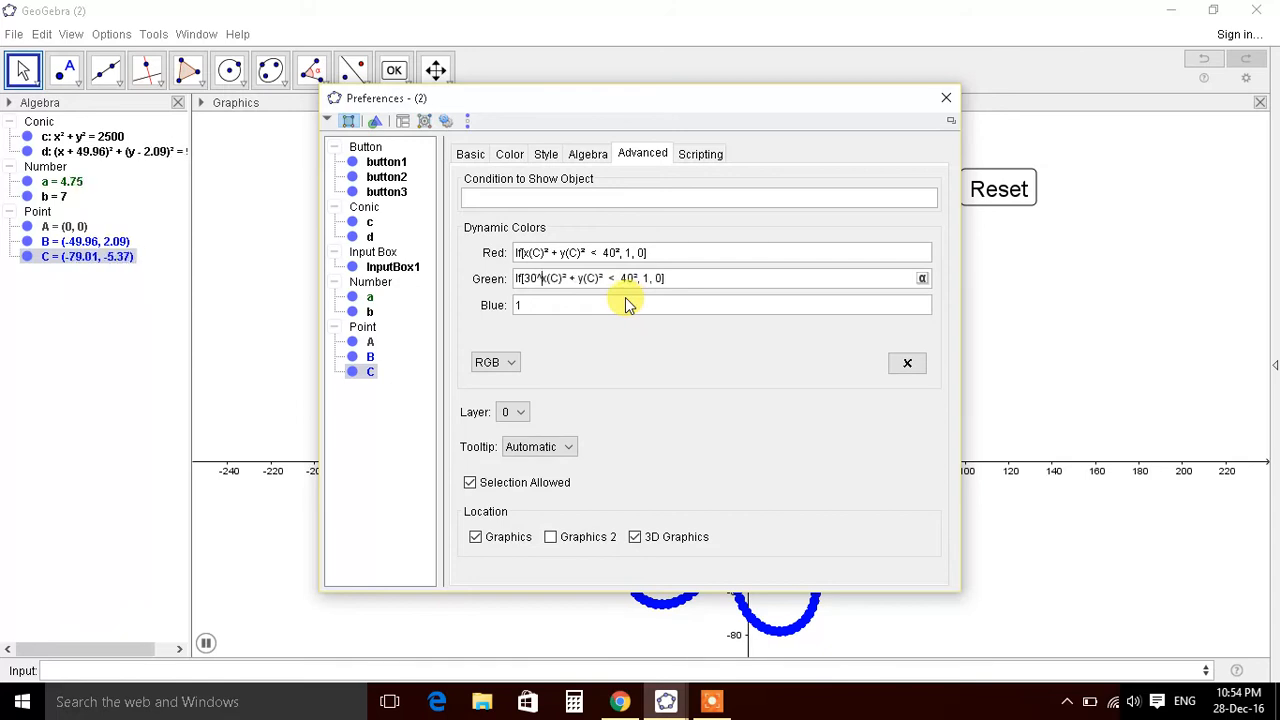
pyautogui.write('^2')
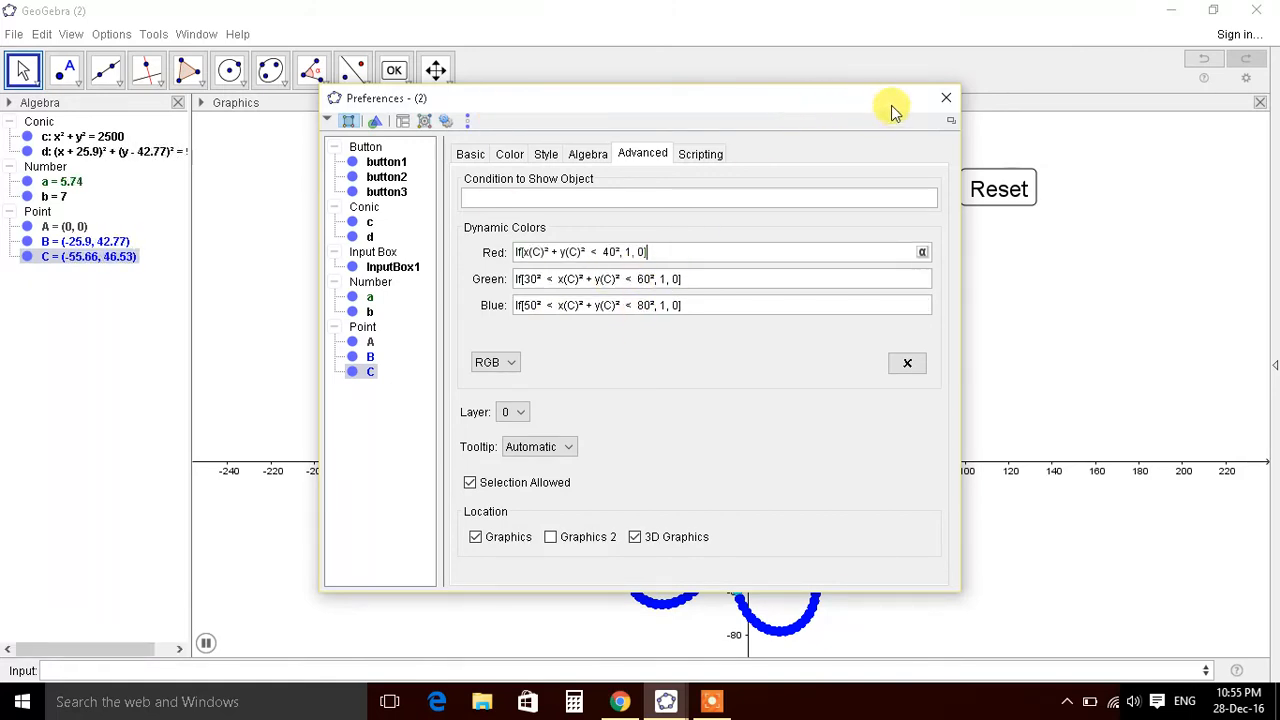
pyautogui.click(945, 97)
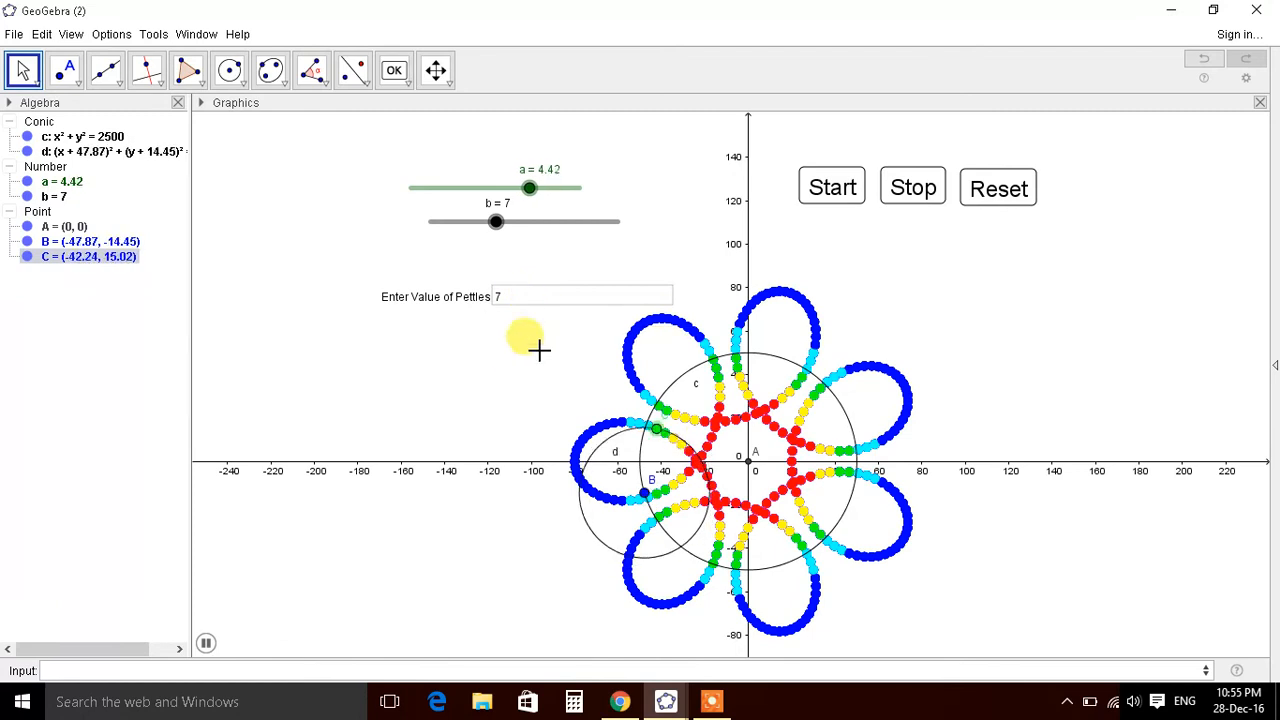
# Step: Shift the view and move the petal-count input box up beneath slider a
pyautogui.moveTo(529, 188); pyautogui.dragTo(561, 188)
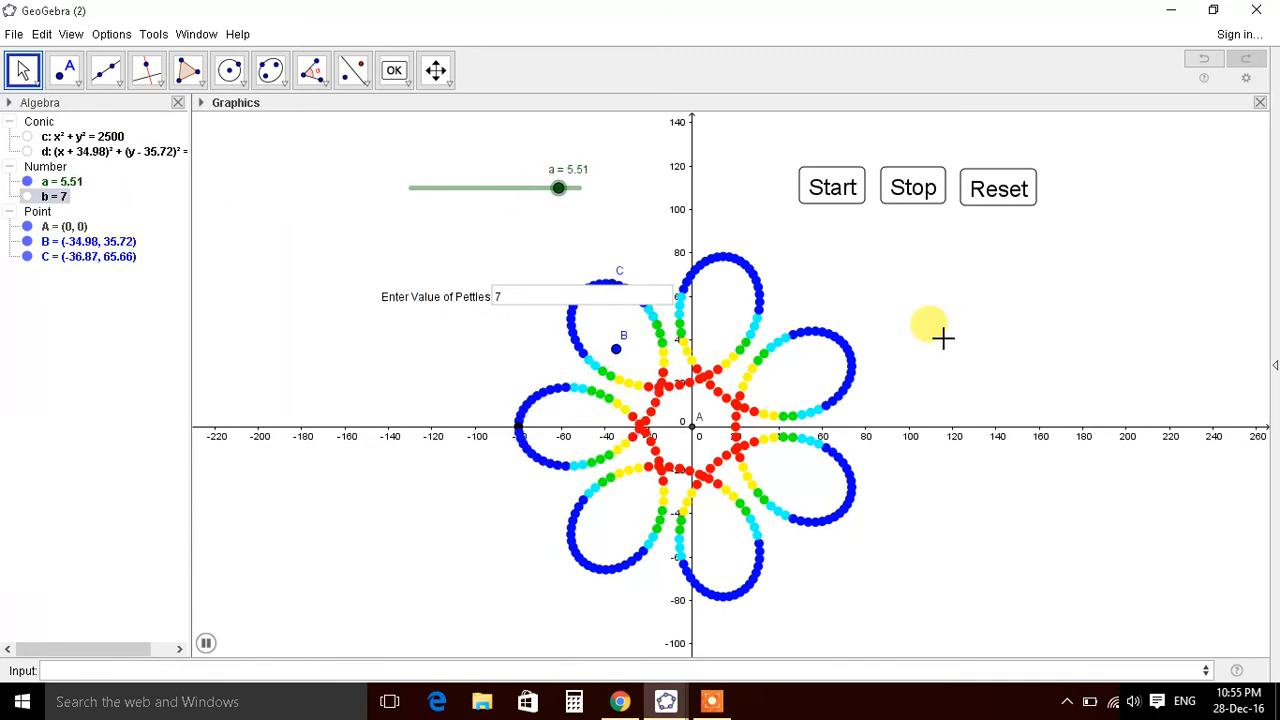
pyautogui.moveTo(558, 188); pyautogui.dragTo(422, 188)
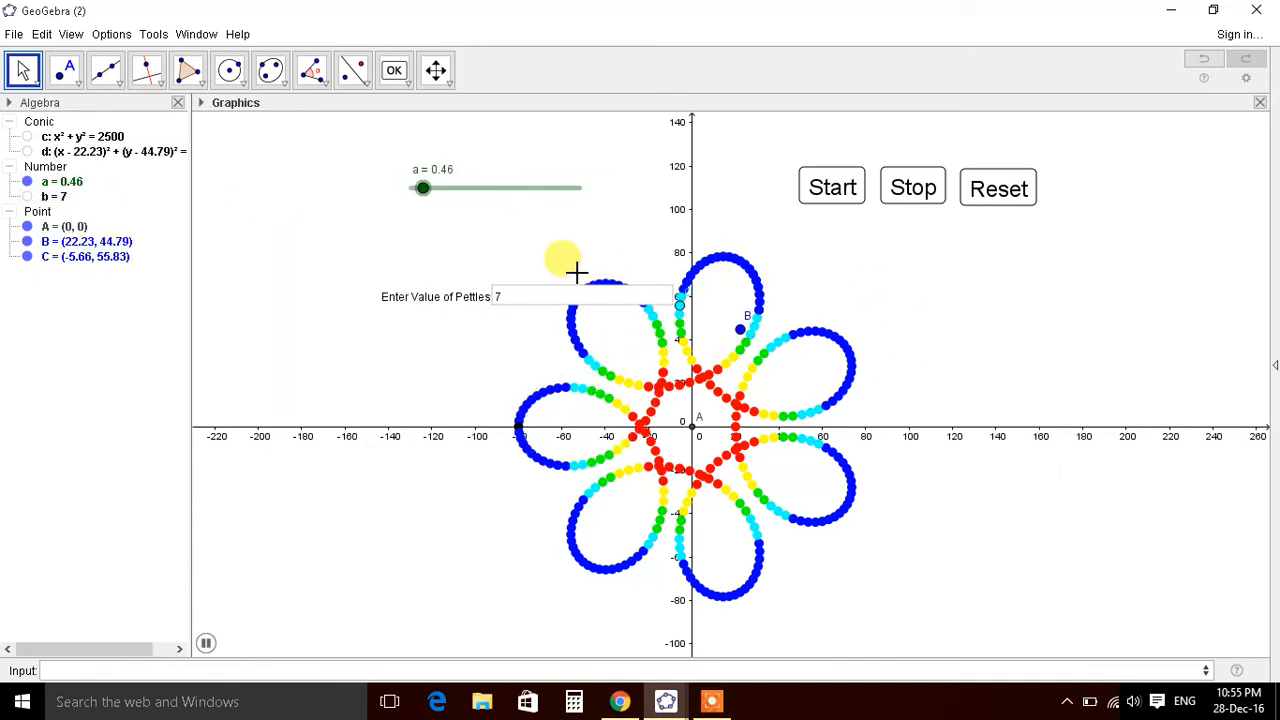
pyautogui.moveTo(422, 188); pyautogui.dragTo(456, 188)
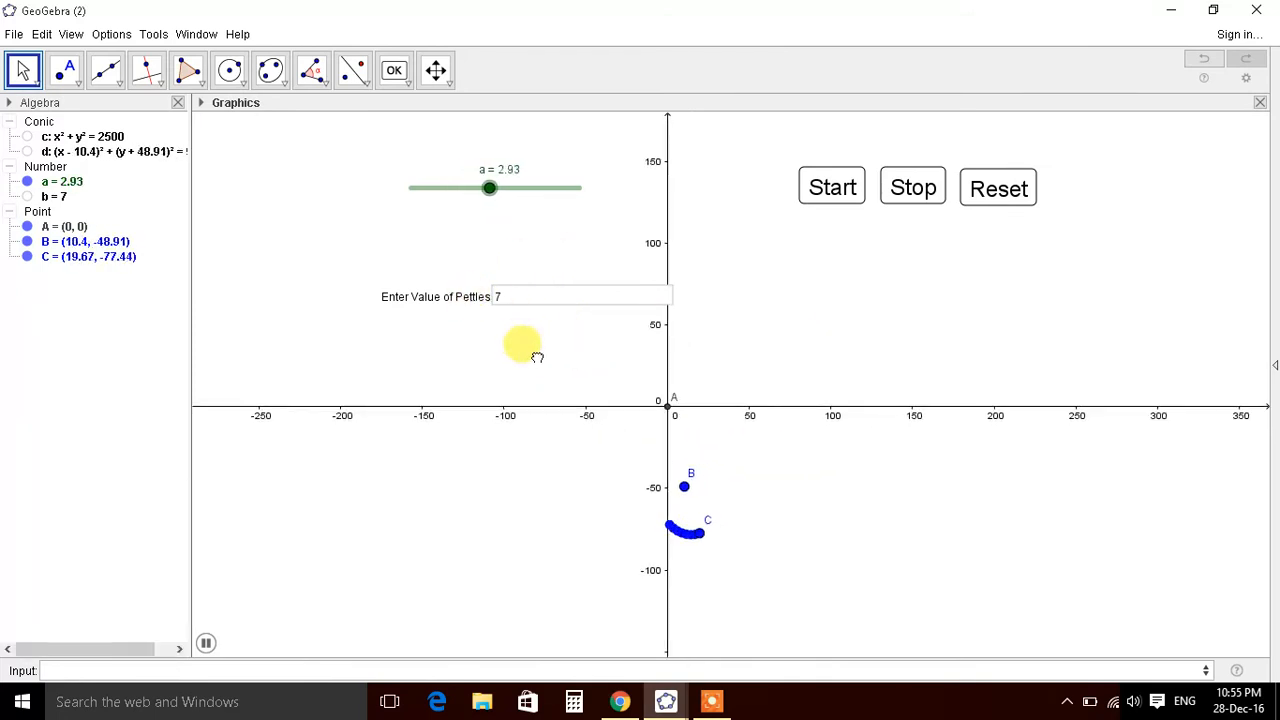
pyautogui.moveTo(489, 188); pyautogui.dragTo(521, 188)
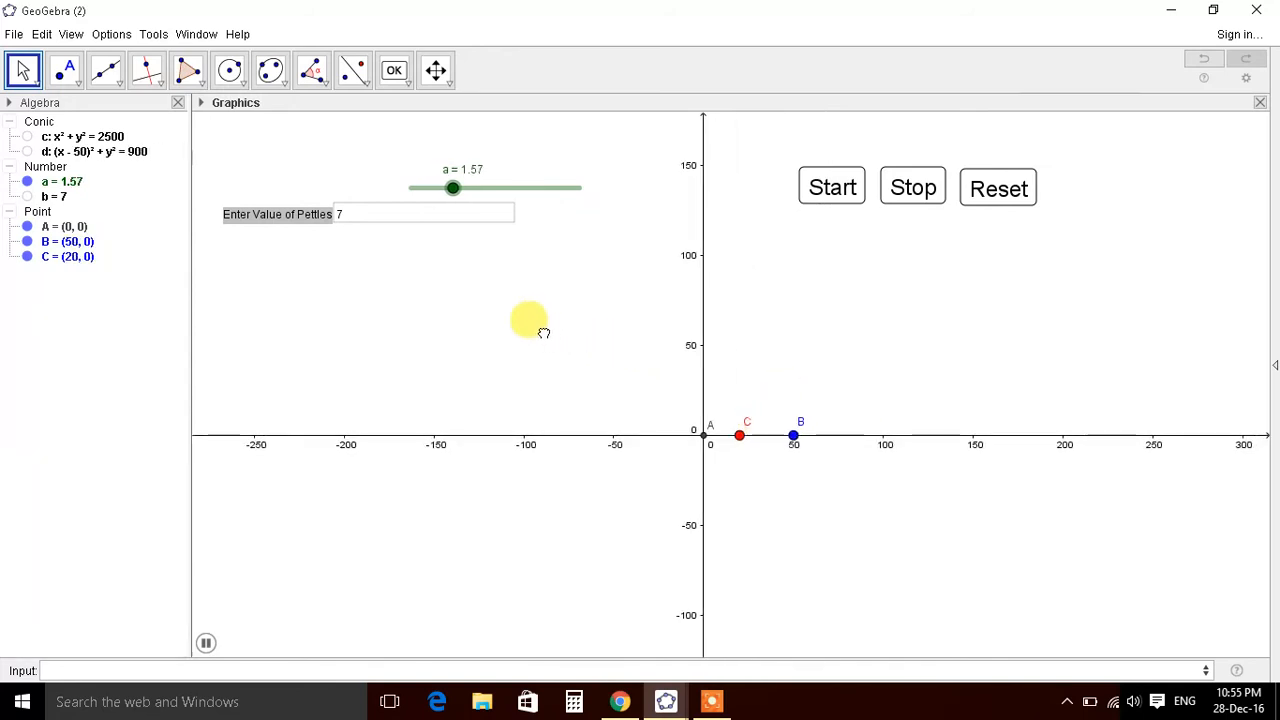
pyautogui.rightClick(285, 214)
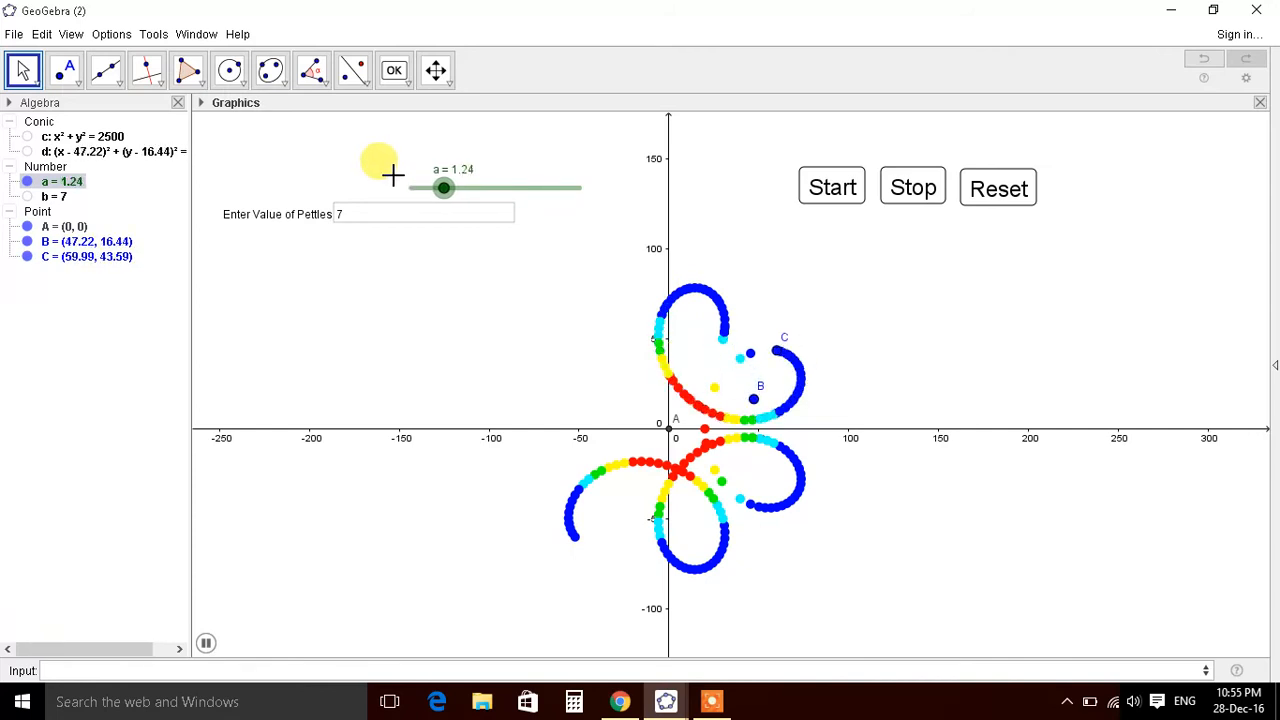
# Step: Run slider a through its full range until all seven rainbow petals are traced
pyautogui.moveTo(444, 188); pyautogui.dragTo(476, 188)
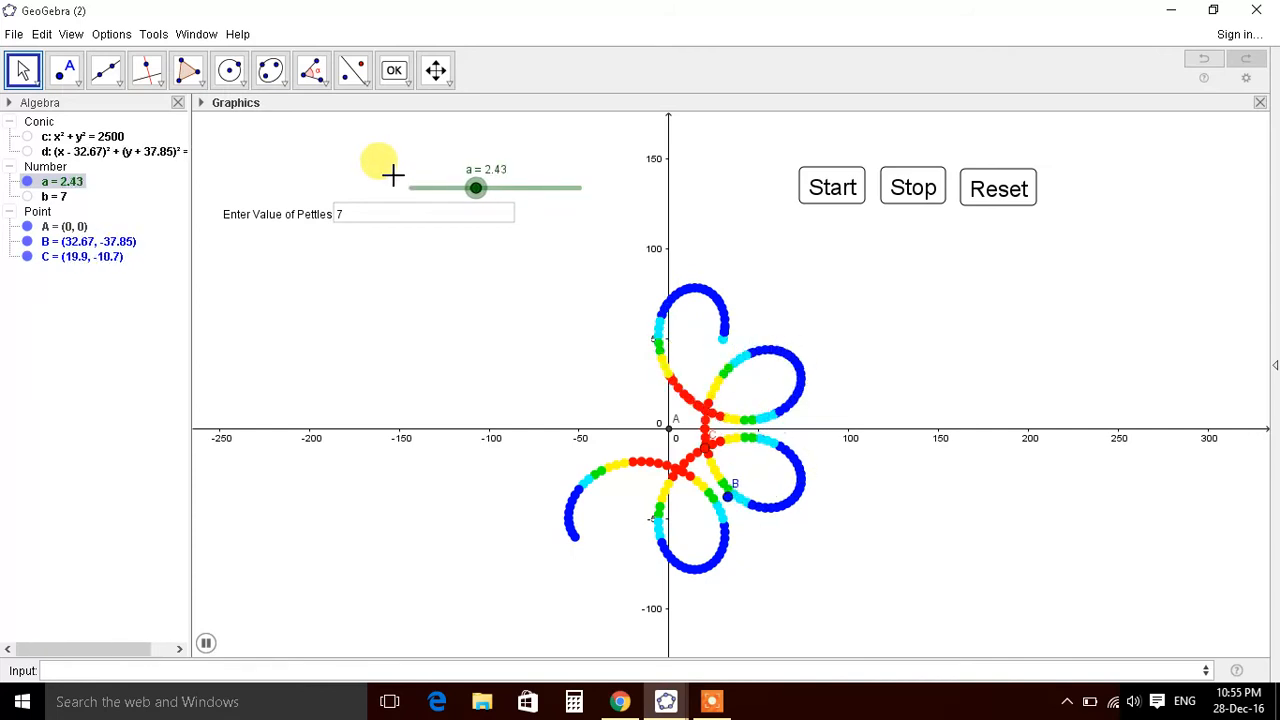
pyautogui.moveTo(476, 188); pyautogui.dragTo(510, 188)
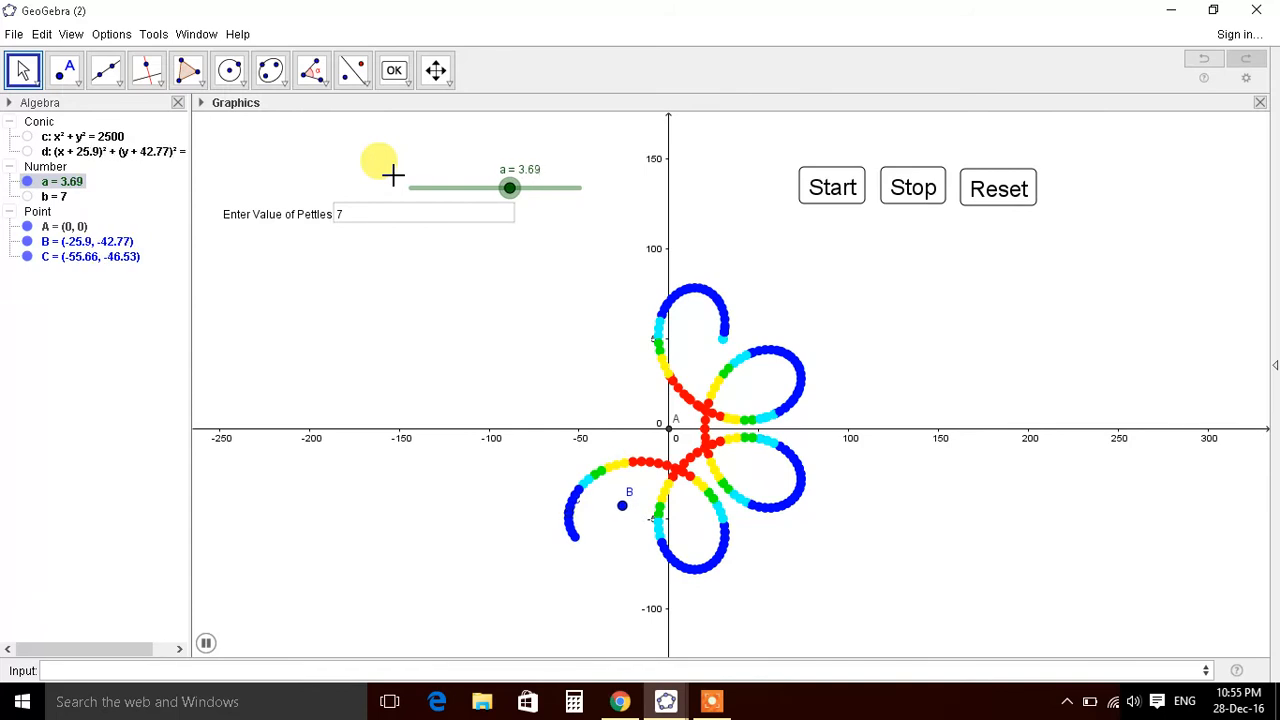
pyautogui.moveTo(510, 188); pyautogui.dragTo(542, 188)
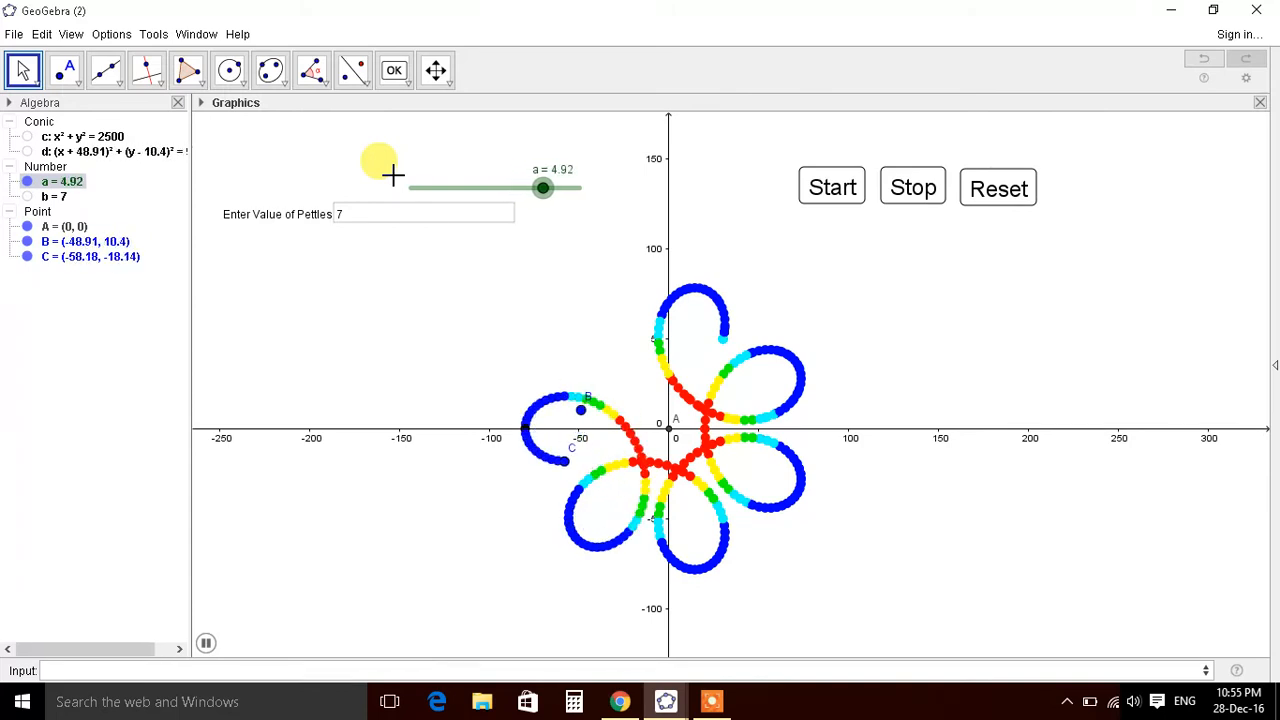
pyautogui.moveTo(543, 188); pyautogui.dragTo(575, 188)
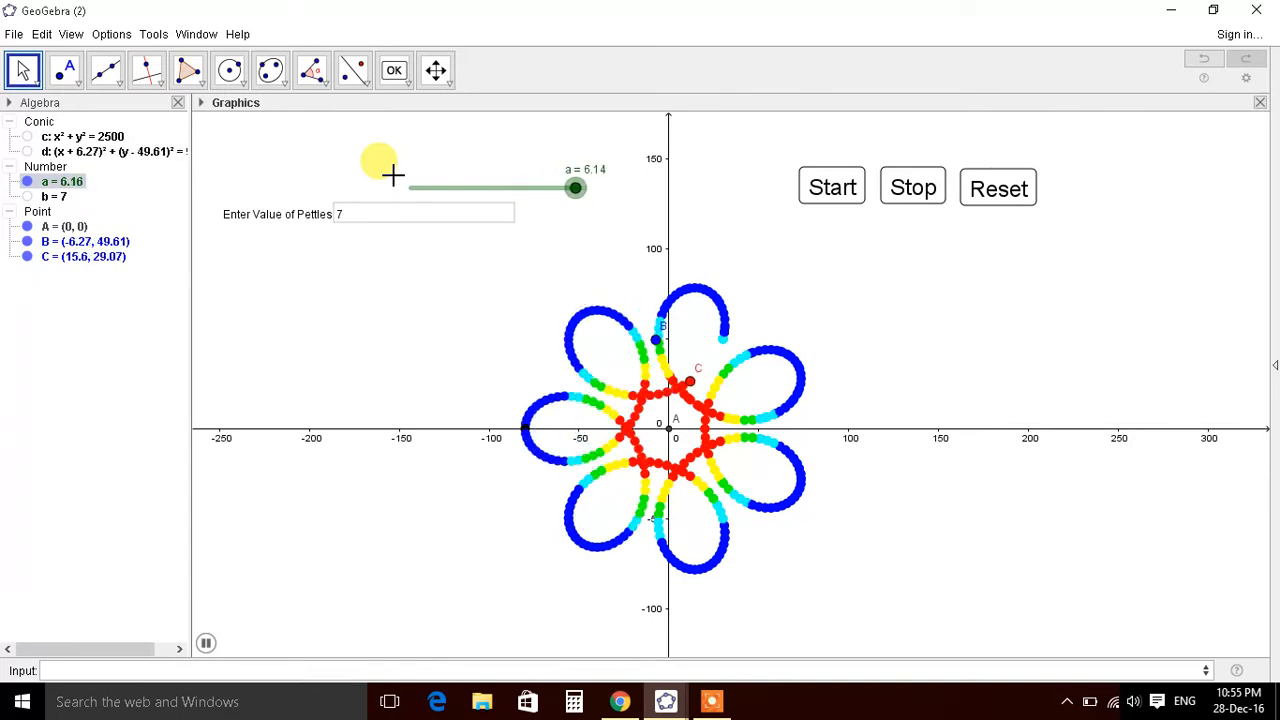
pyautogui.moveTo(575, 188); pyautogui.dragTo(440, 188)
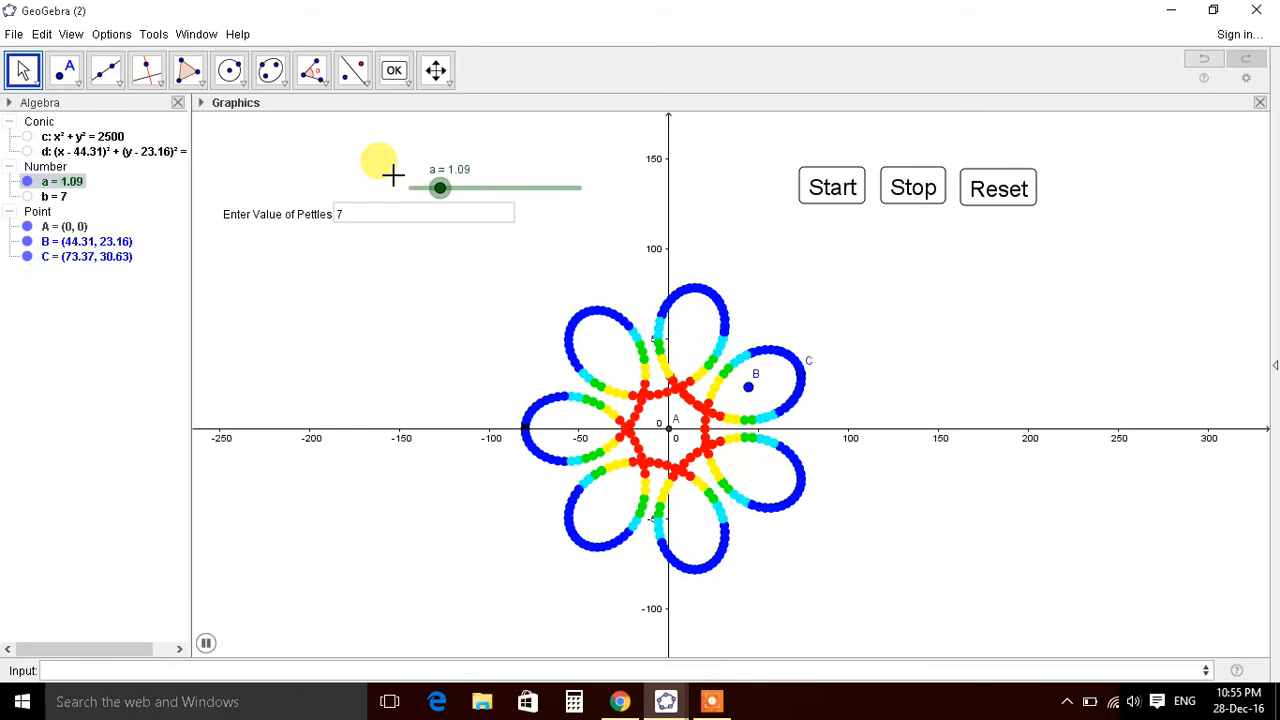
pyautogui.moveTo(440, 188); pyautogui.dragTo(473, 188)
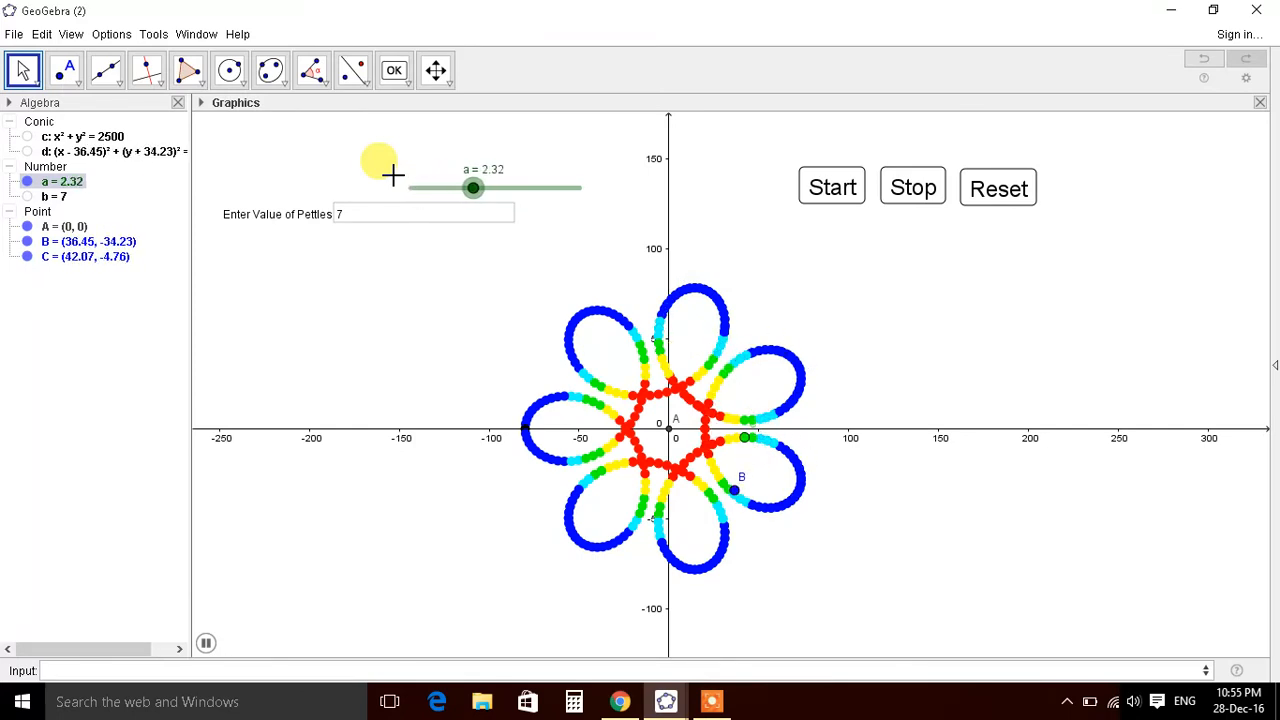
pyautogui.moveTo(473, 188); pyautogui.dragTo(506, 188)
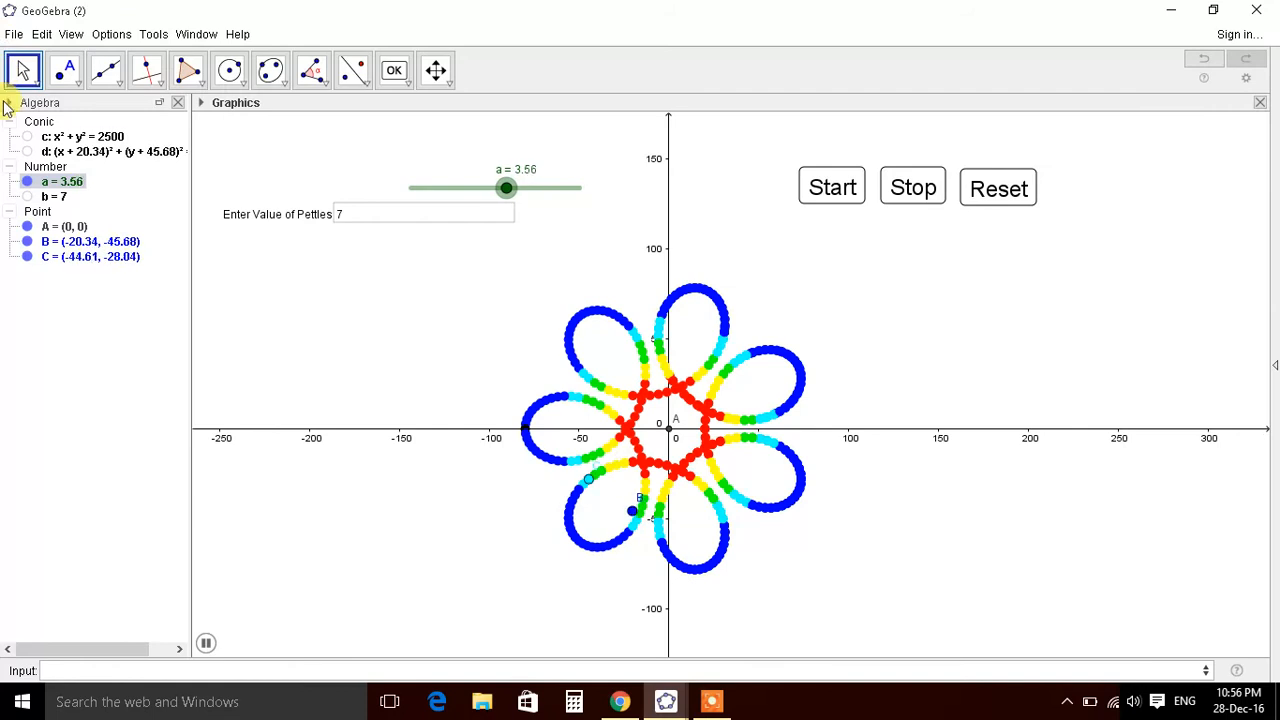
pyautogui.moveTo(507, 188); pyautogui.dragTo(540, 188)
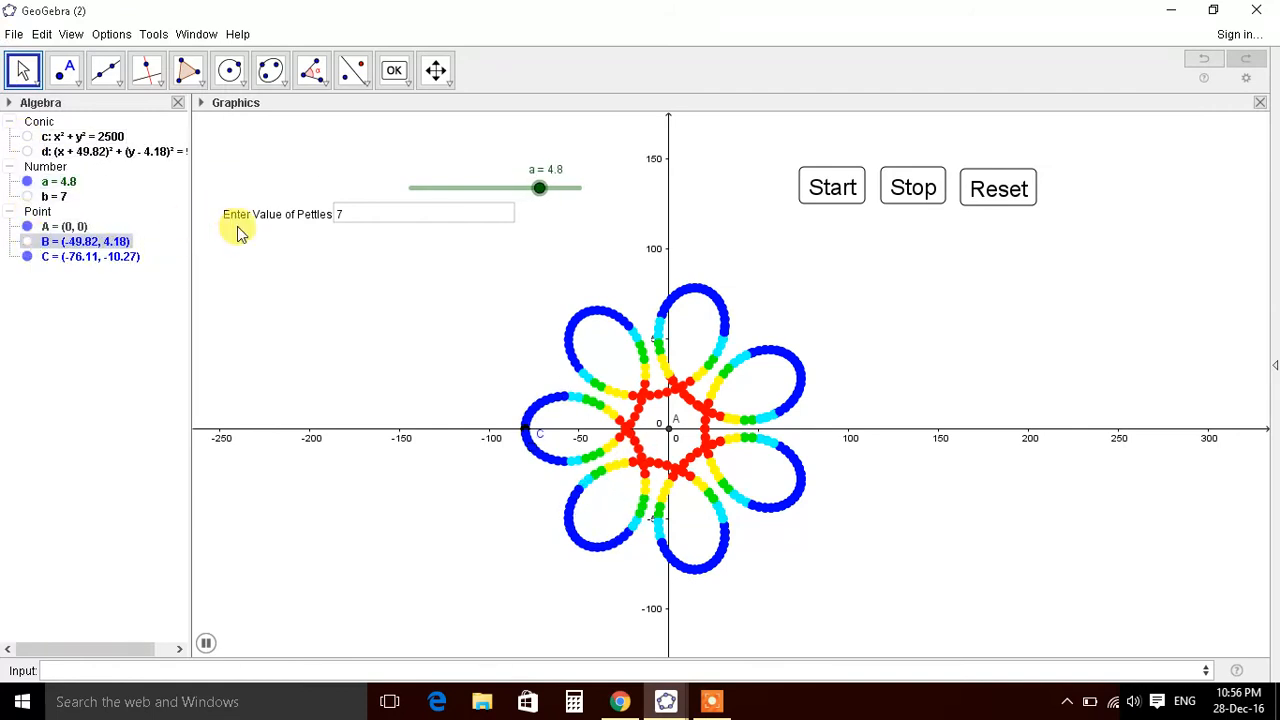
pyautogui.click(911, 187)
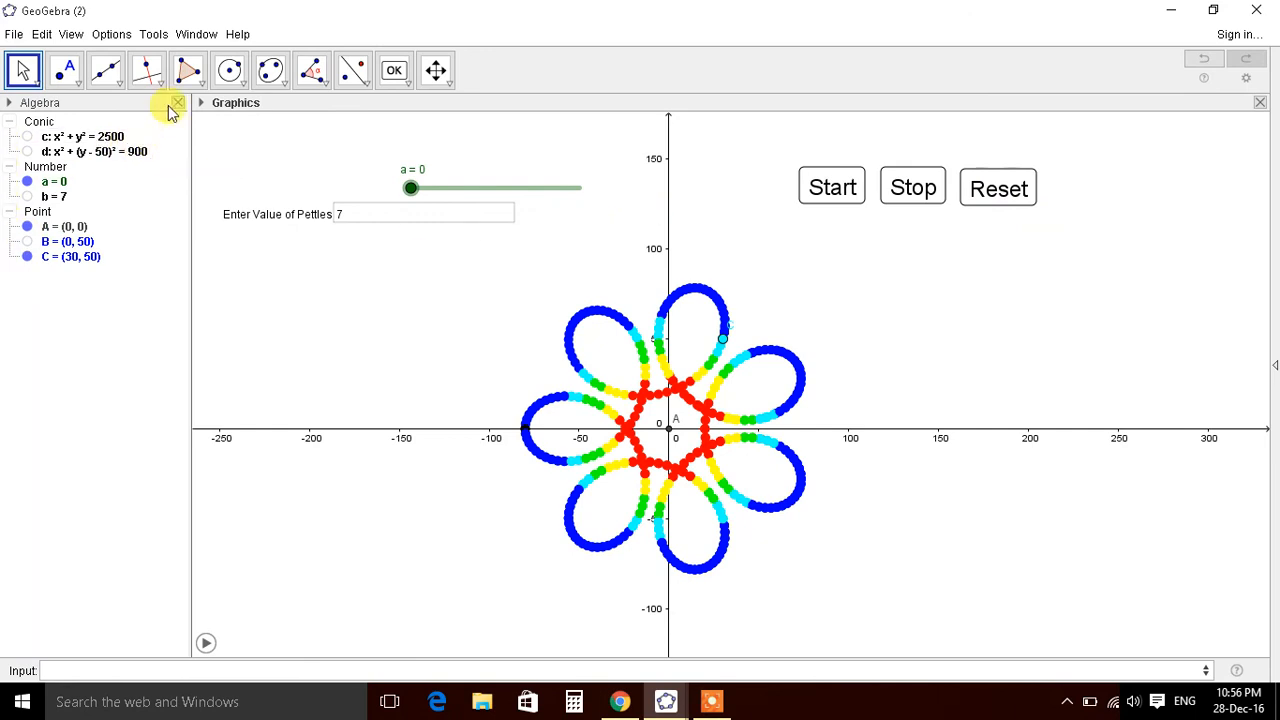
pyautogui.moveTo(147, 70)
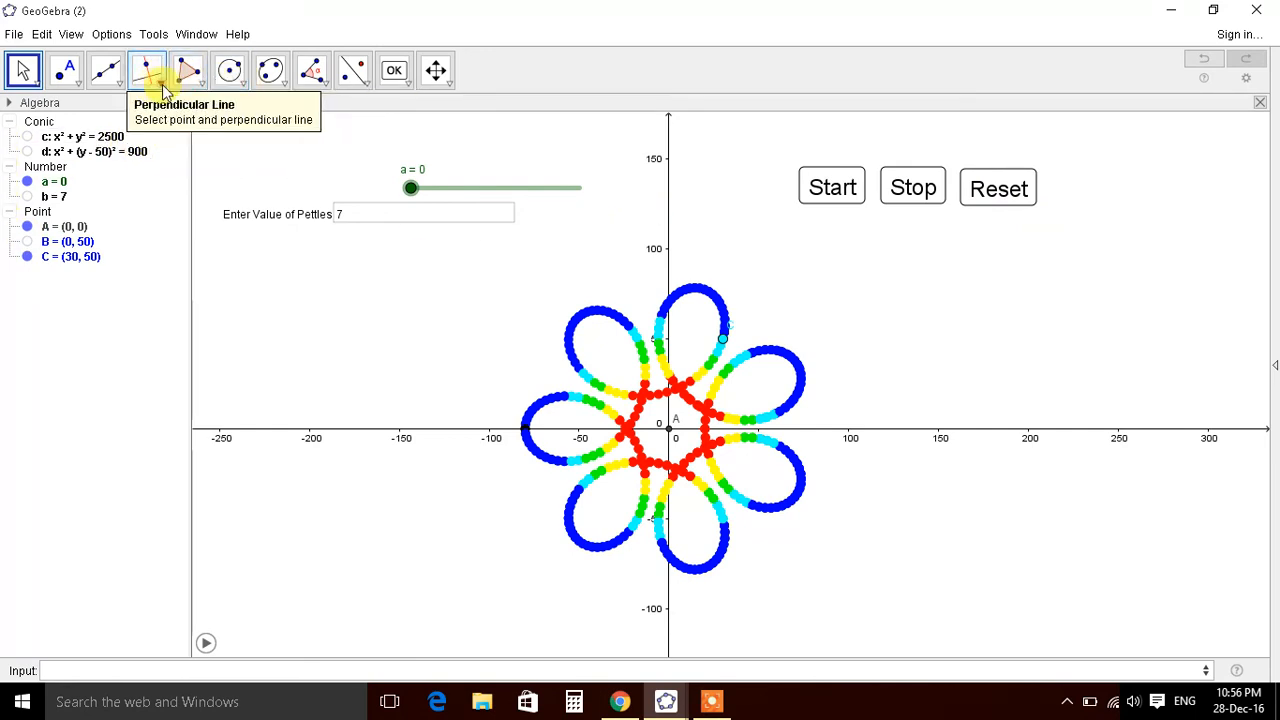
# Step: Construct tangent line f to circle d through C and turn its trace on
pyautogui.click(146, 70)
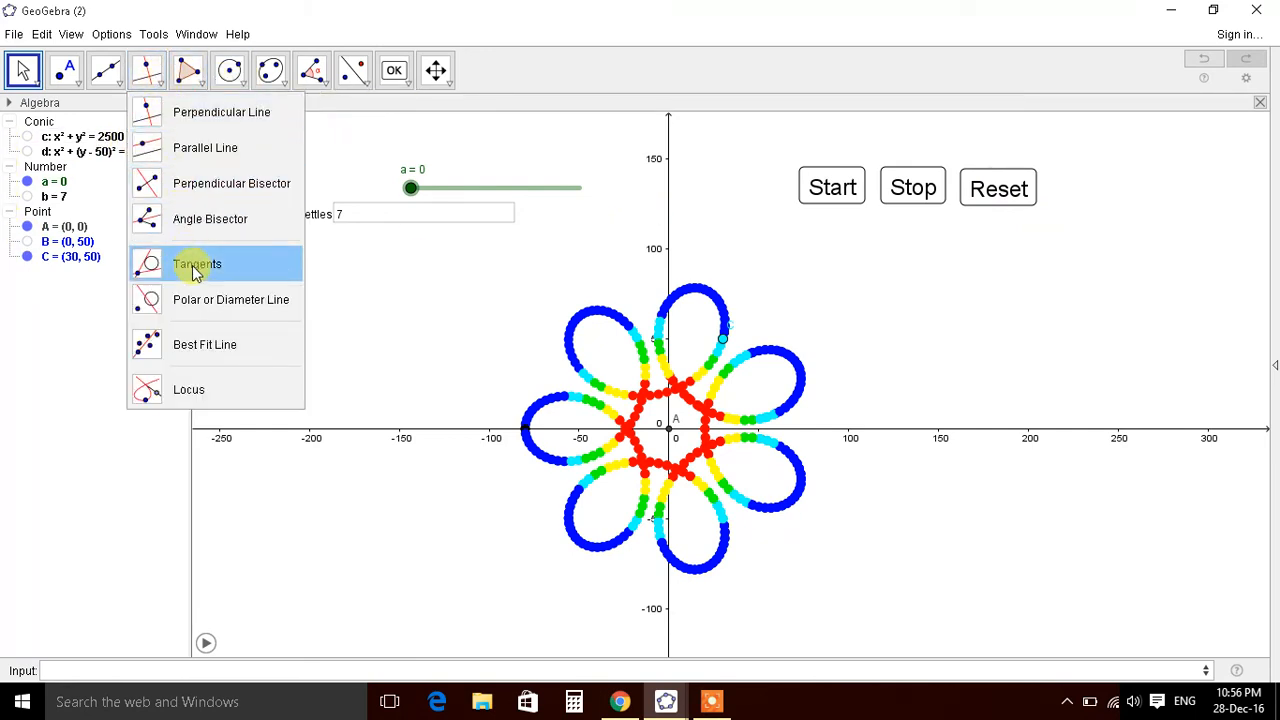
pyautogui.click(197, 263)
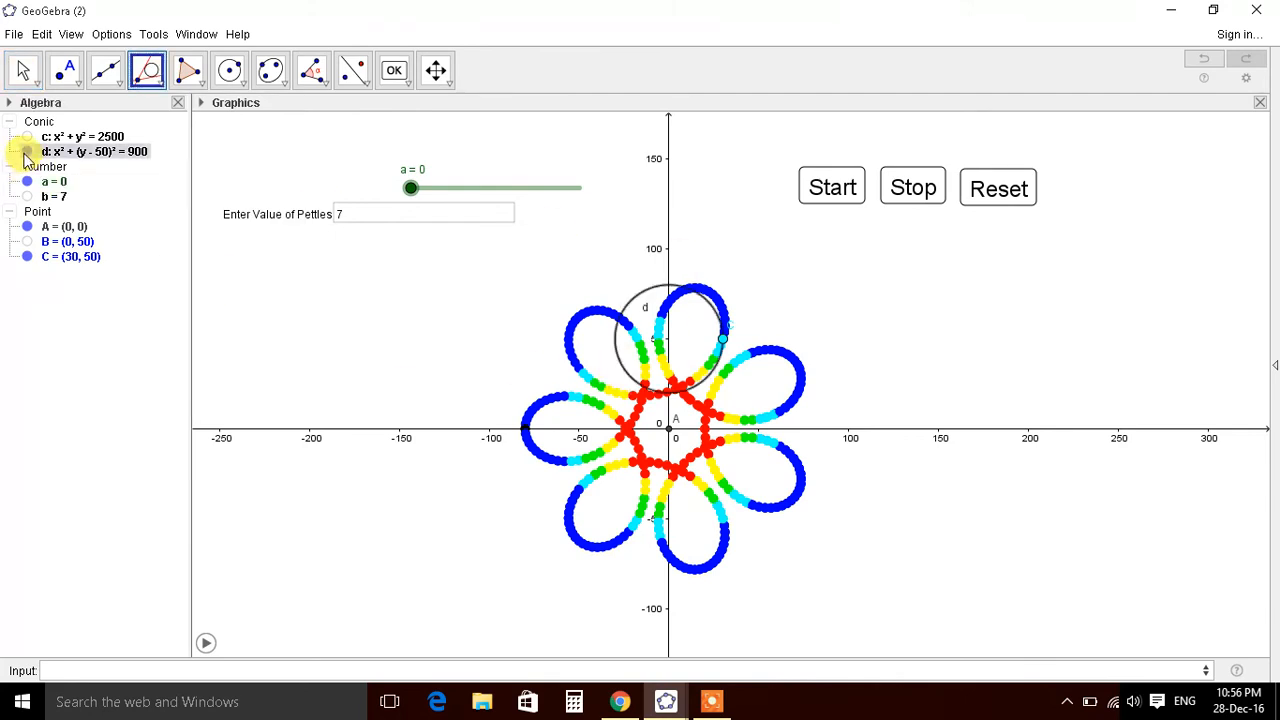
pyautogui.click(28, 151)
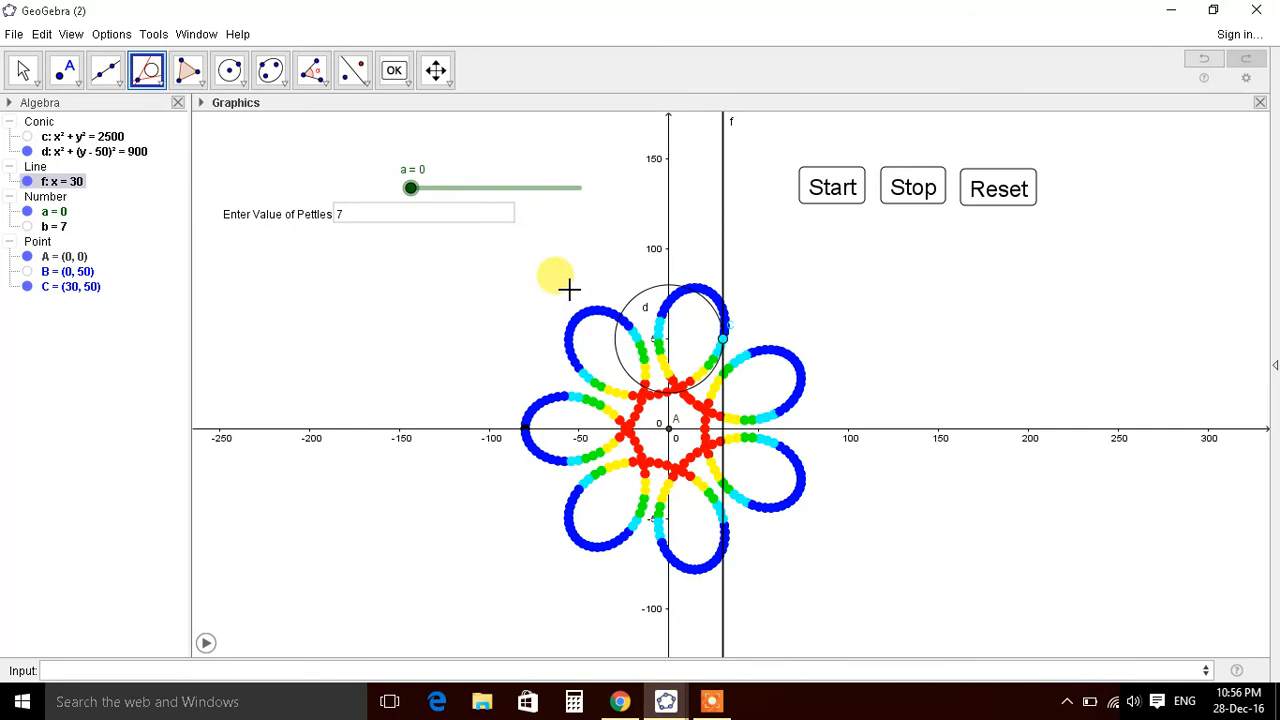
pyautogui.rightClick(722, 205)
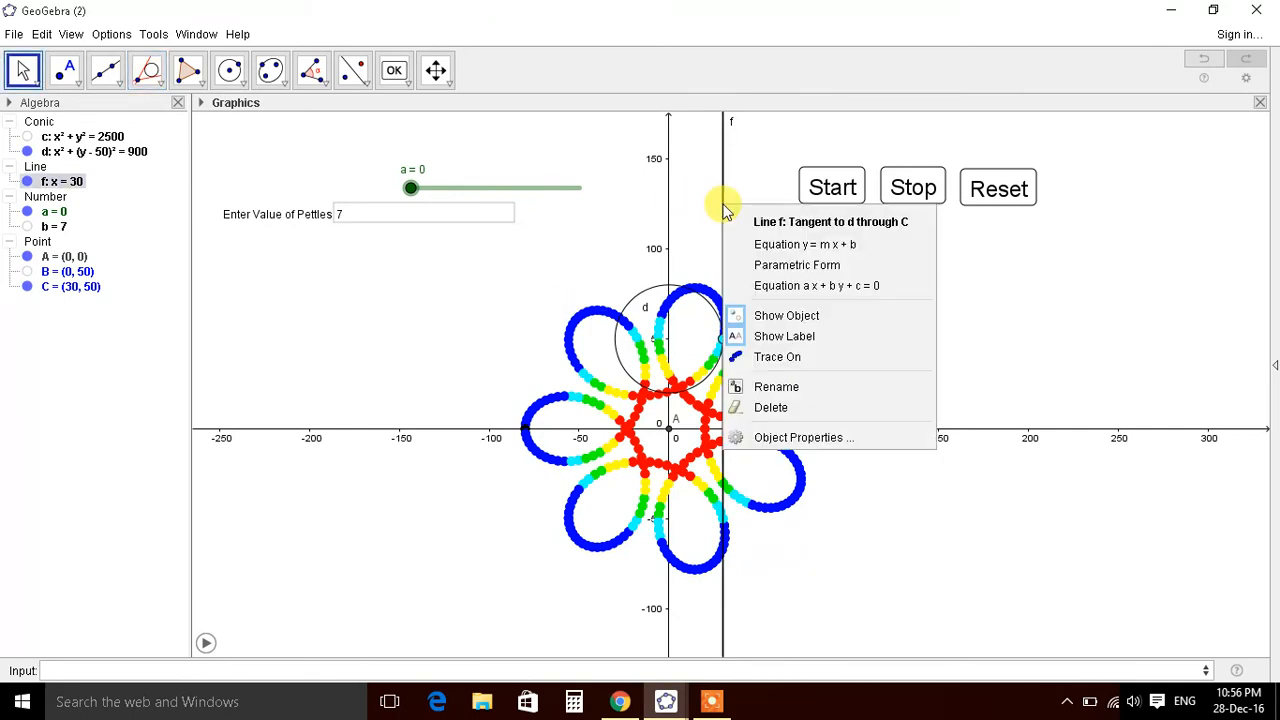
pyautogui.click(831, 188)
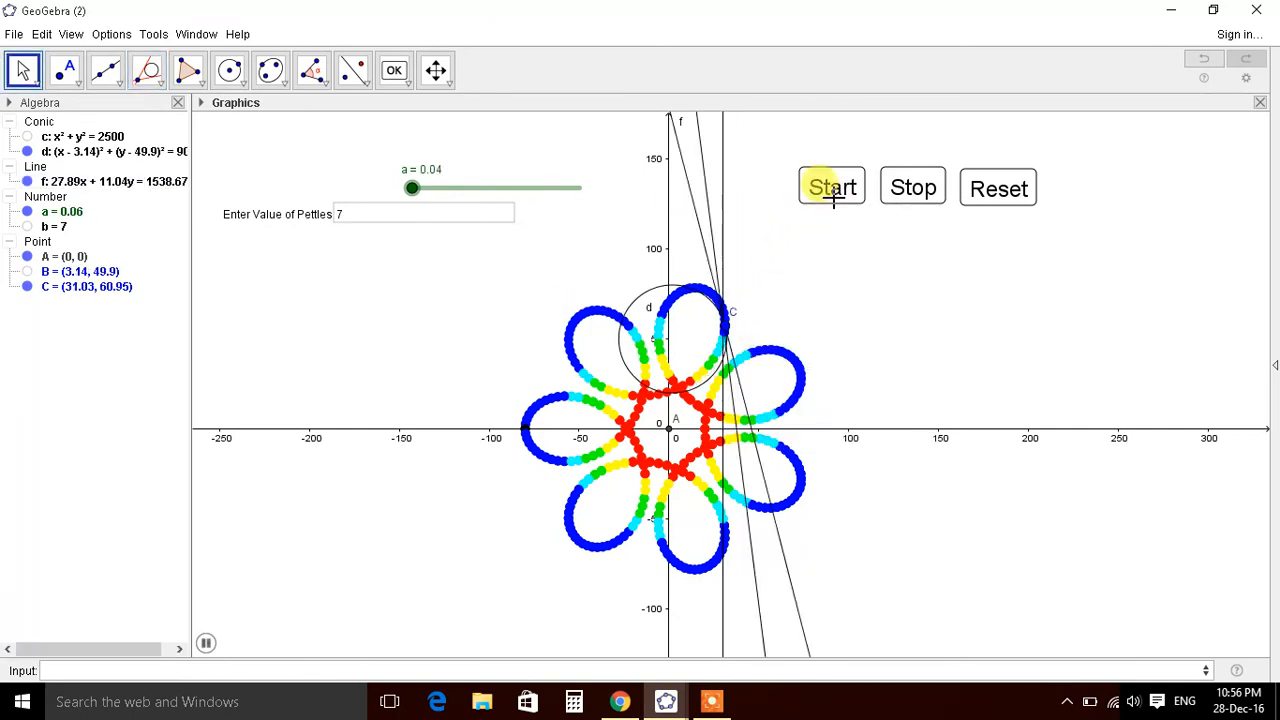
# Step: Animate so tangent f sweeps a web of lines, then set the petal count to 8
pyautogui.click(831, 188)
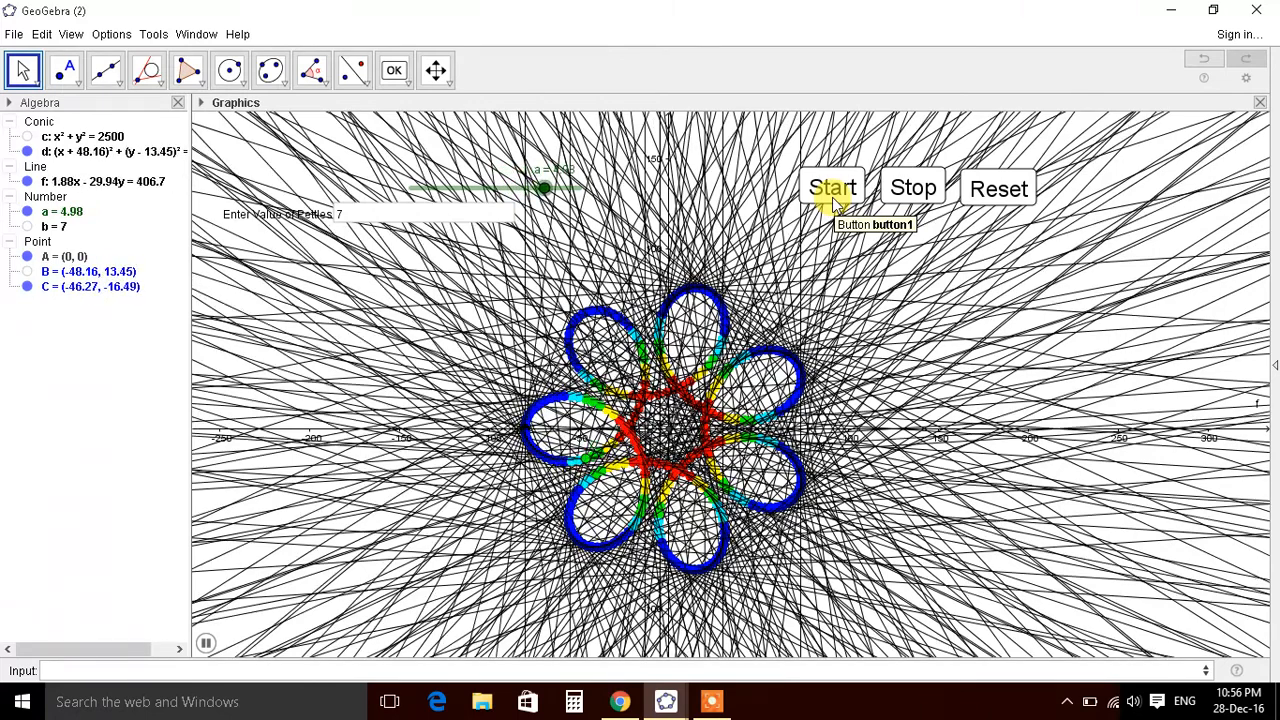
pyautogui.click(831, 188)
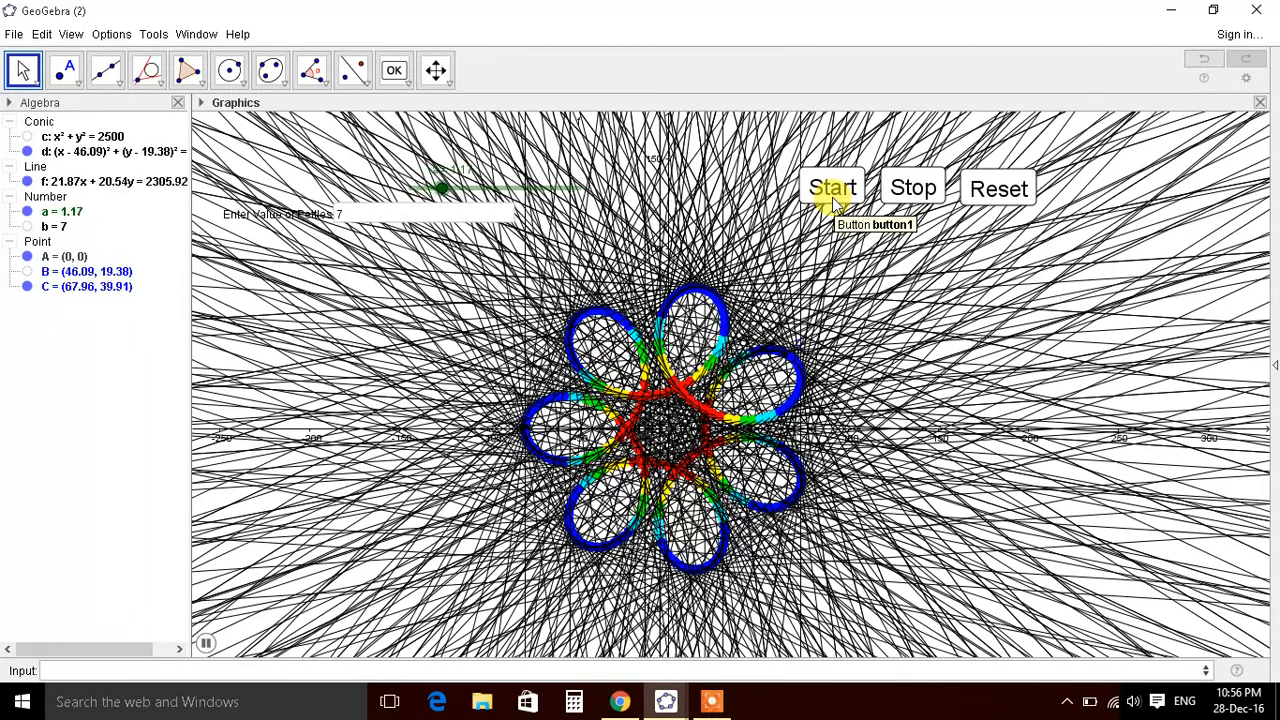
pyautogui.click(832, 188)
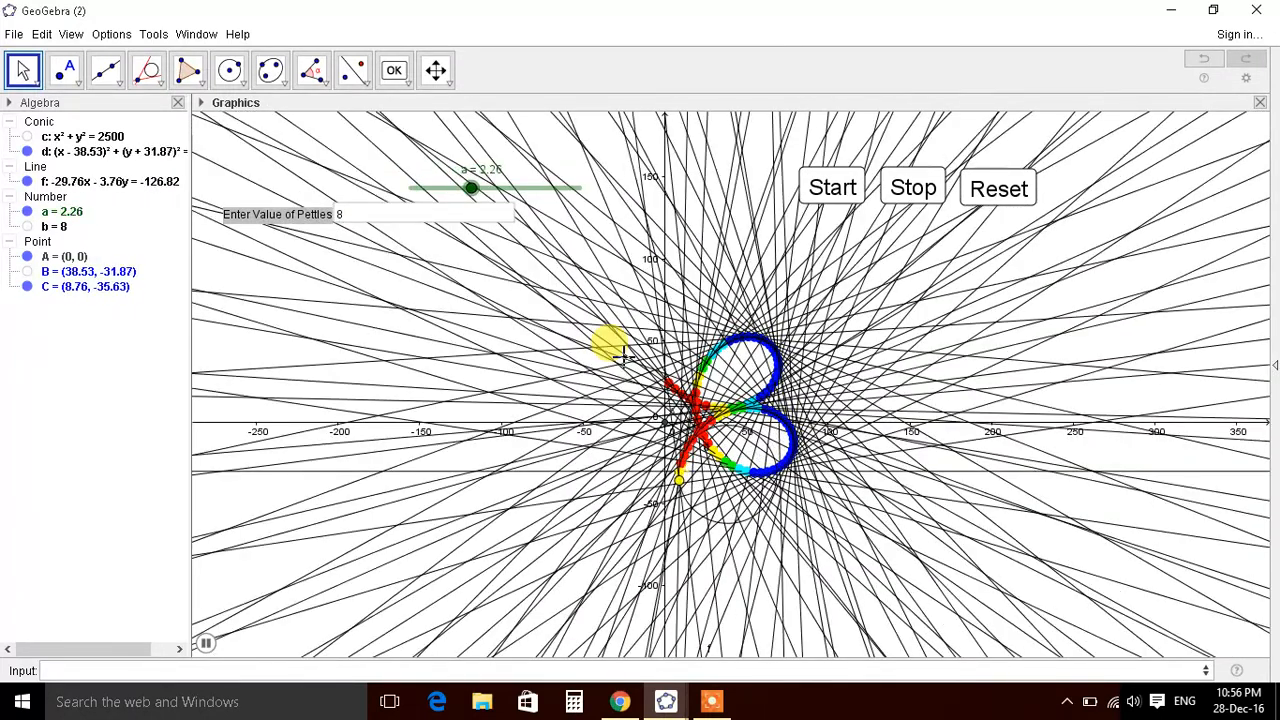
pyautogui.moveTo(472, 188); pyautogui.dragTo(504, 188)
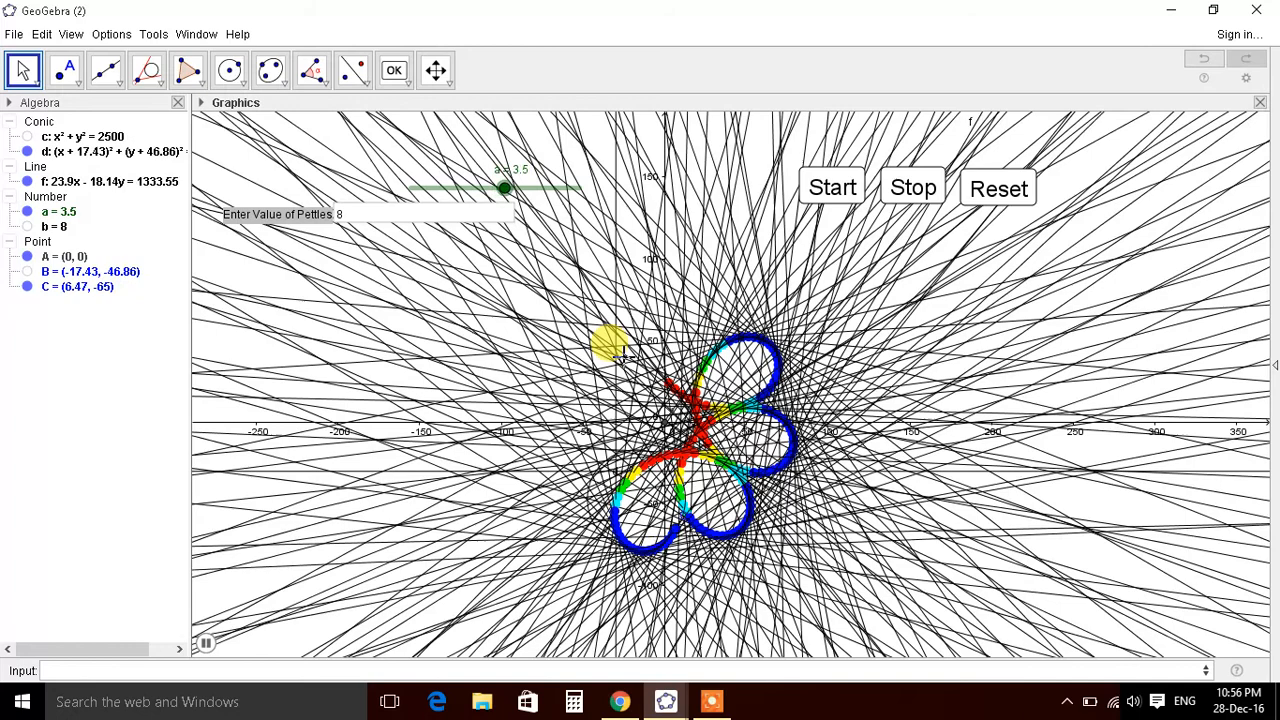
pyautogui.rightClick(60, 181)
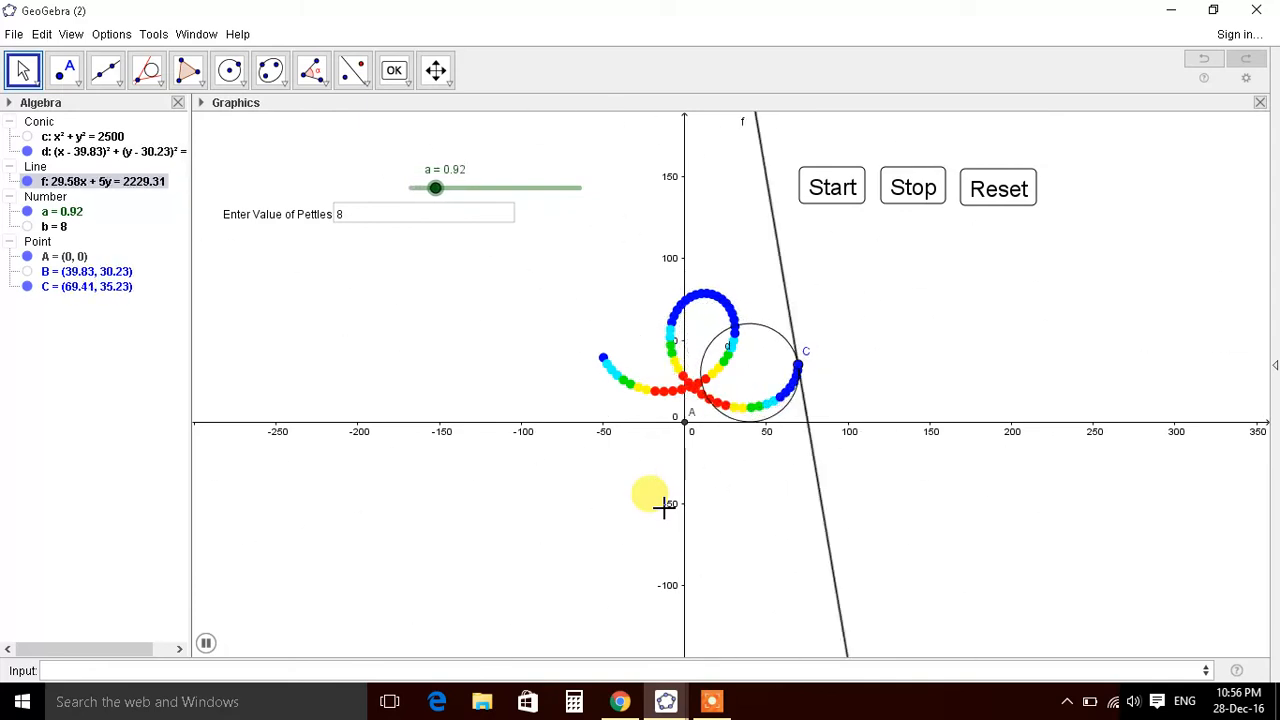
# Step: Clear the trace, draw the eight-petal flower, and hide tangent line f and circle d
pyautogui.moveTo(435, 188); pyautogui.dragTo(468, 188)
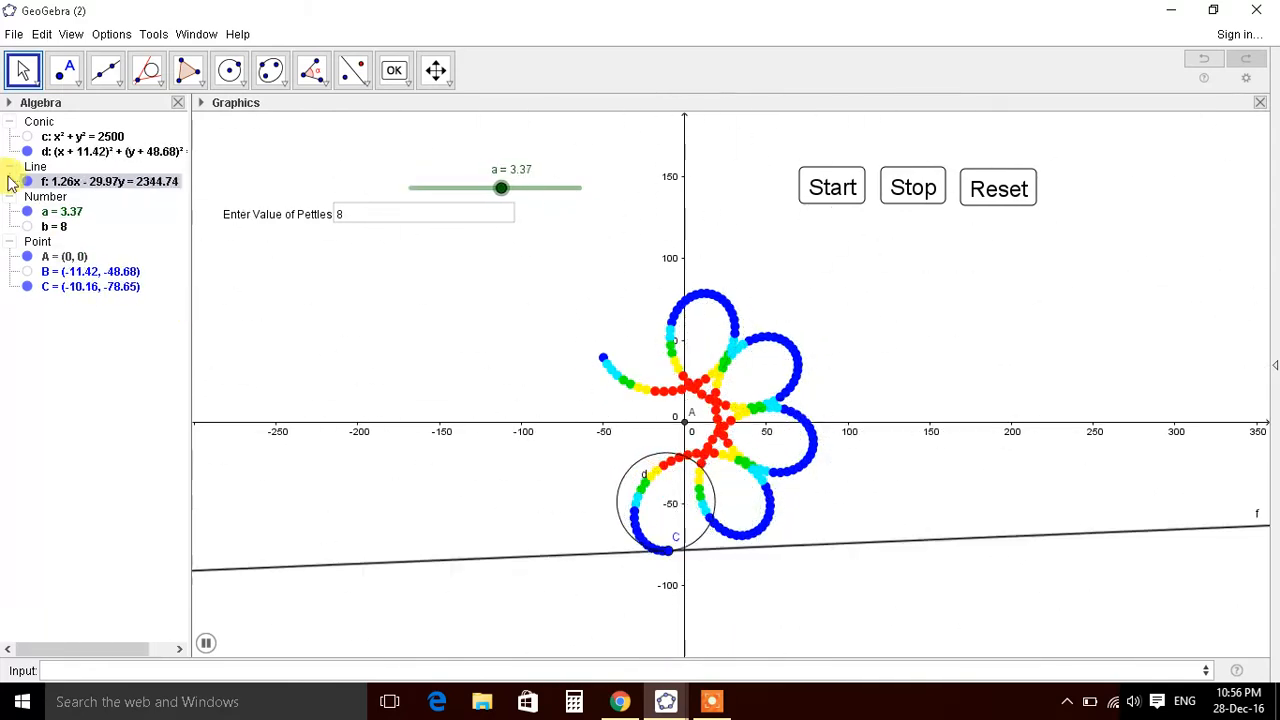
pyautogui.moveTo(501, 188); pyautogui.dragTo(535, 188)
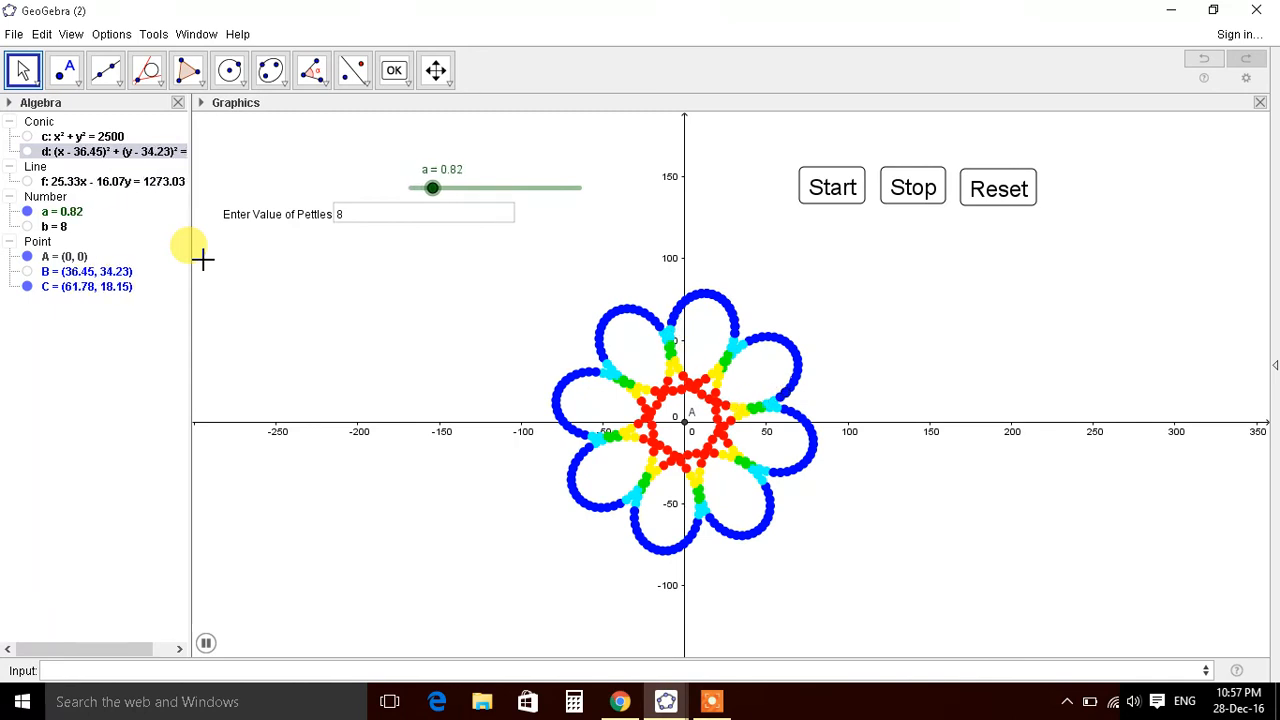
pyautogui.moveTo(432, 188); pyautogui.dragTo(465, 188)
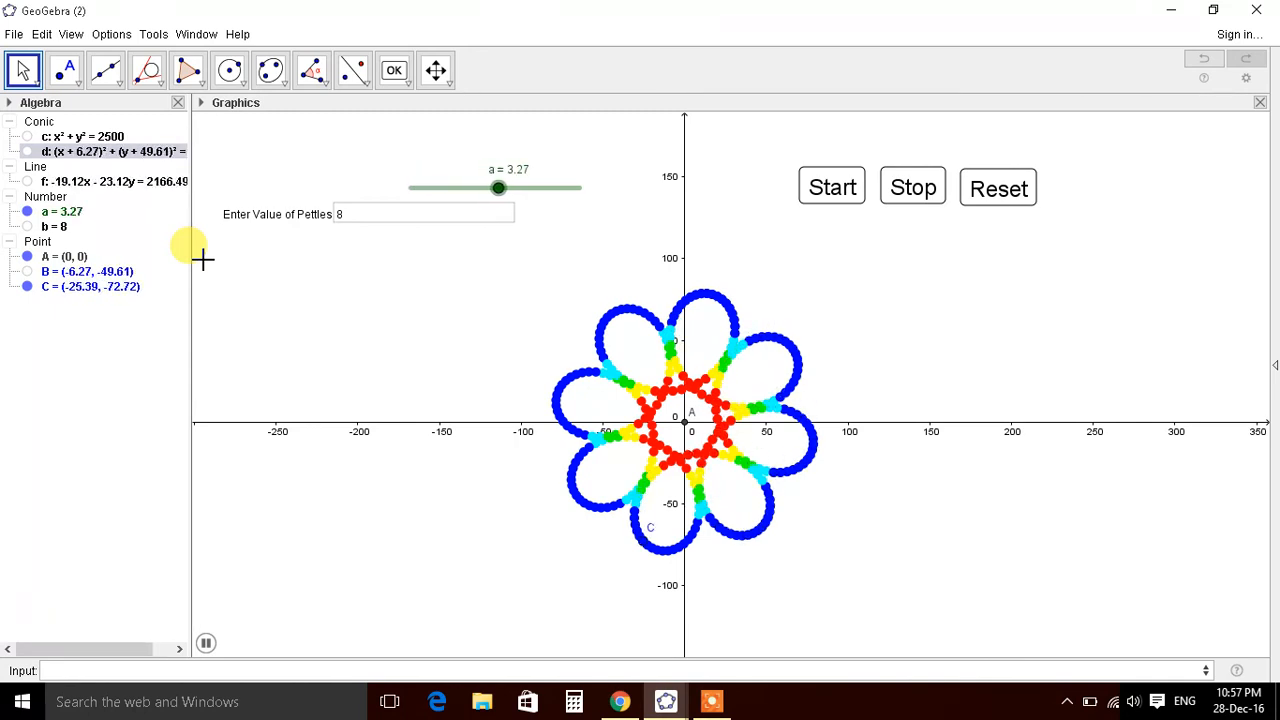
pyautogui.moveTo(498, 188); pyautogui.dragTo(532, 188)
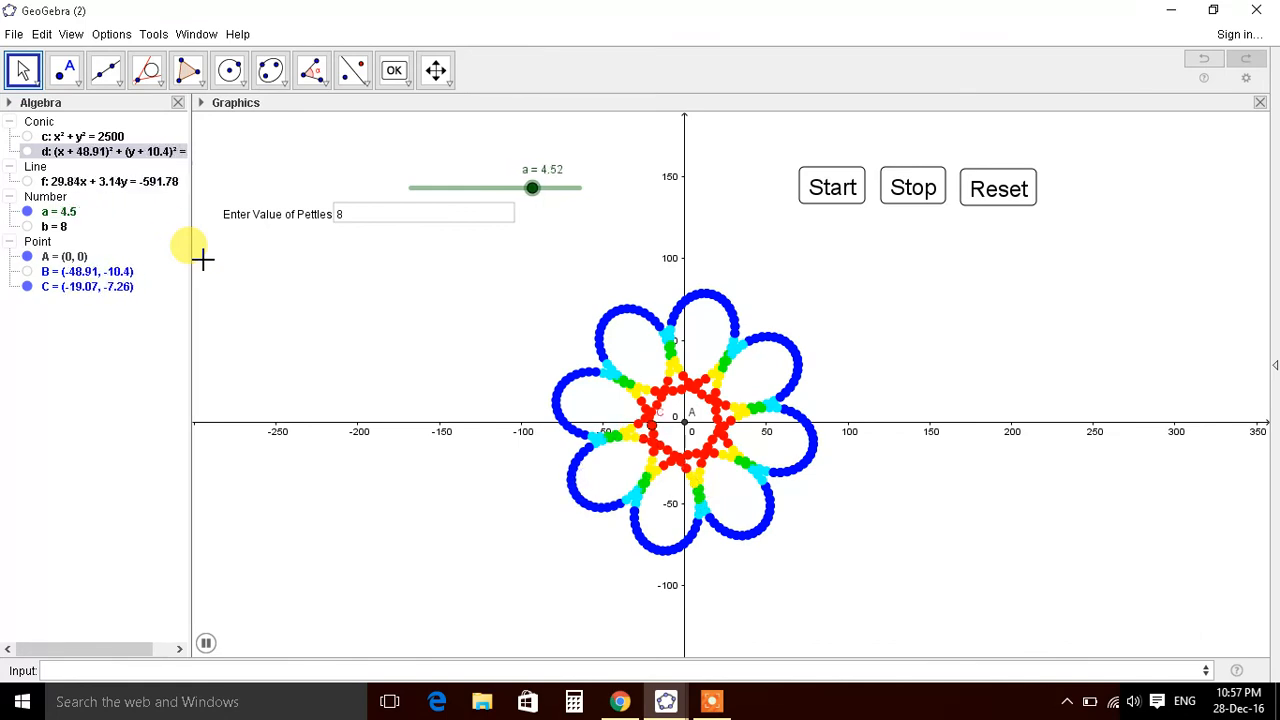